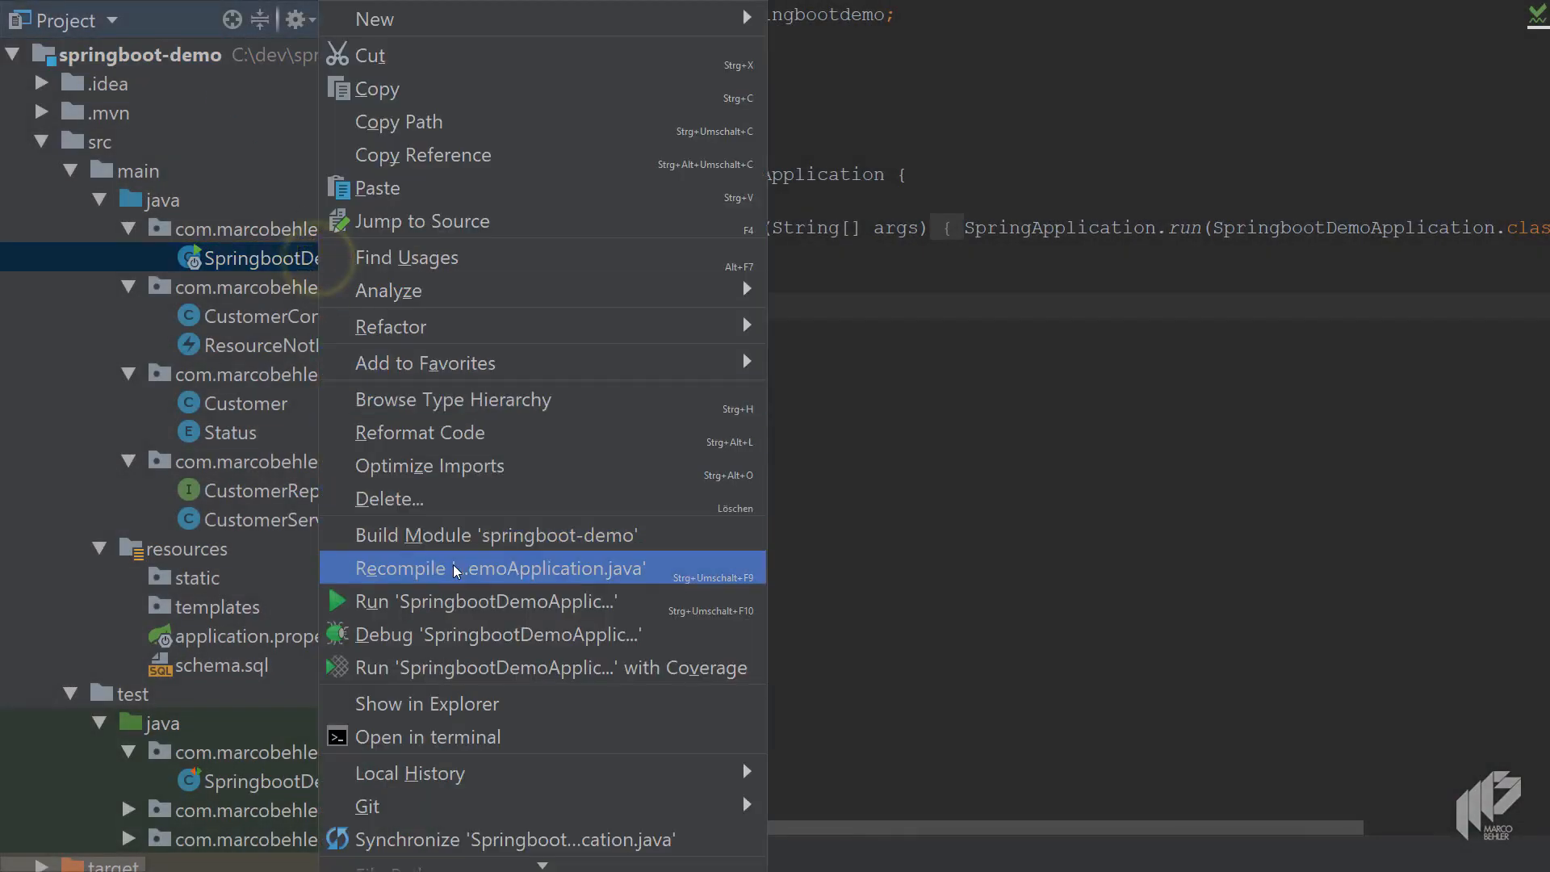
Step: Recompile the SpringbootDemoApplication class from the Project view
left_click(485, 600)
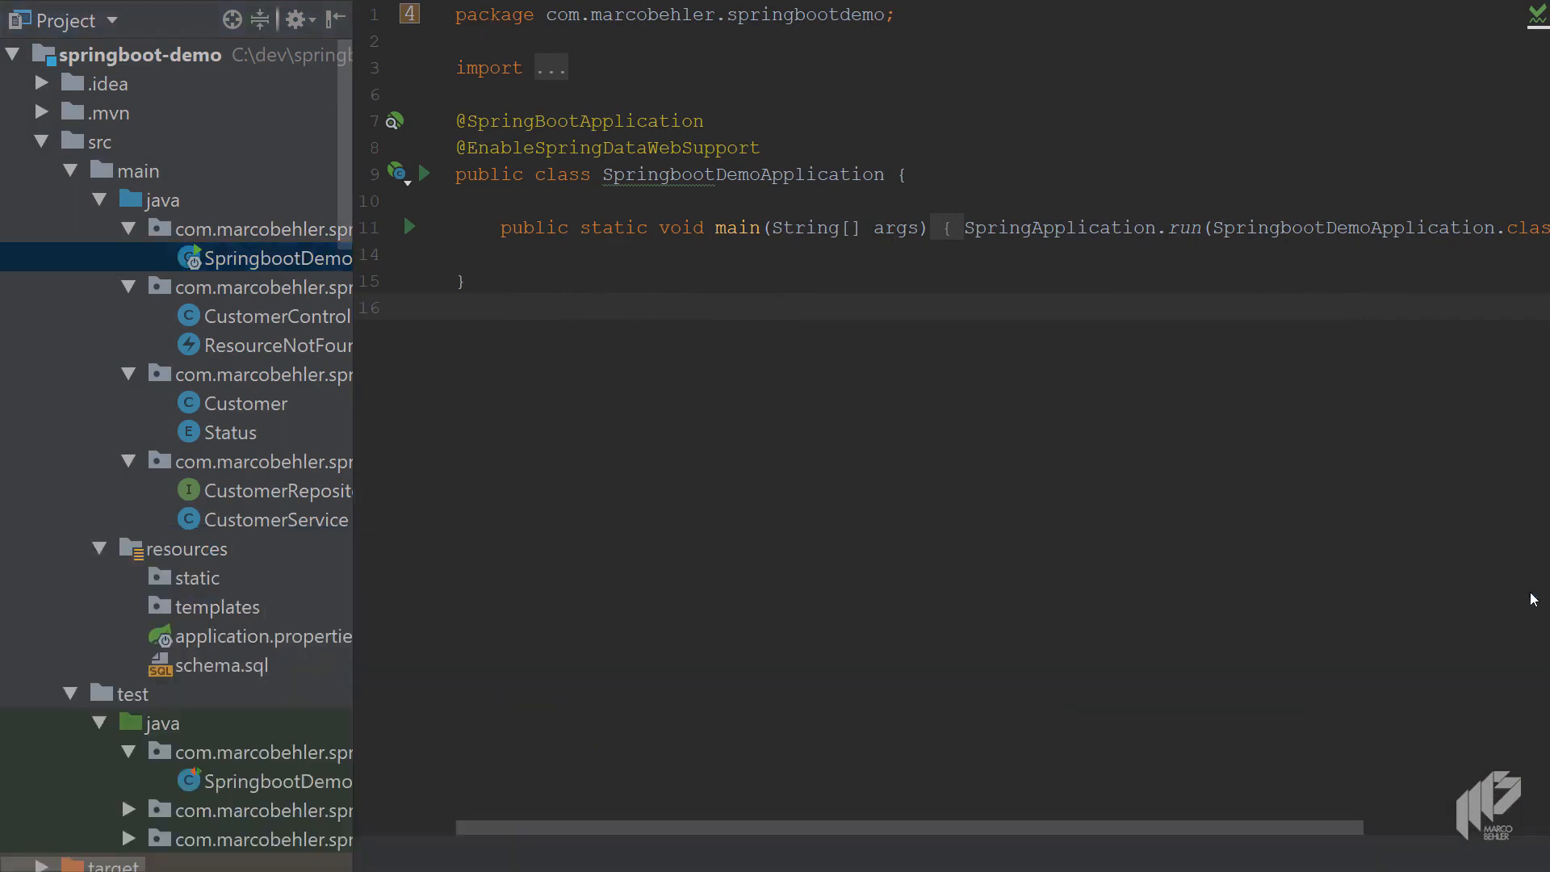
Step: In the REST client, POST customer Han Solo, then GET /customers/ to list him
key("ctrl+shift+a")
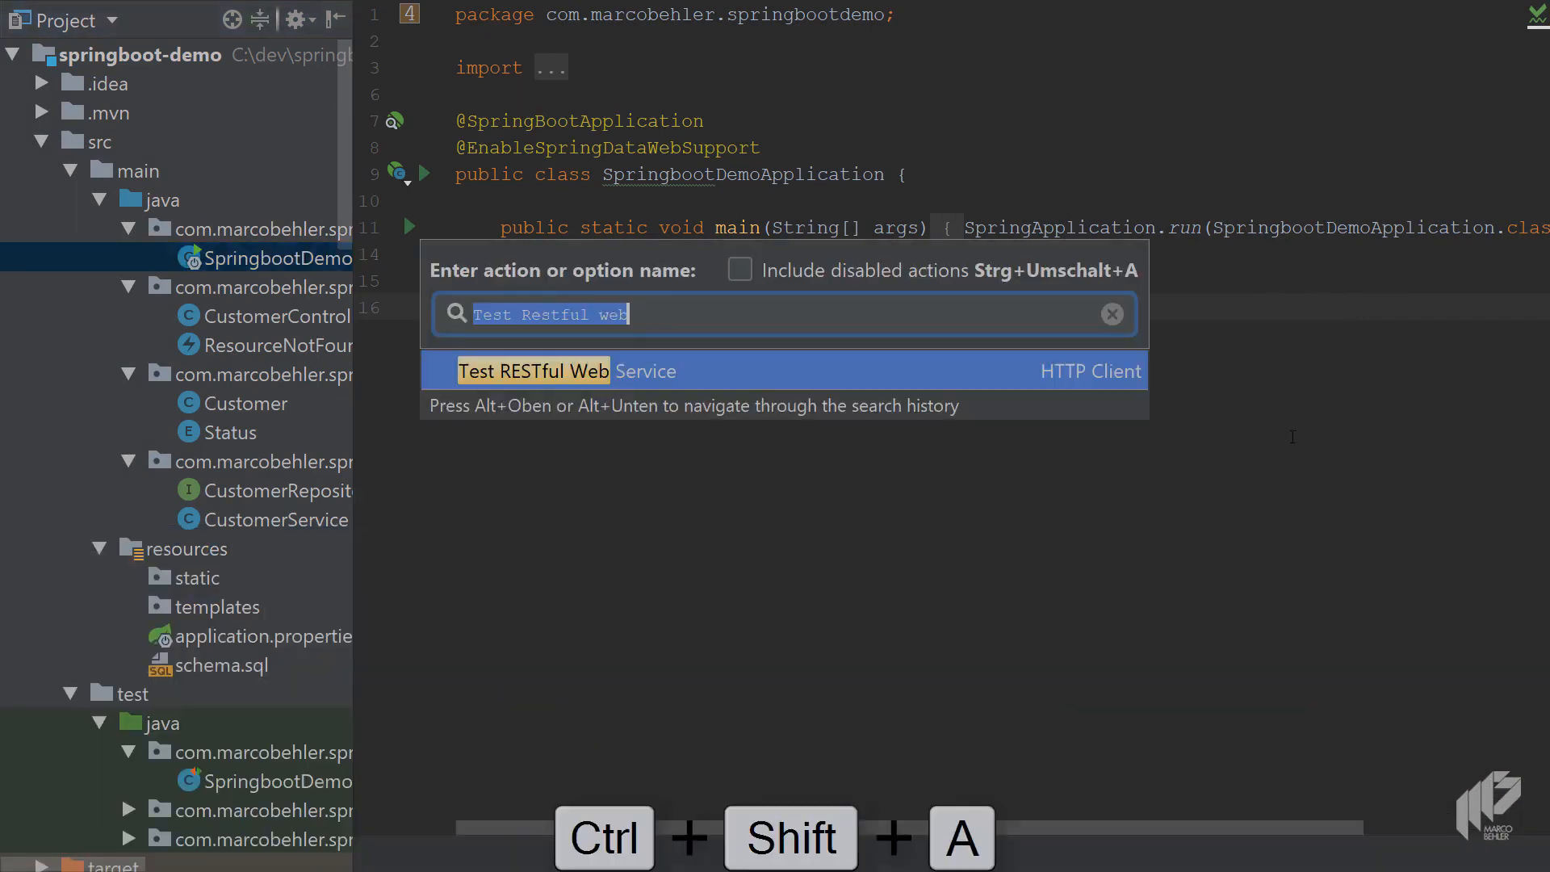
left_click(533, 370)
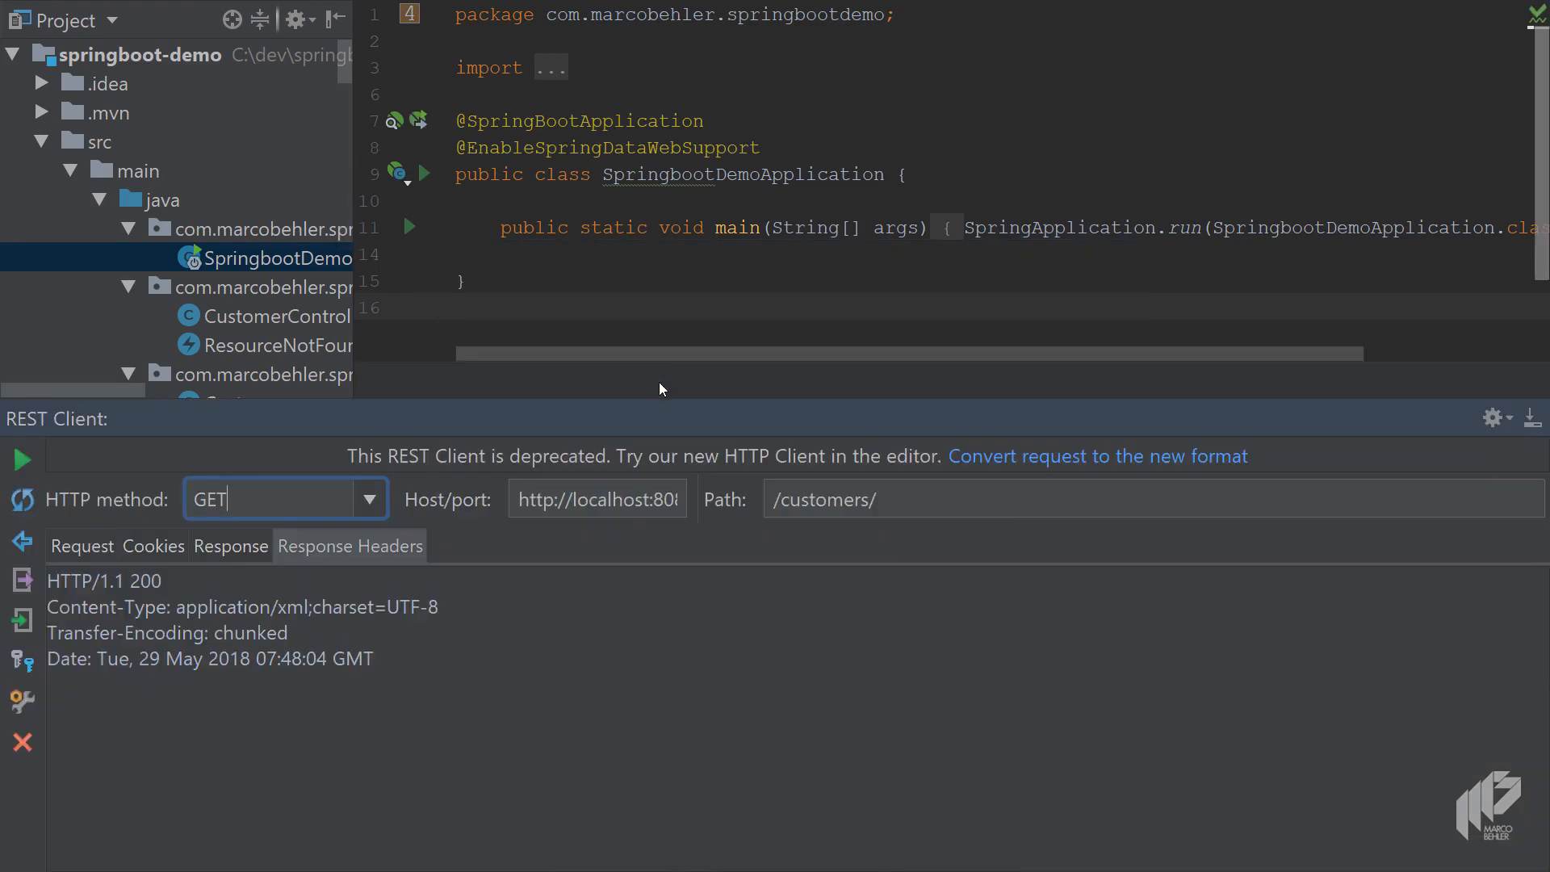
left_click(370, 498)
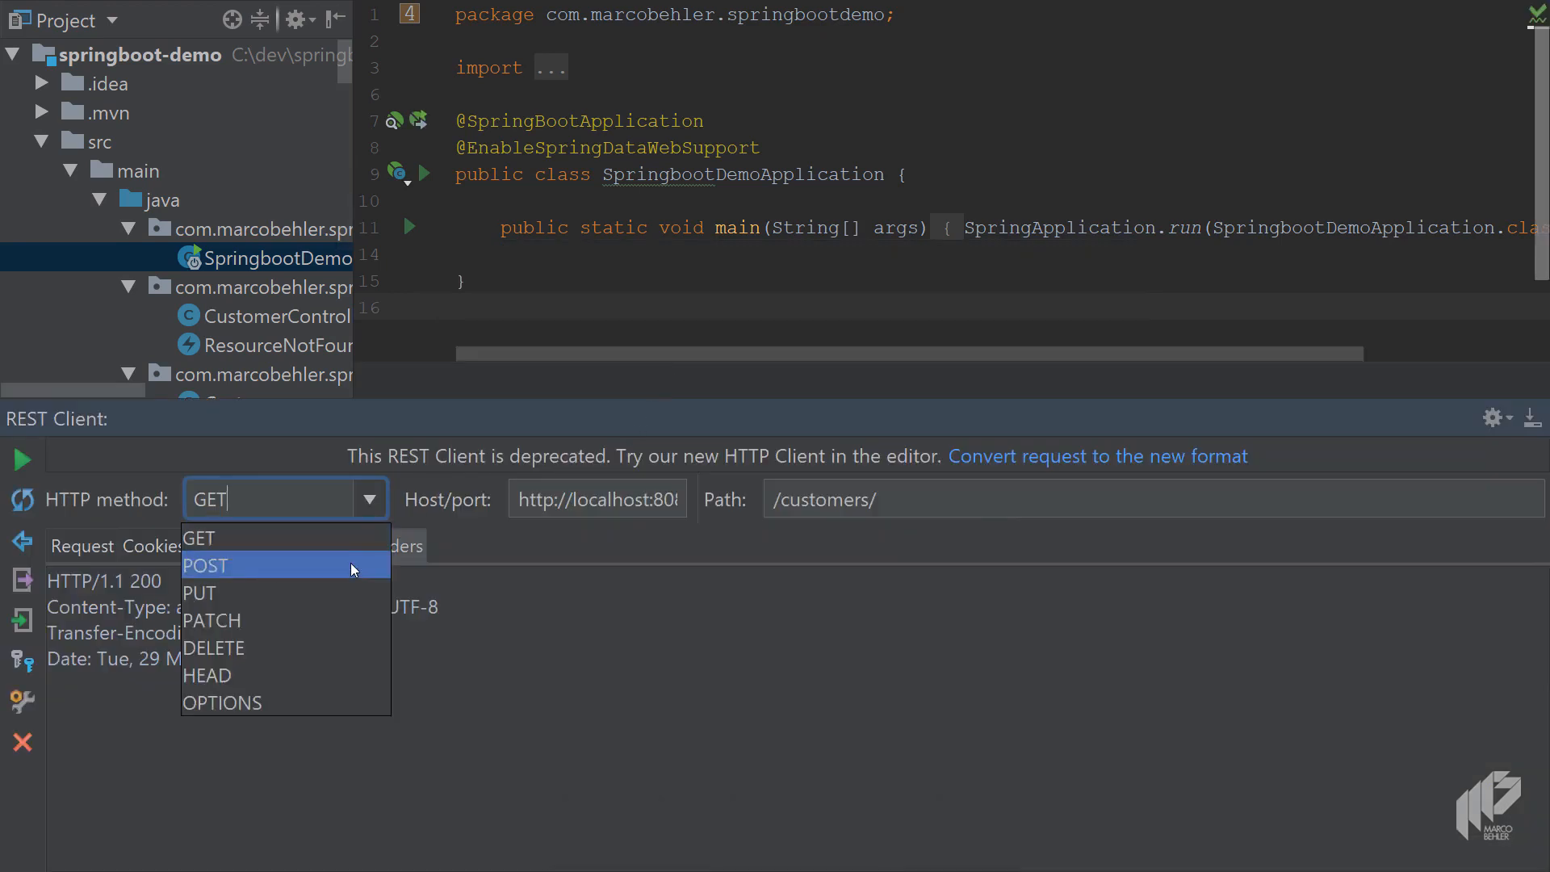
left_click(204, 565)
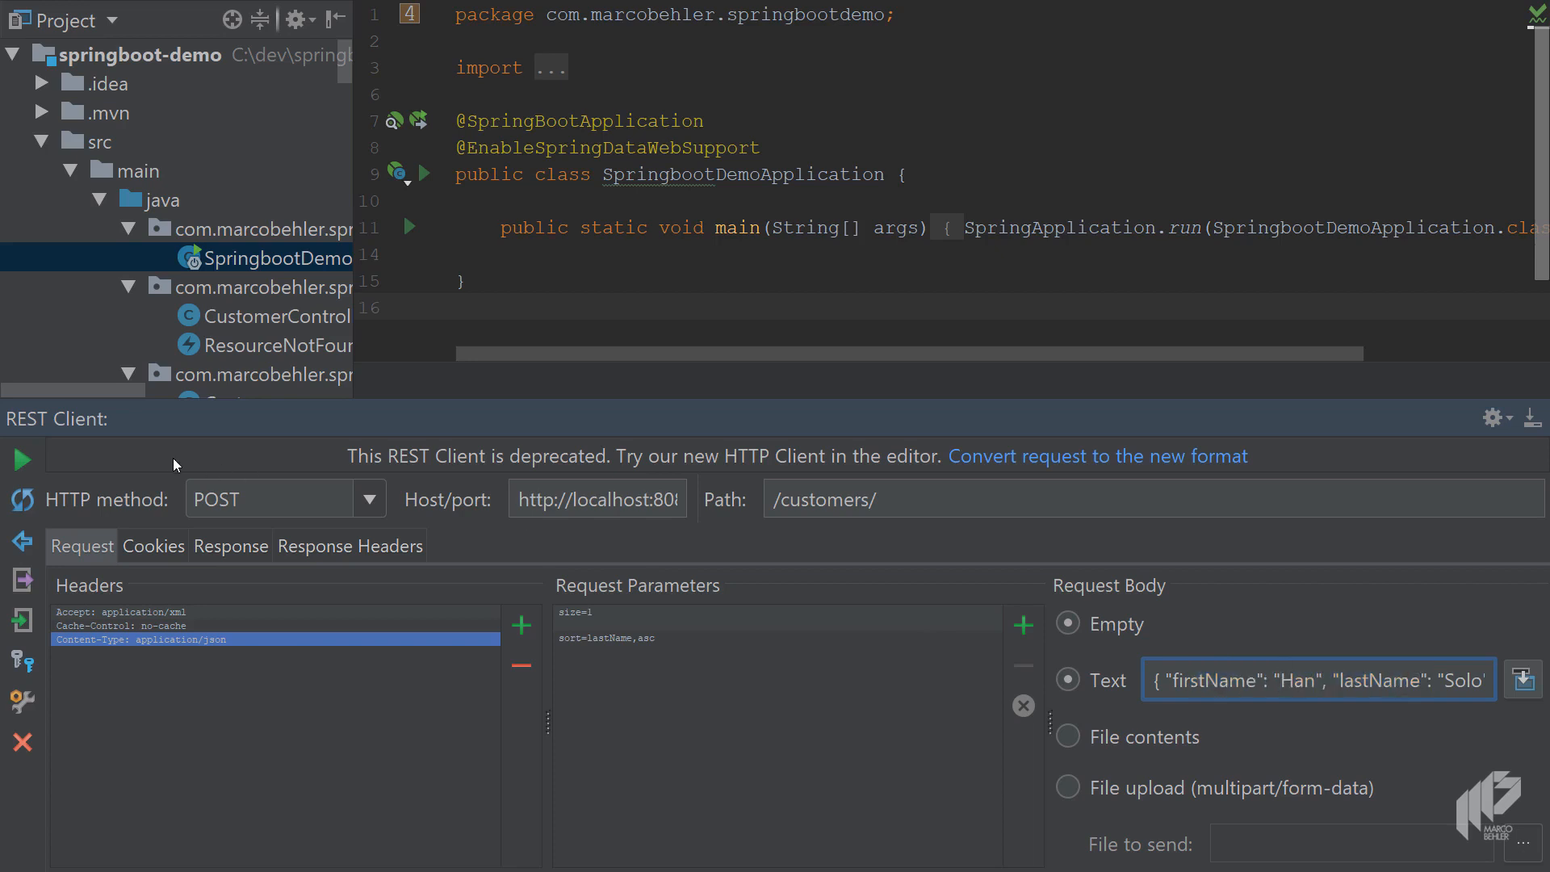
left_click(22, 459)
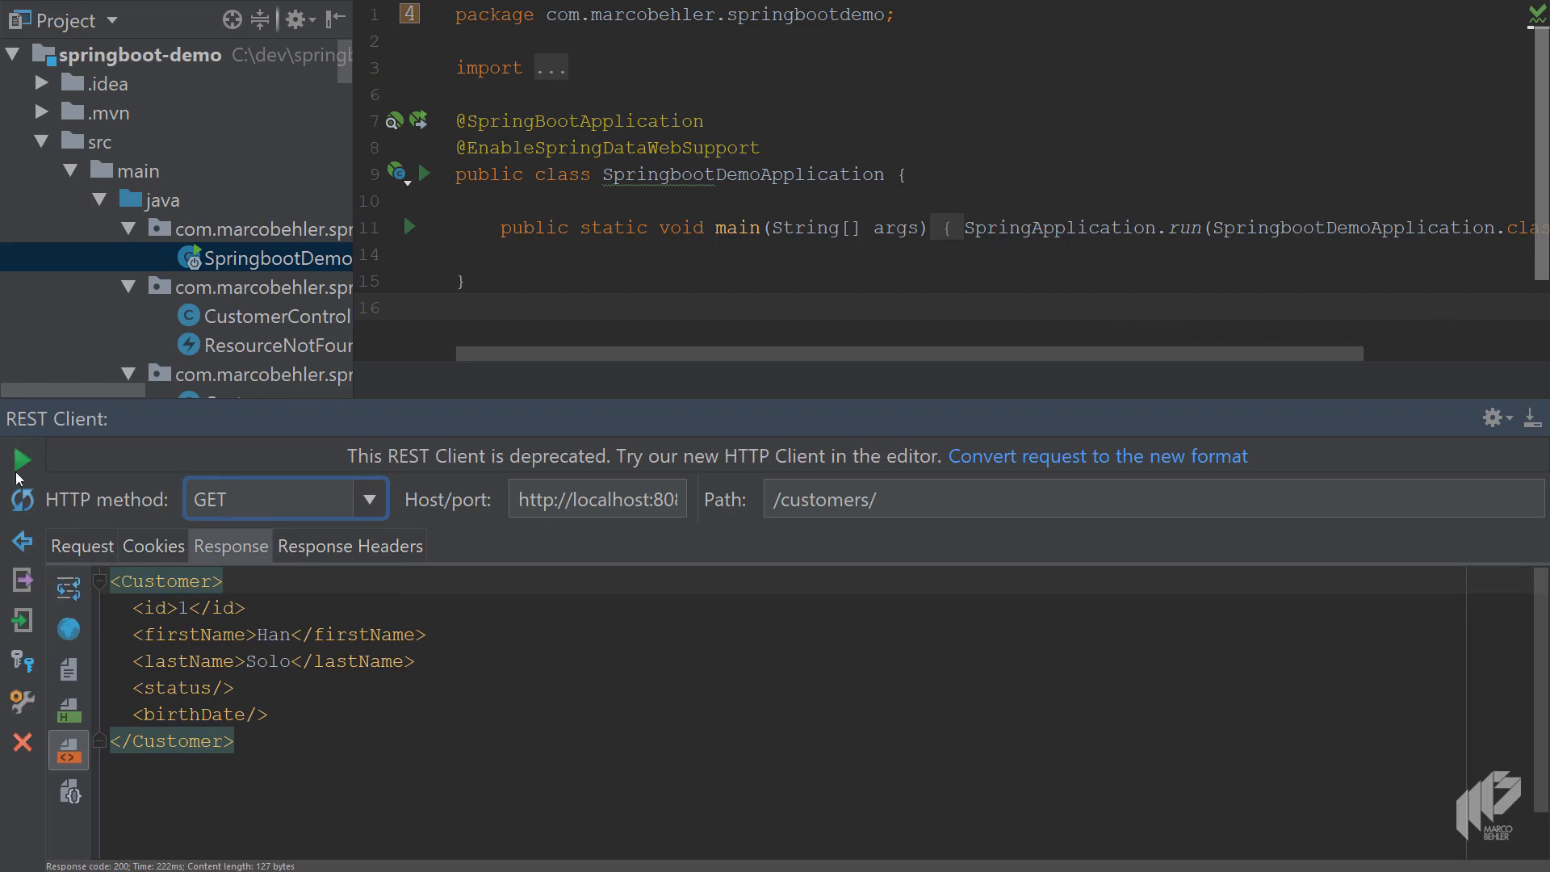
left_click(22, 458)
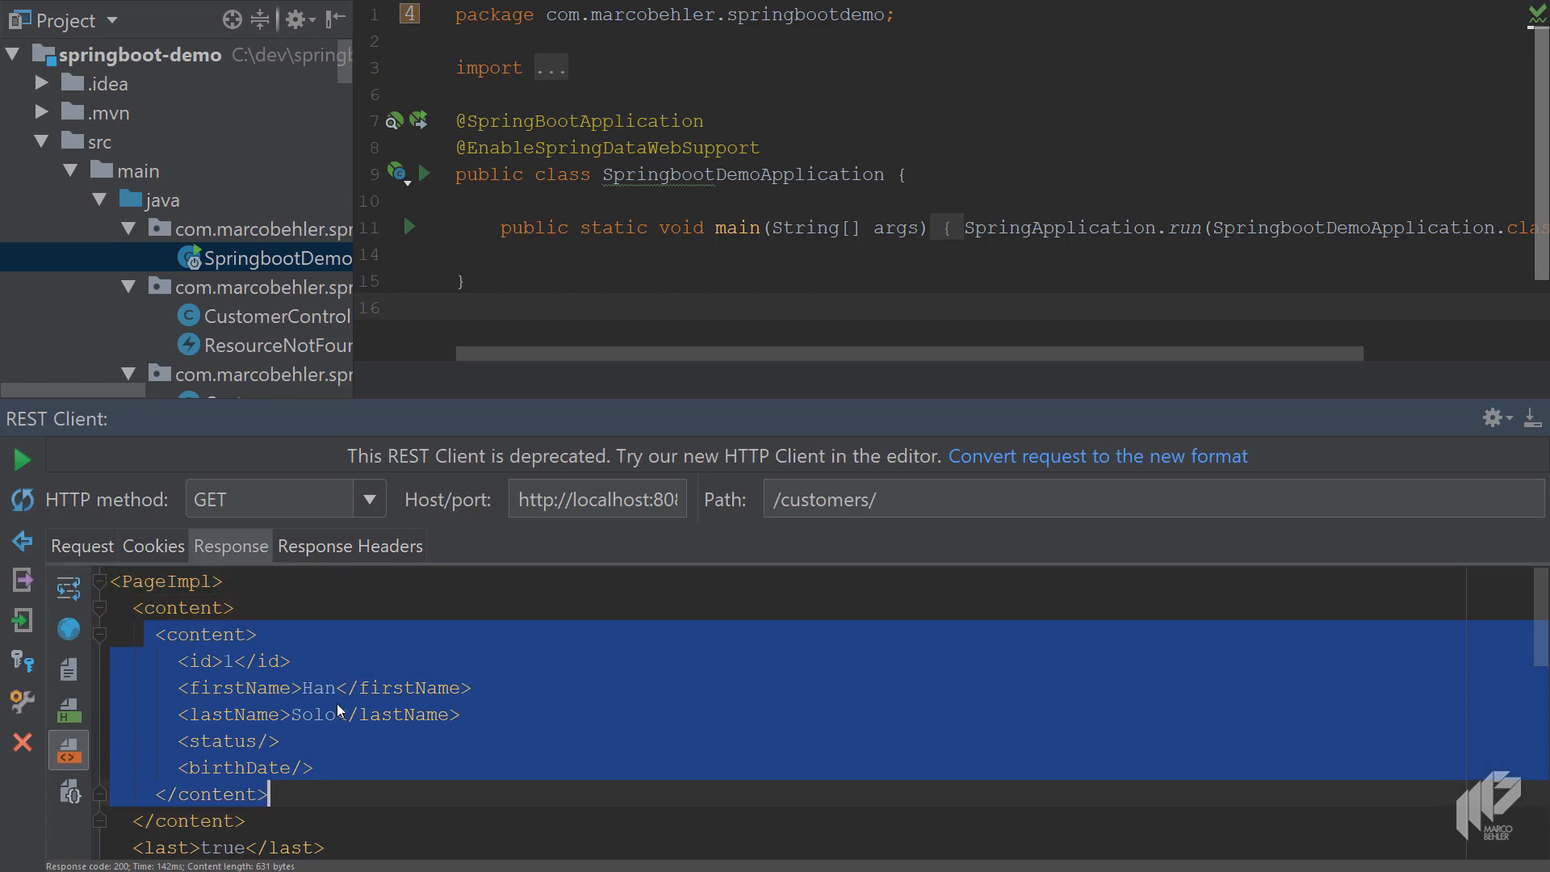
left_click(348, 546)
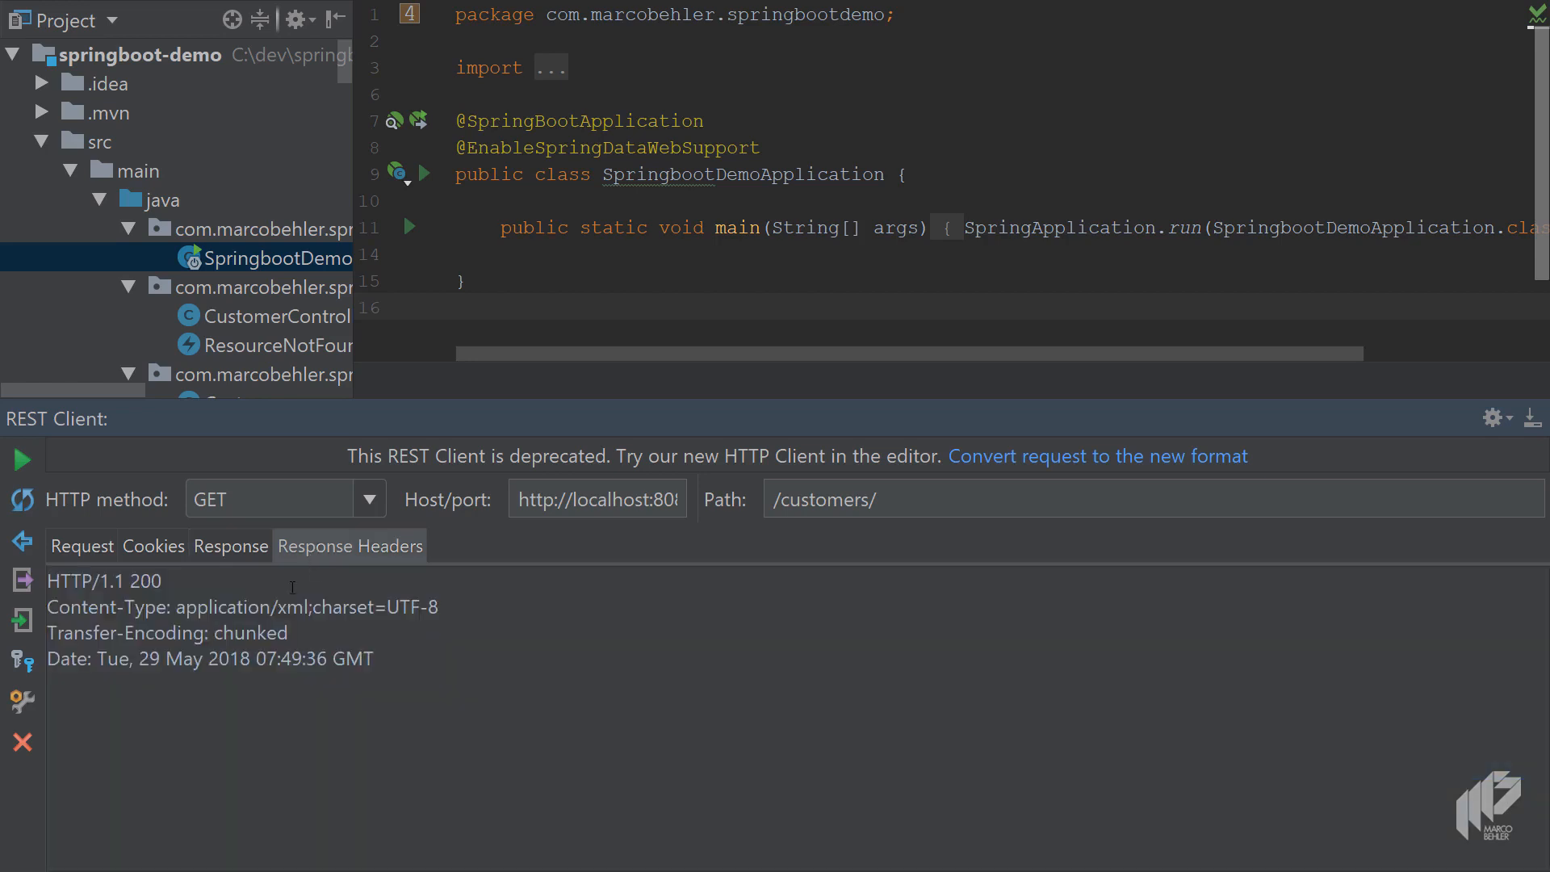
double_click(104, 580)
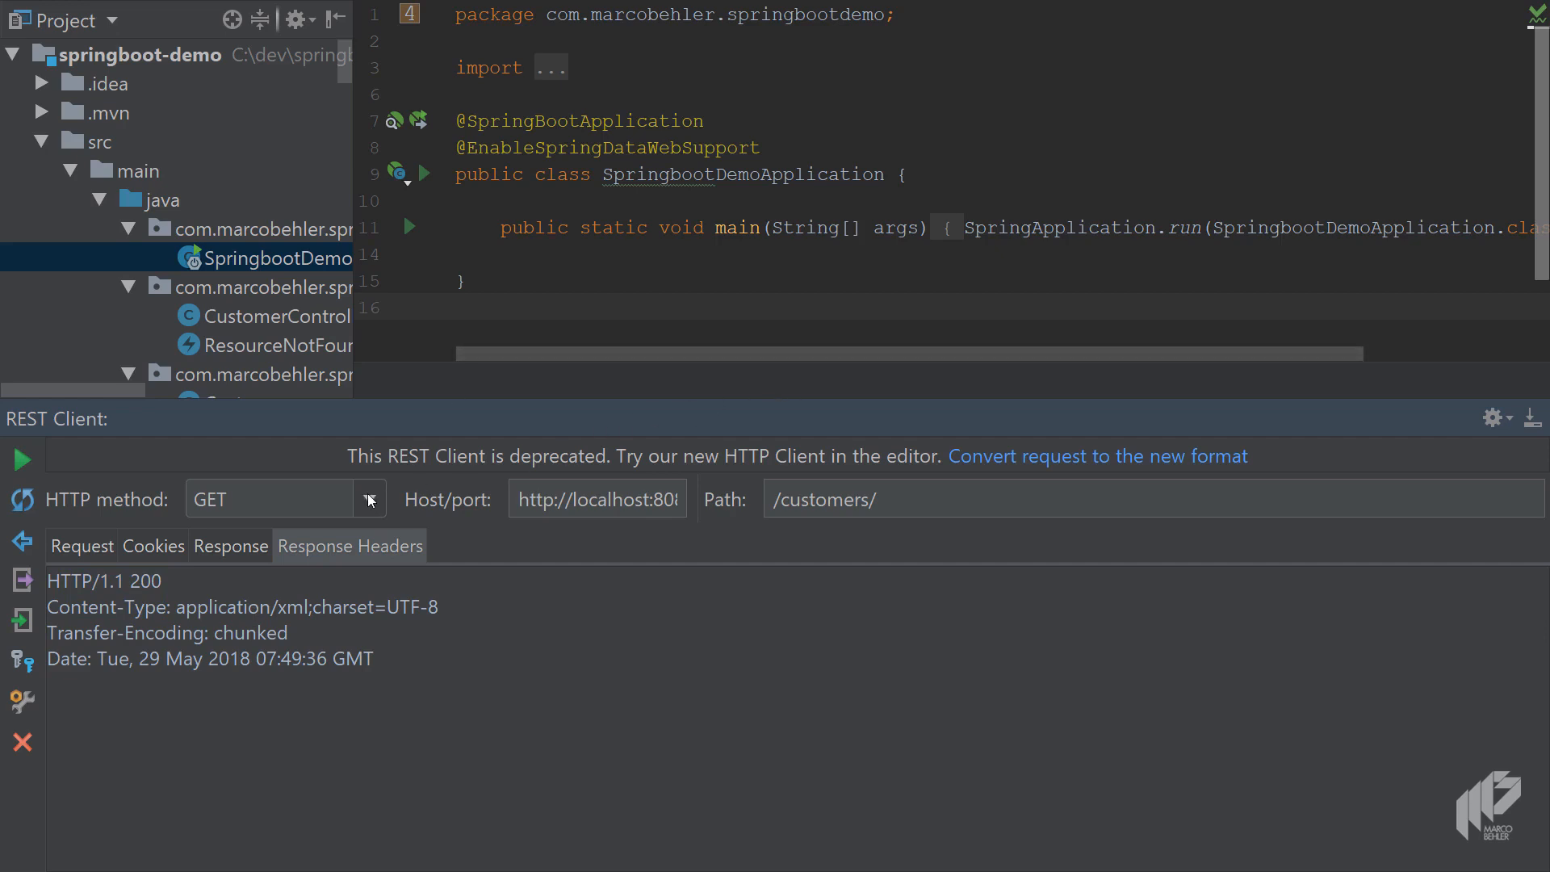
mouse_move(373, 486)
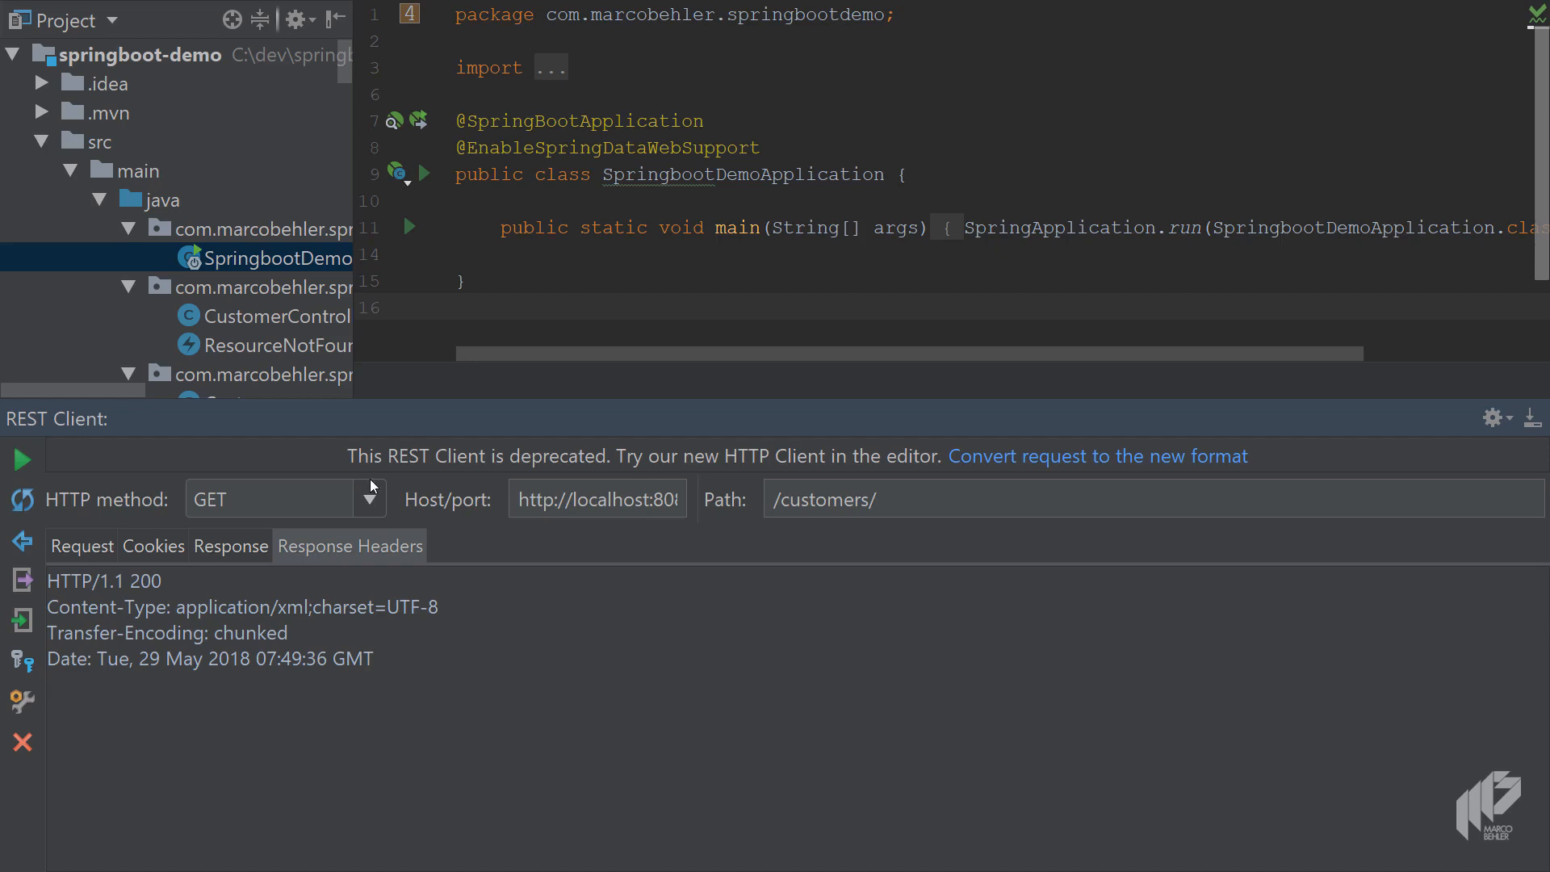
mouse_move(611, 532)
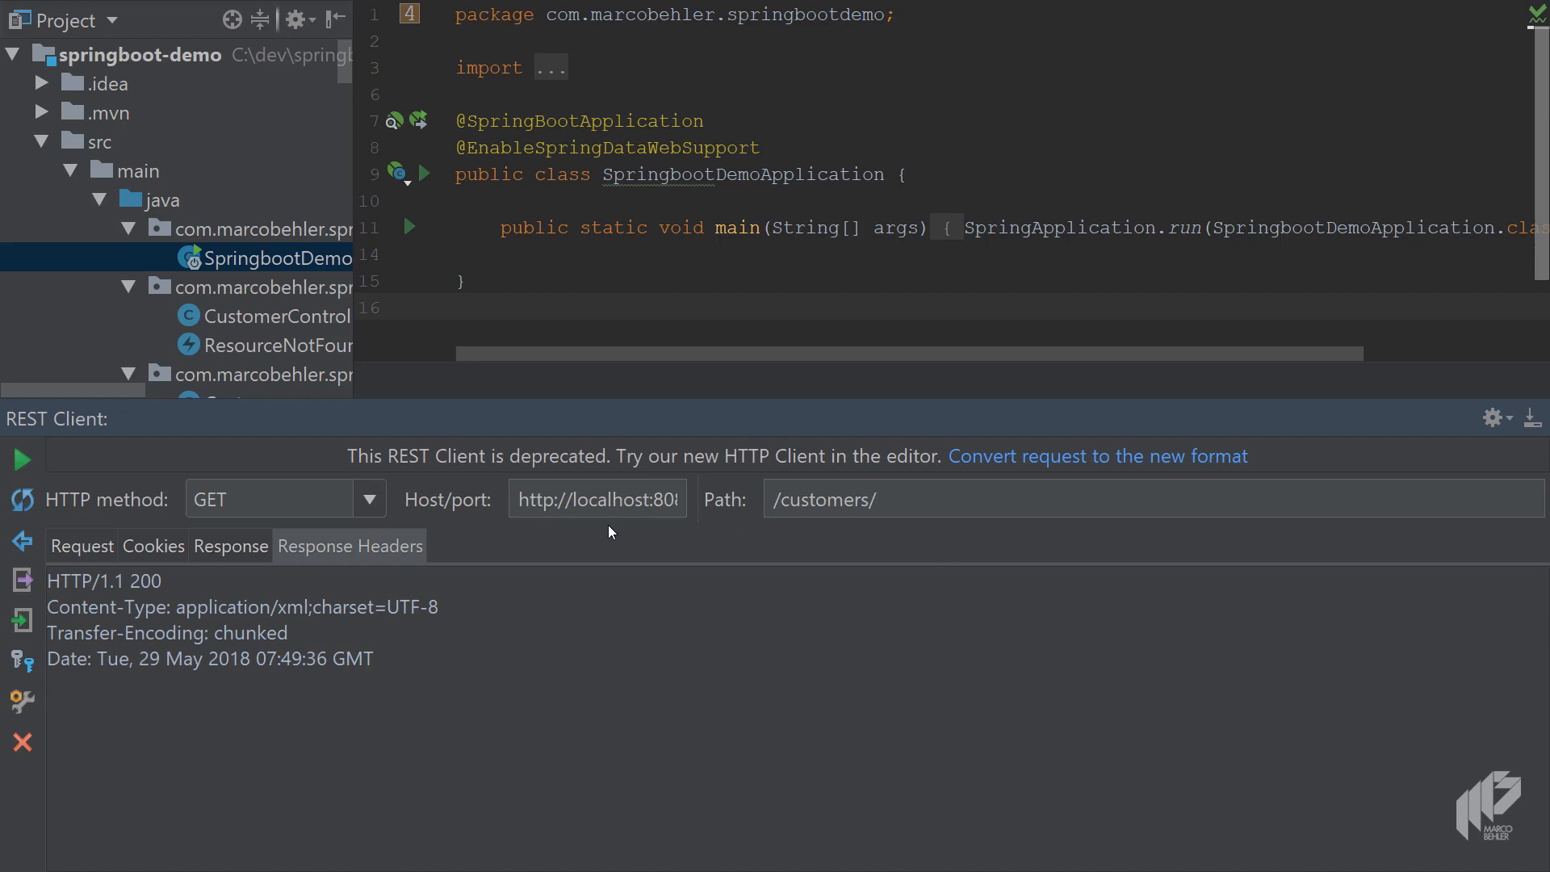
left_click(230, 546)
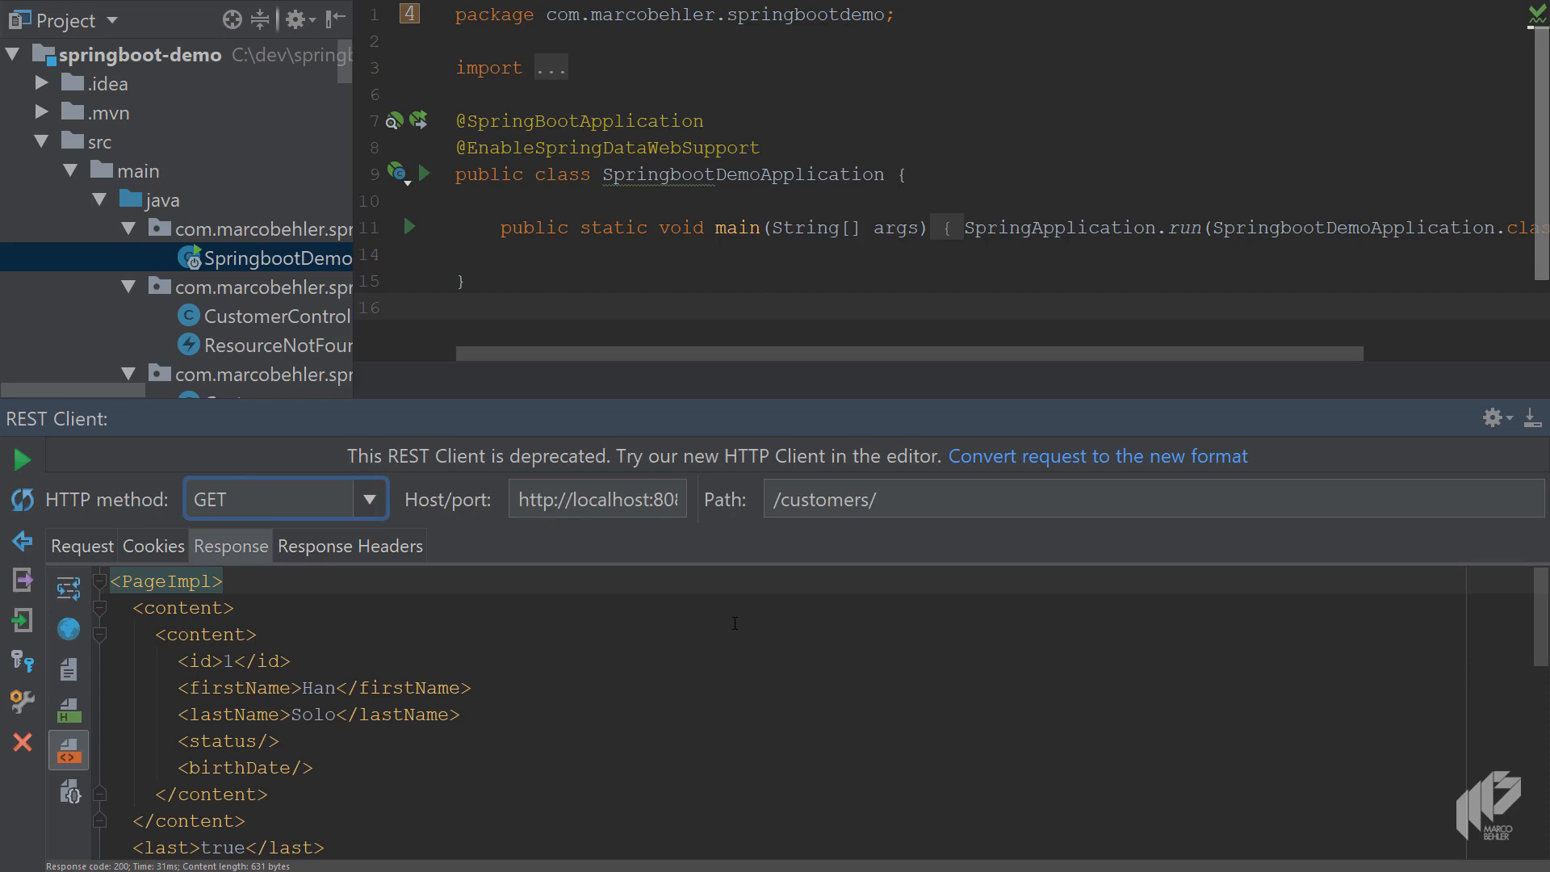
mouse_move(834, 413)
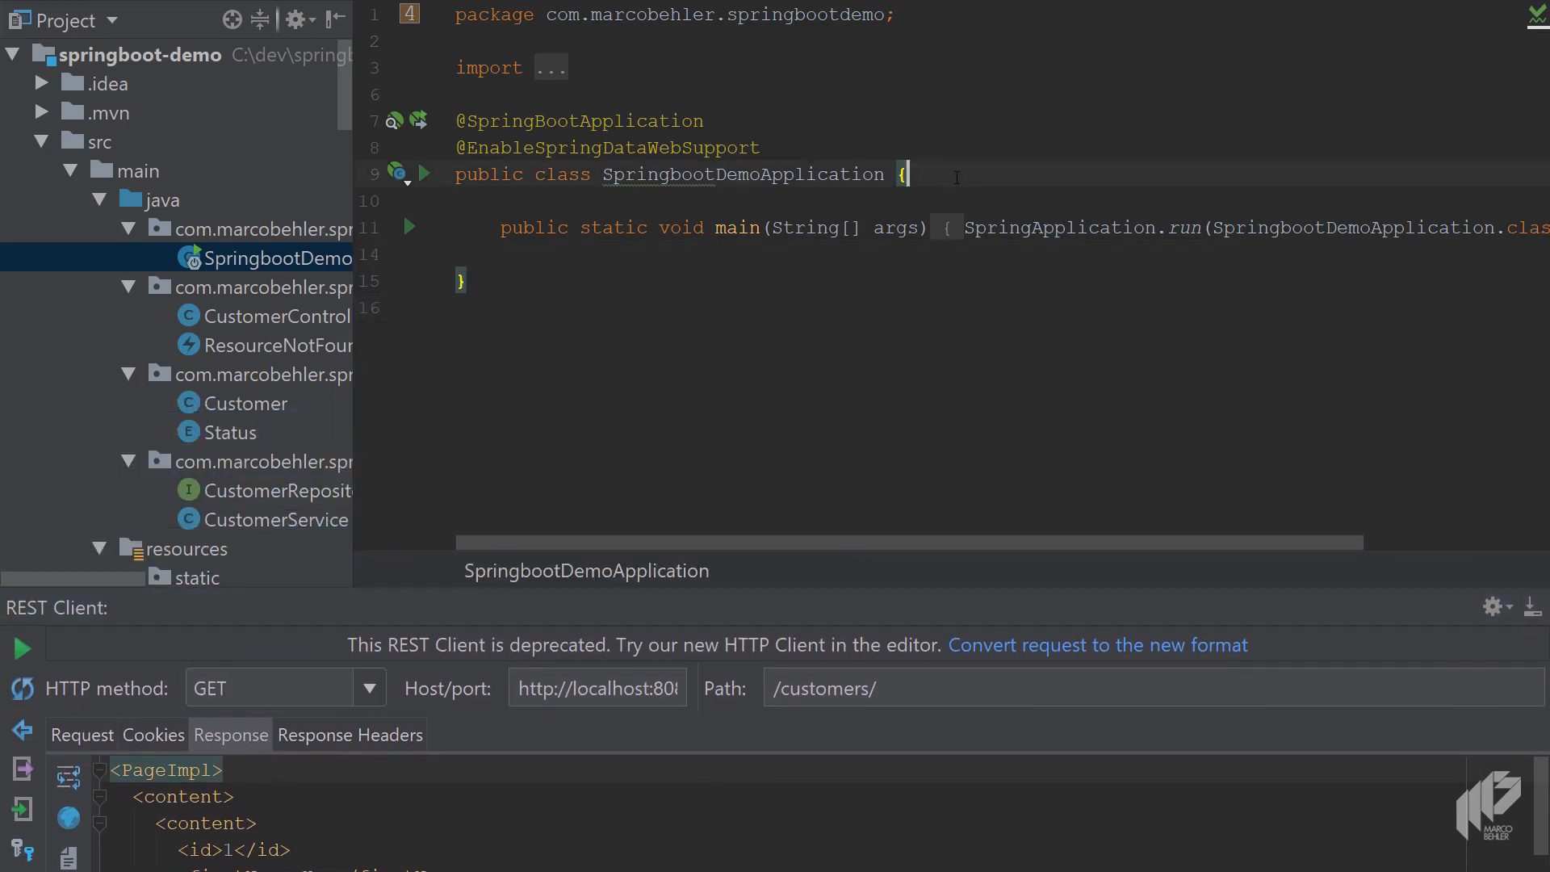
key("enter")
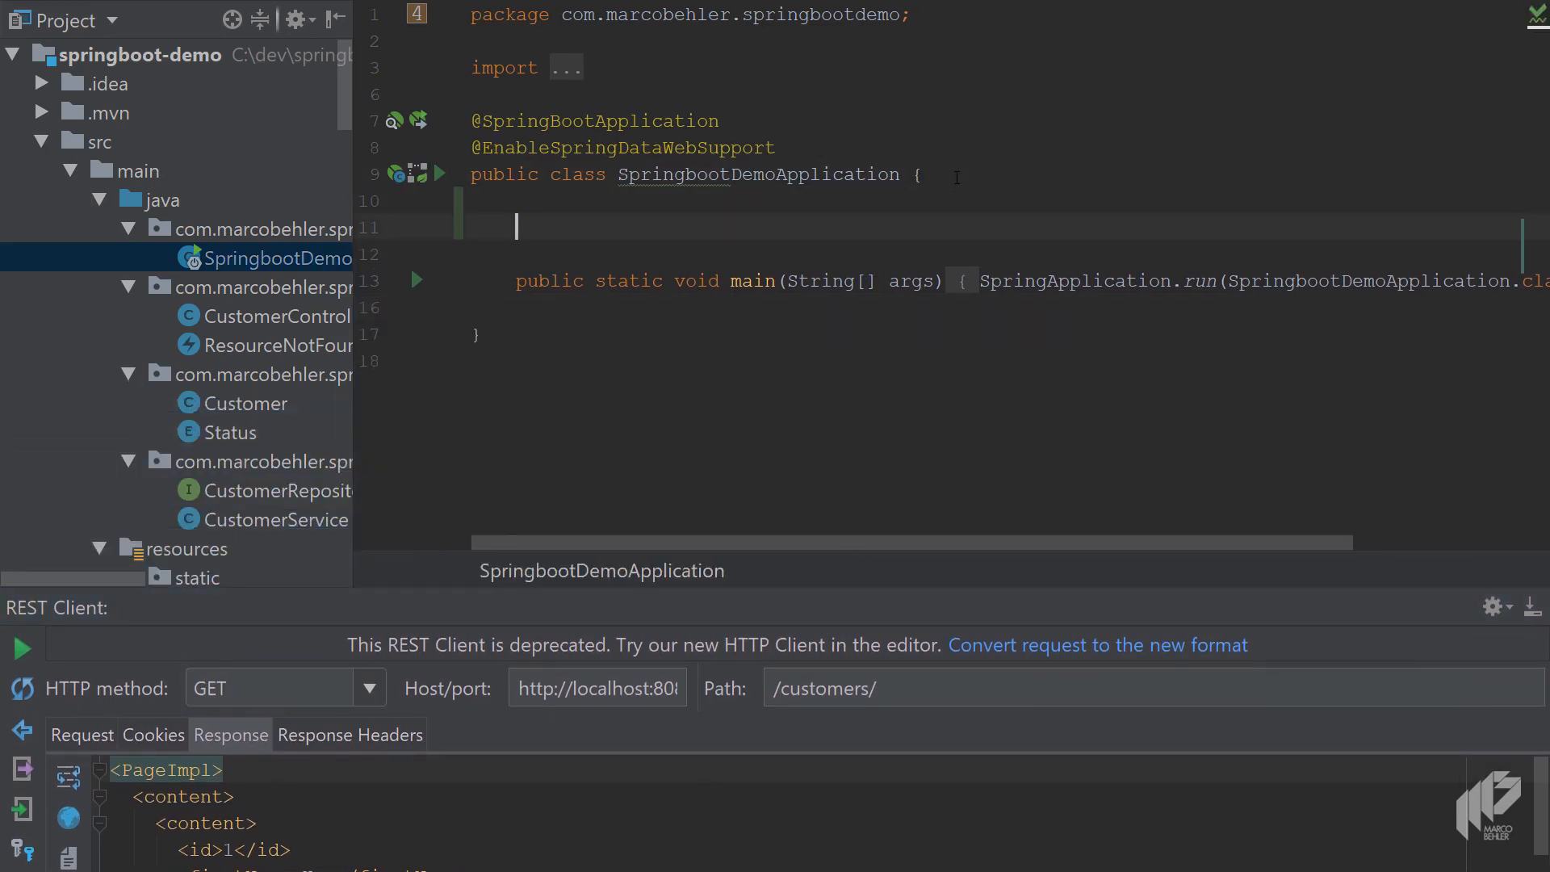
type("@Bean")
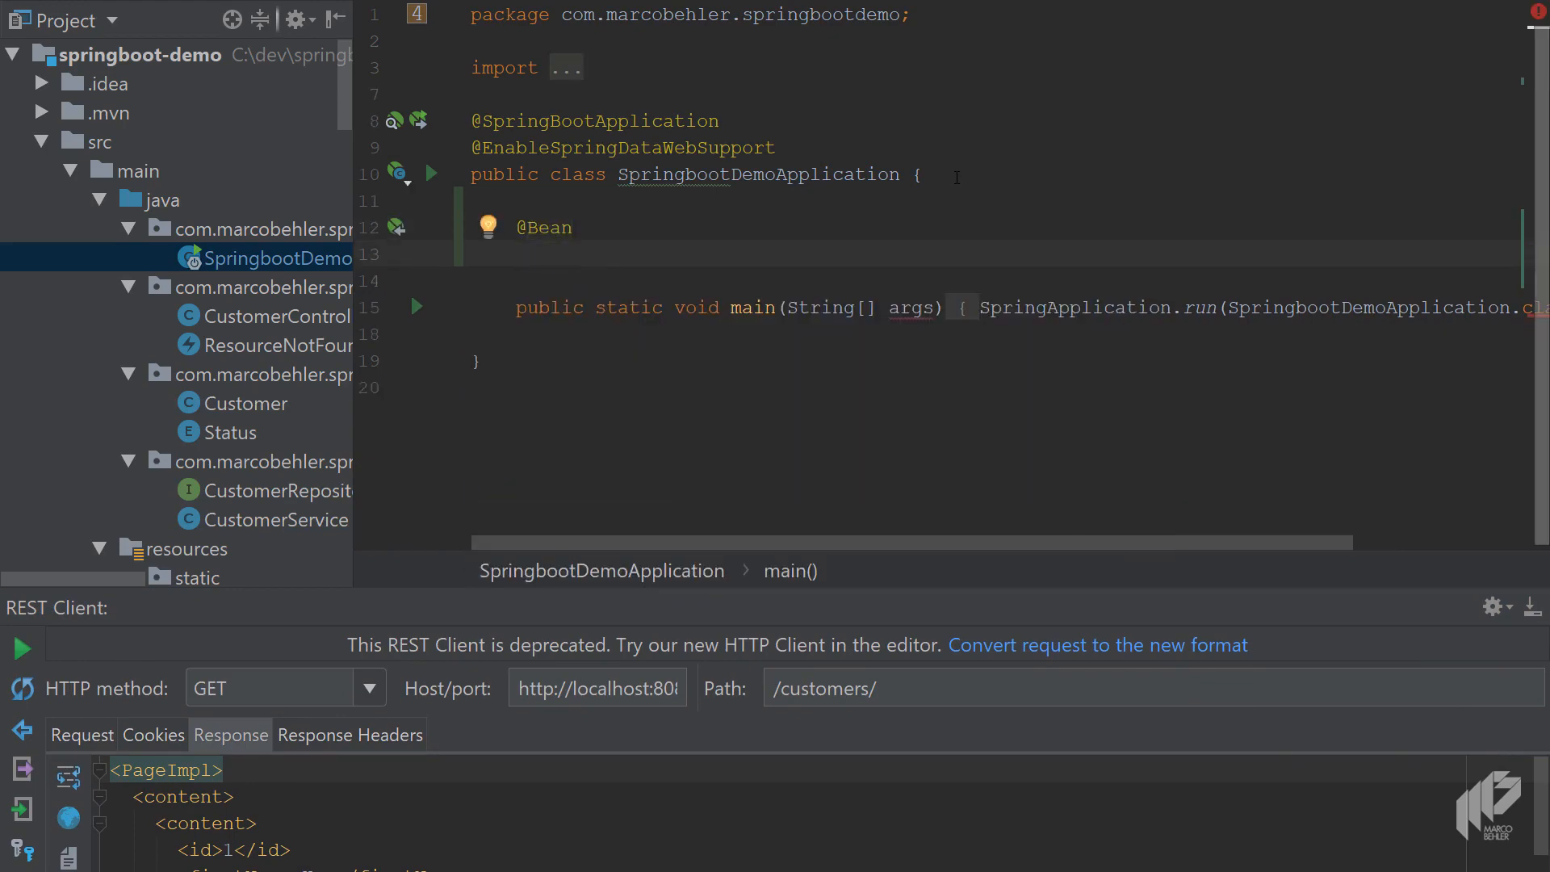
type("public Filter")
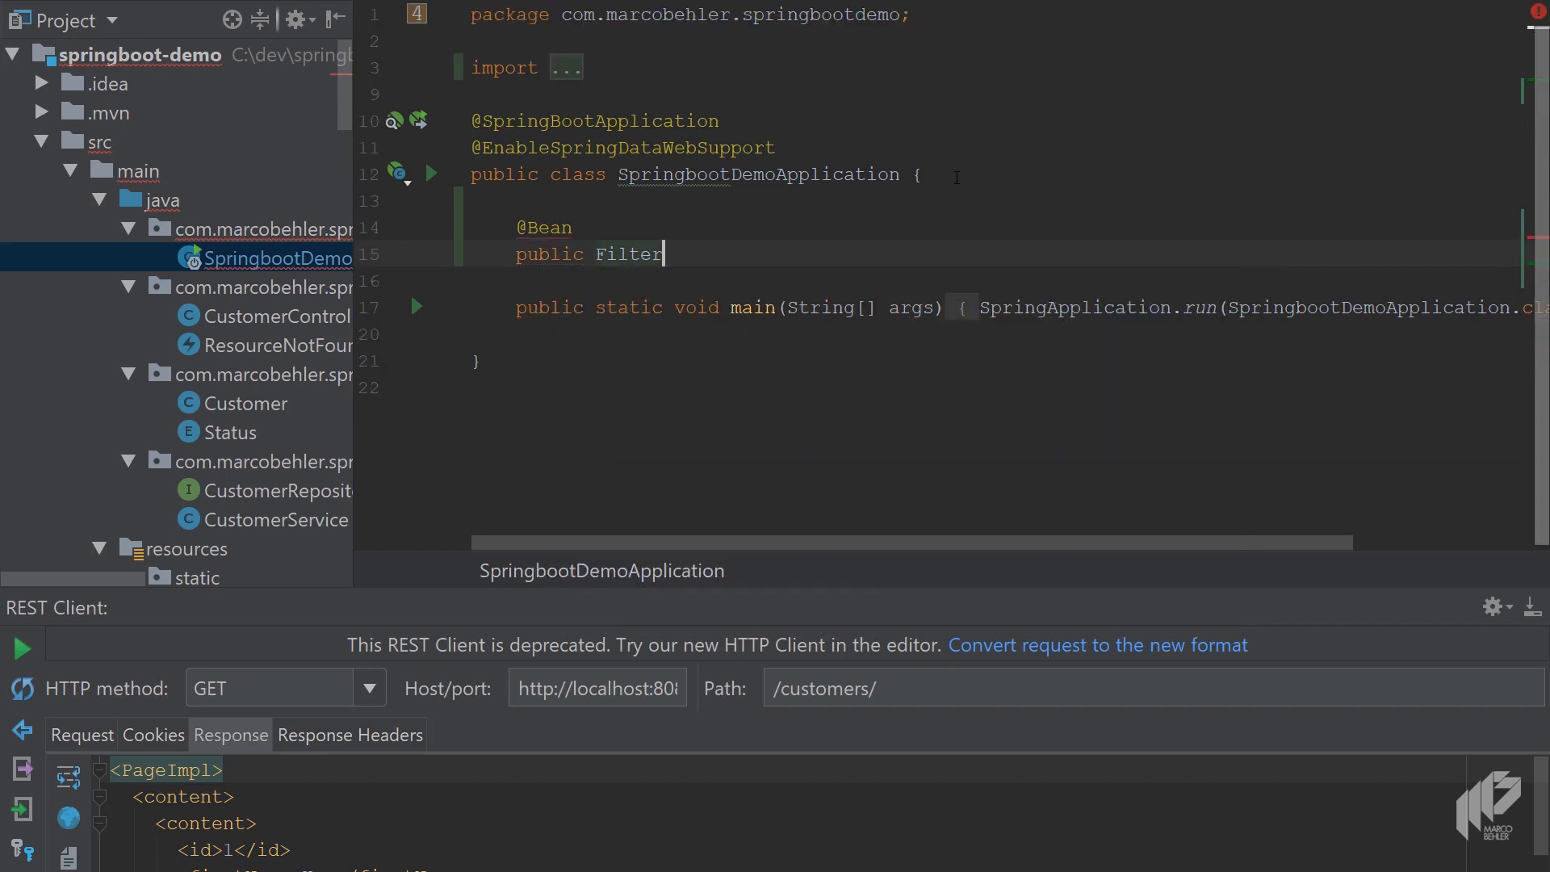
type("shallowF")
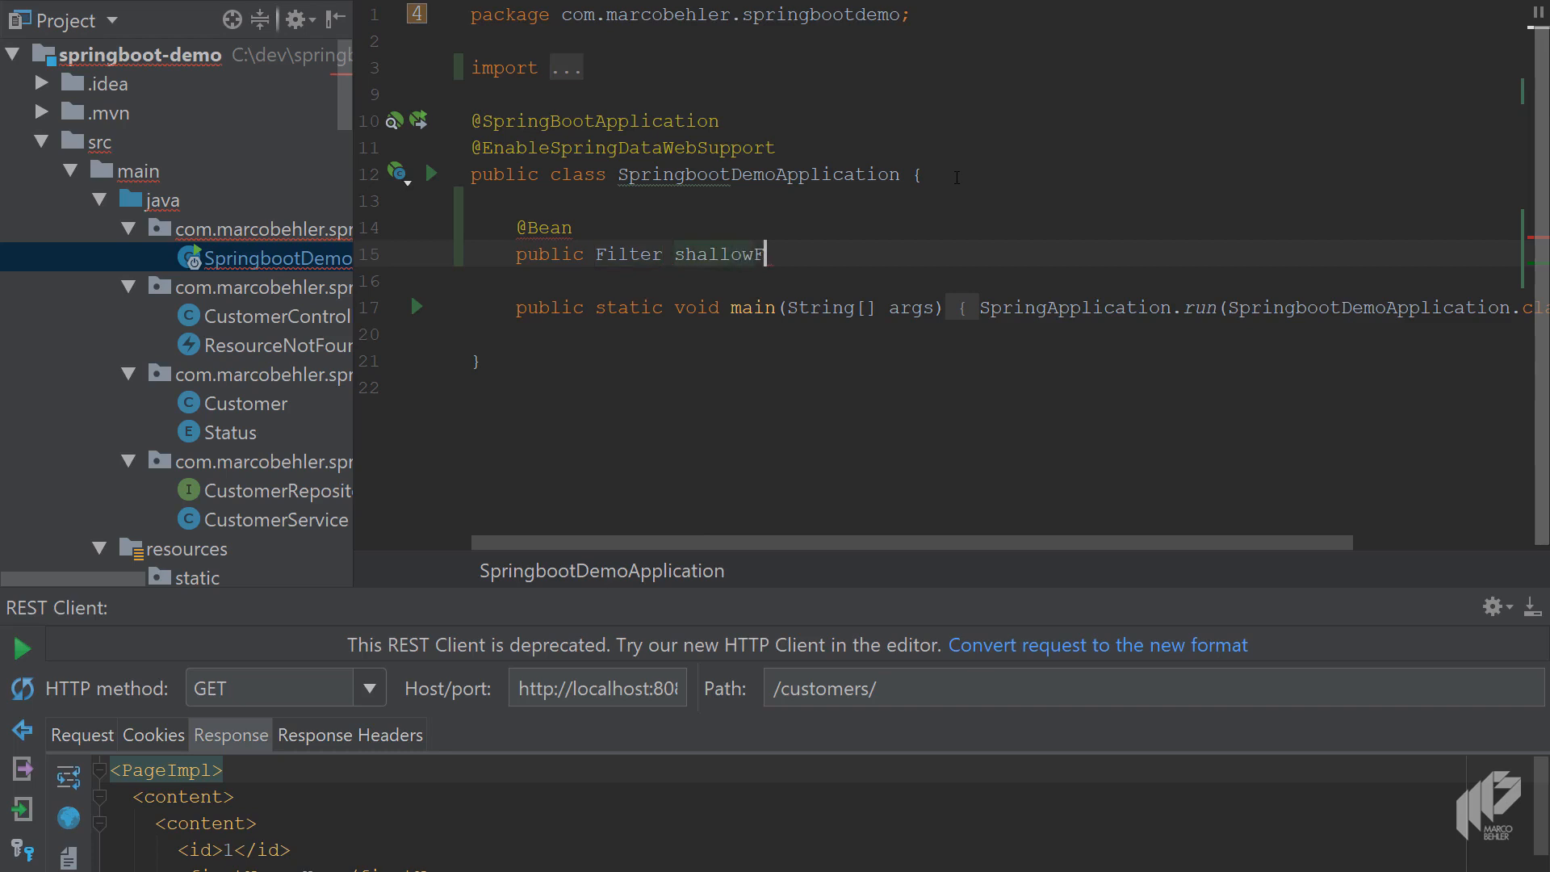
type("Etag")
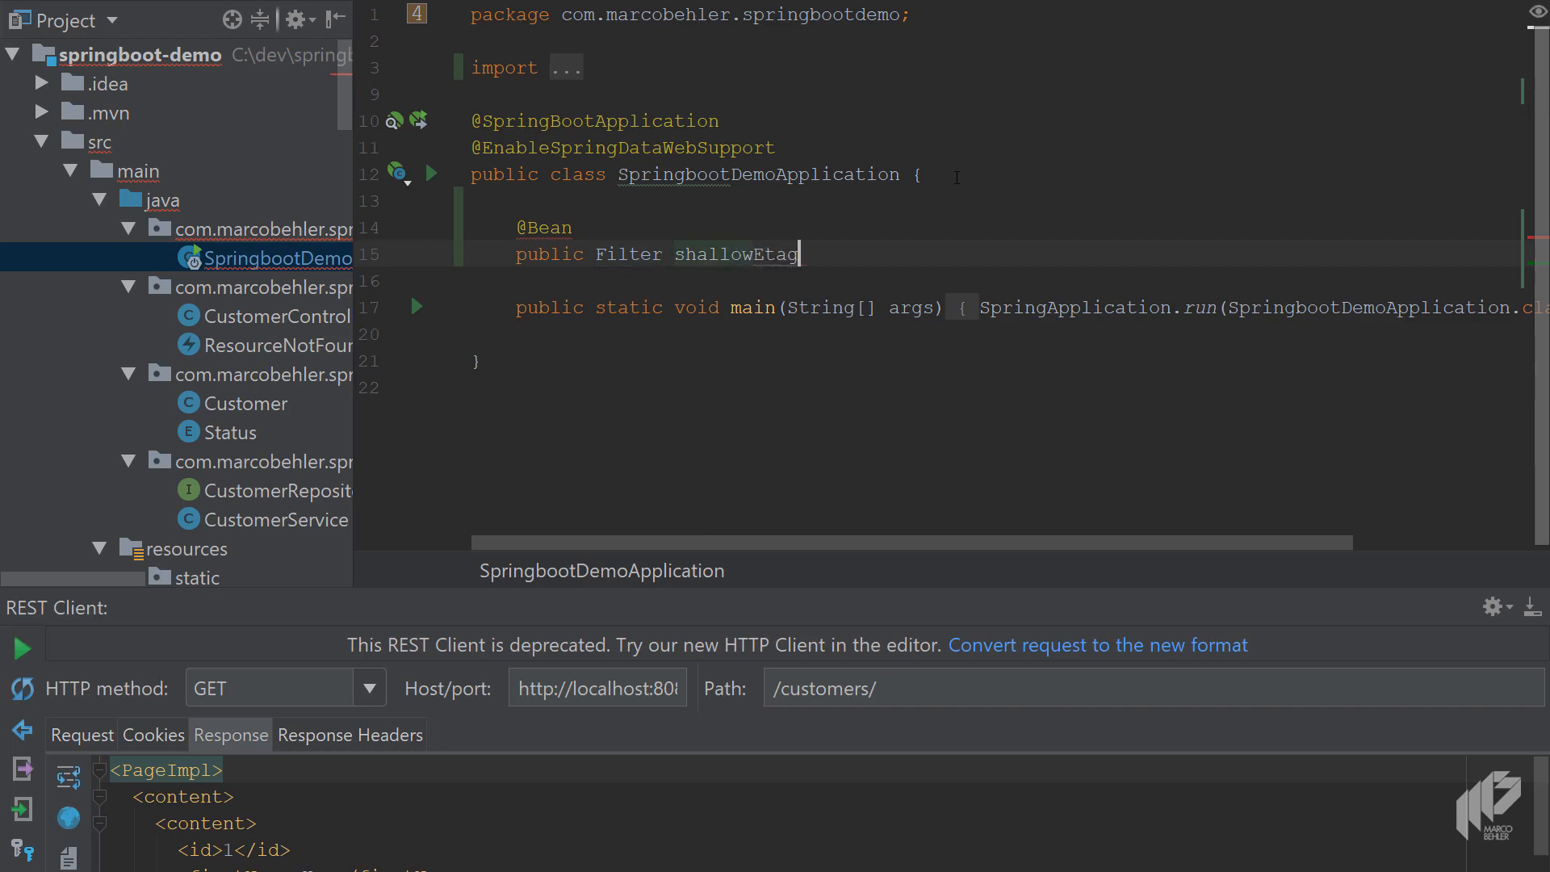
type("Filter() {")
type("return new")
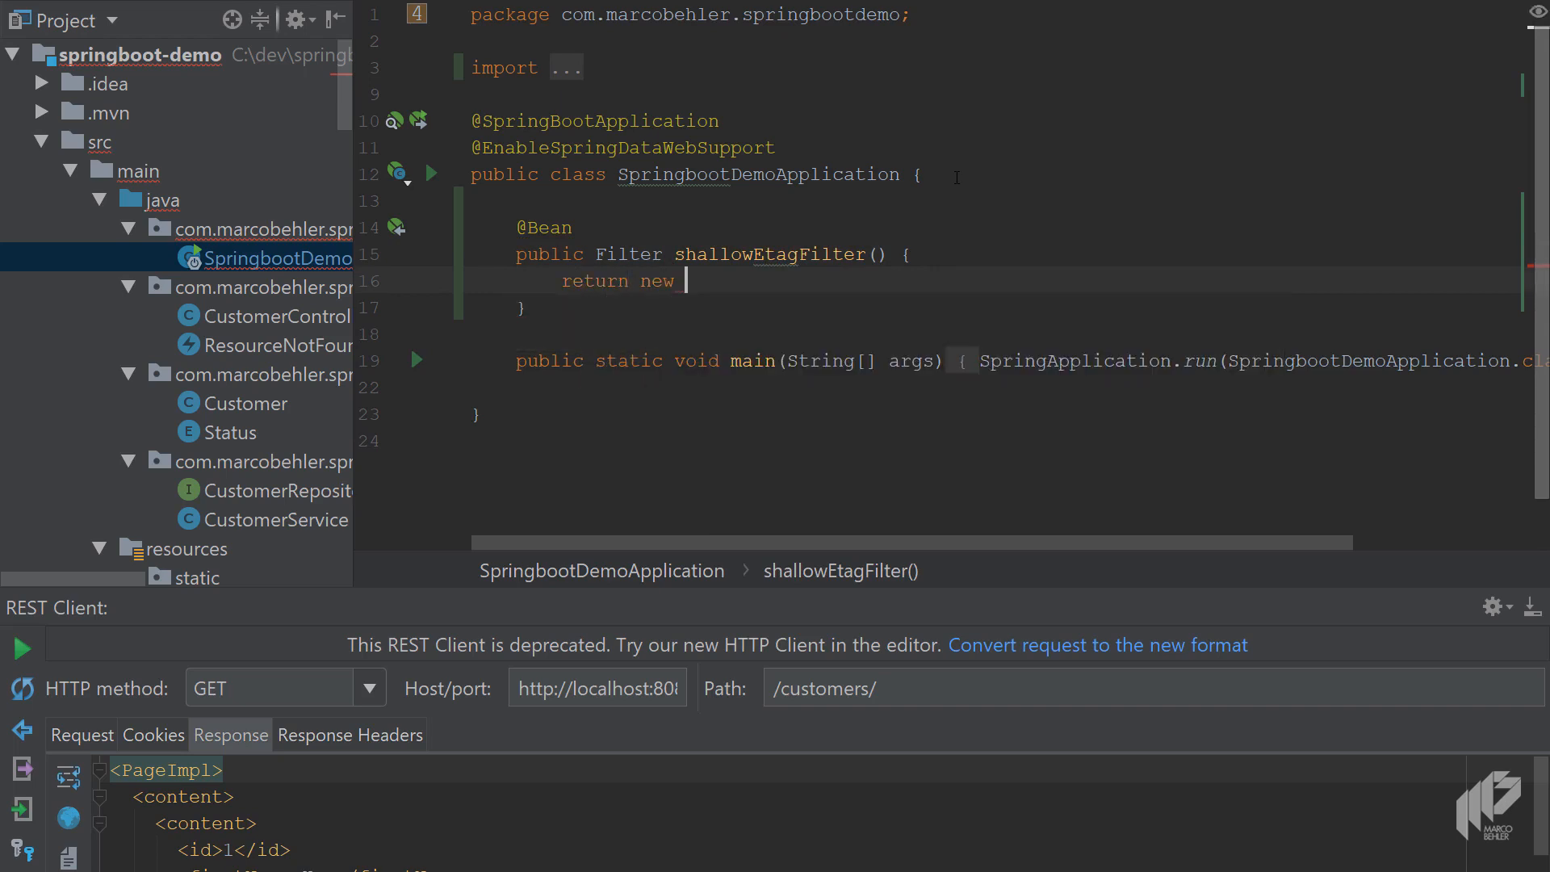
type("Shallo")
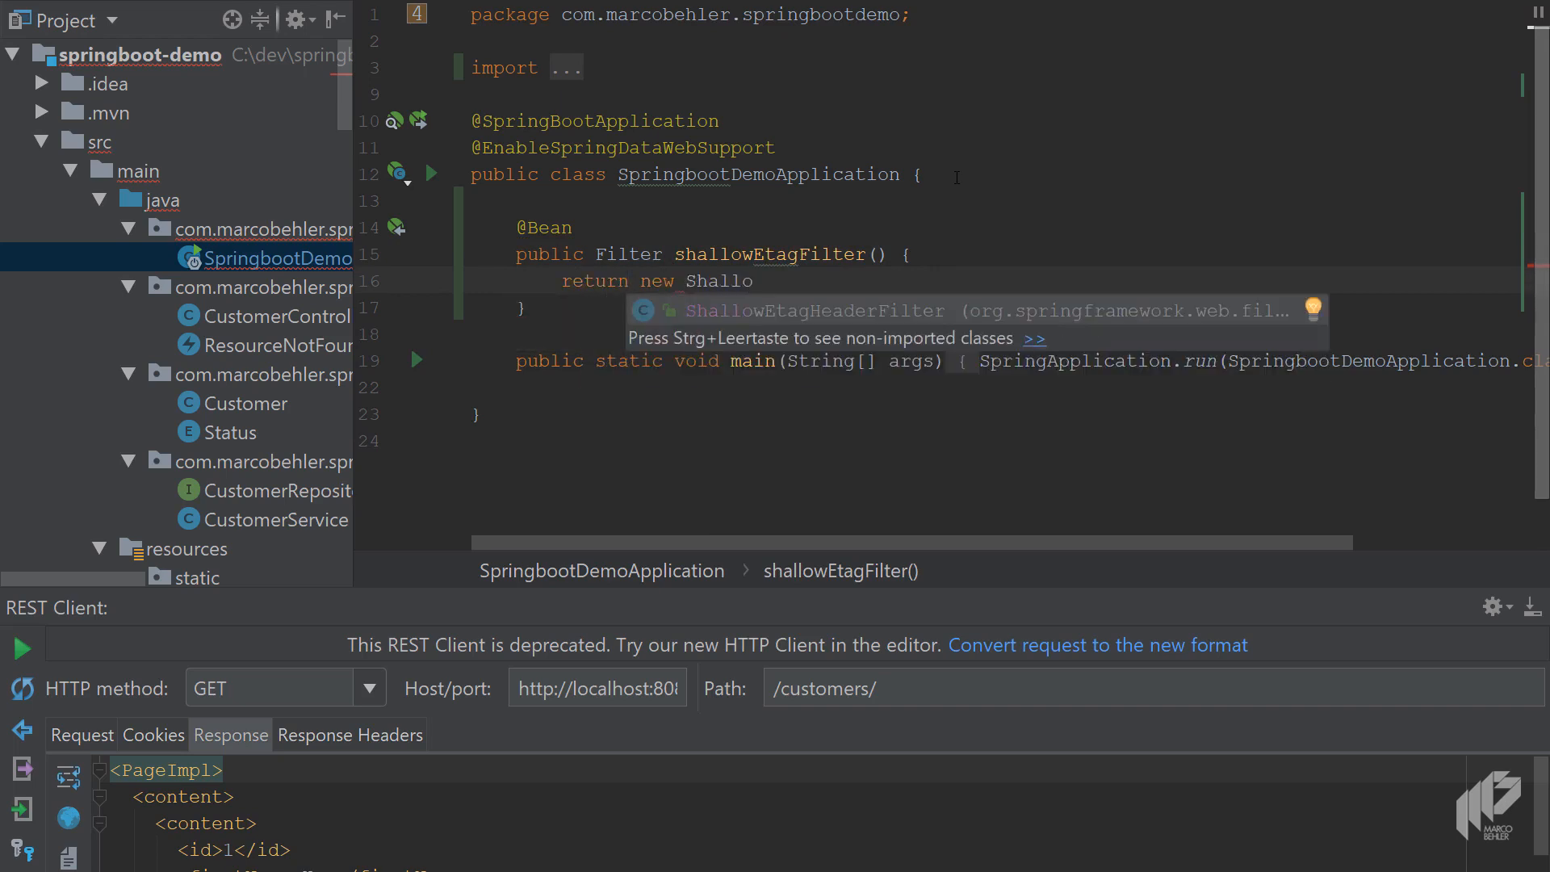
mouse_move(1206, 314)
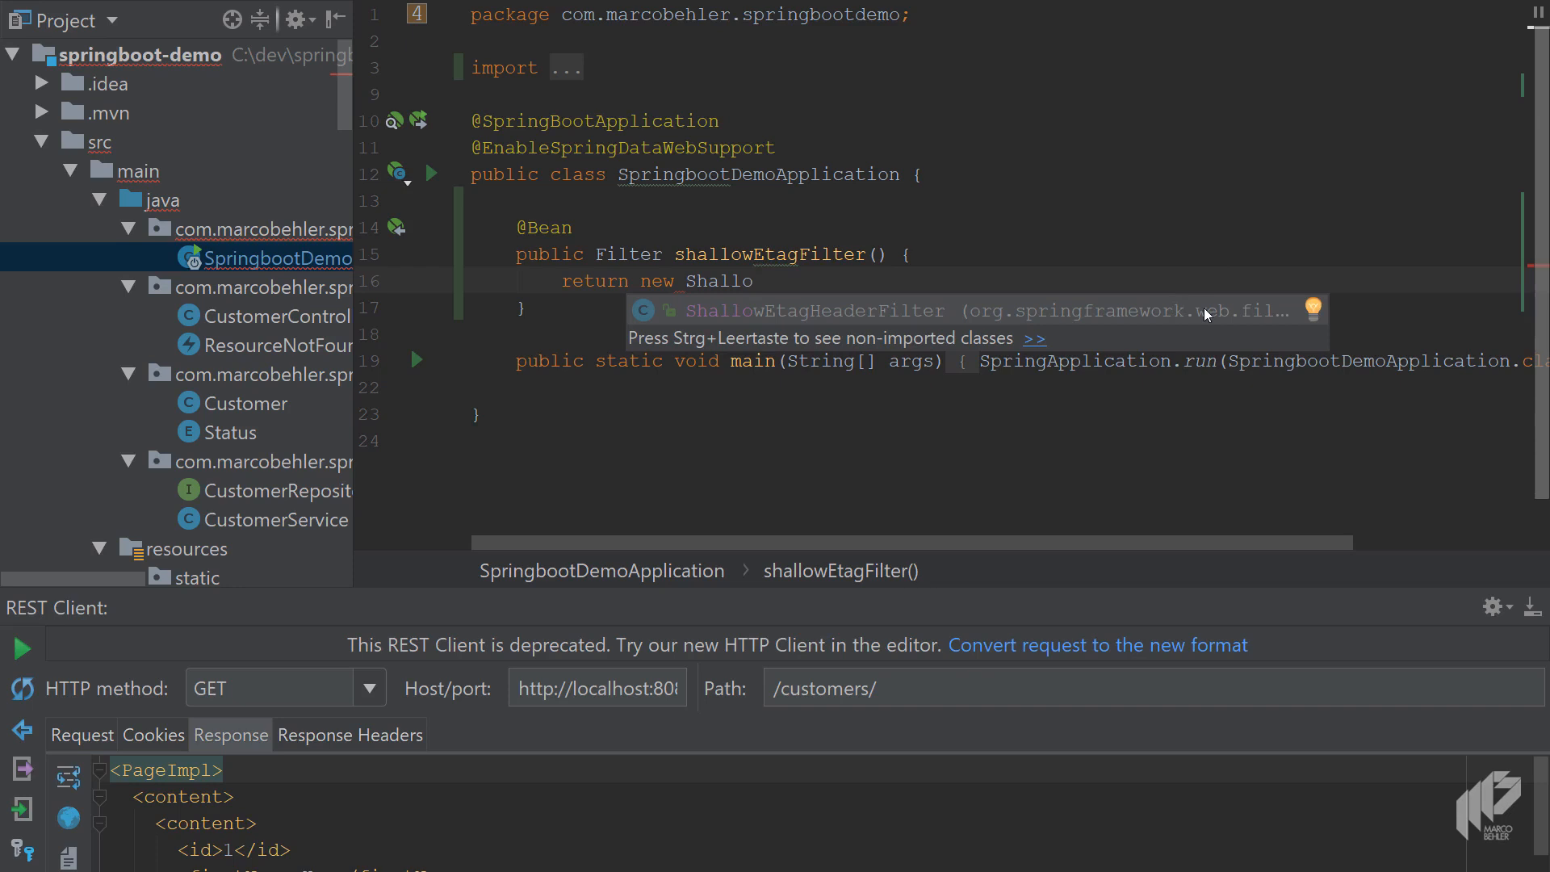
mouse_move(1176, 330)
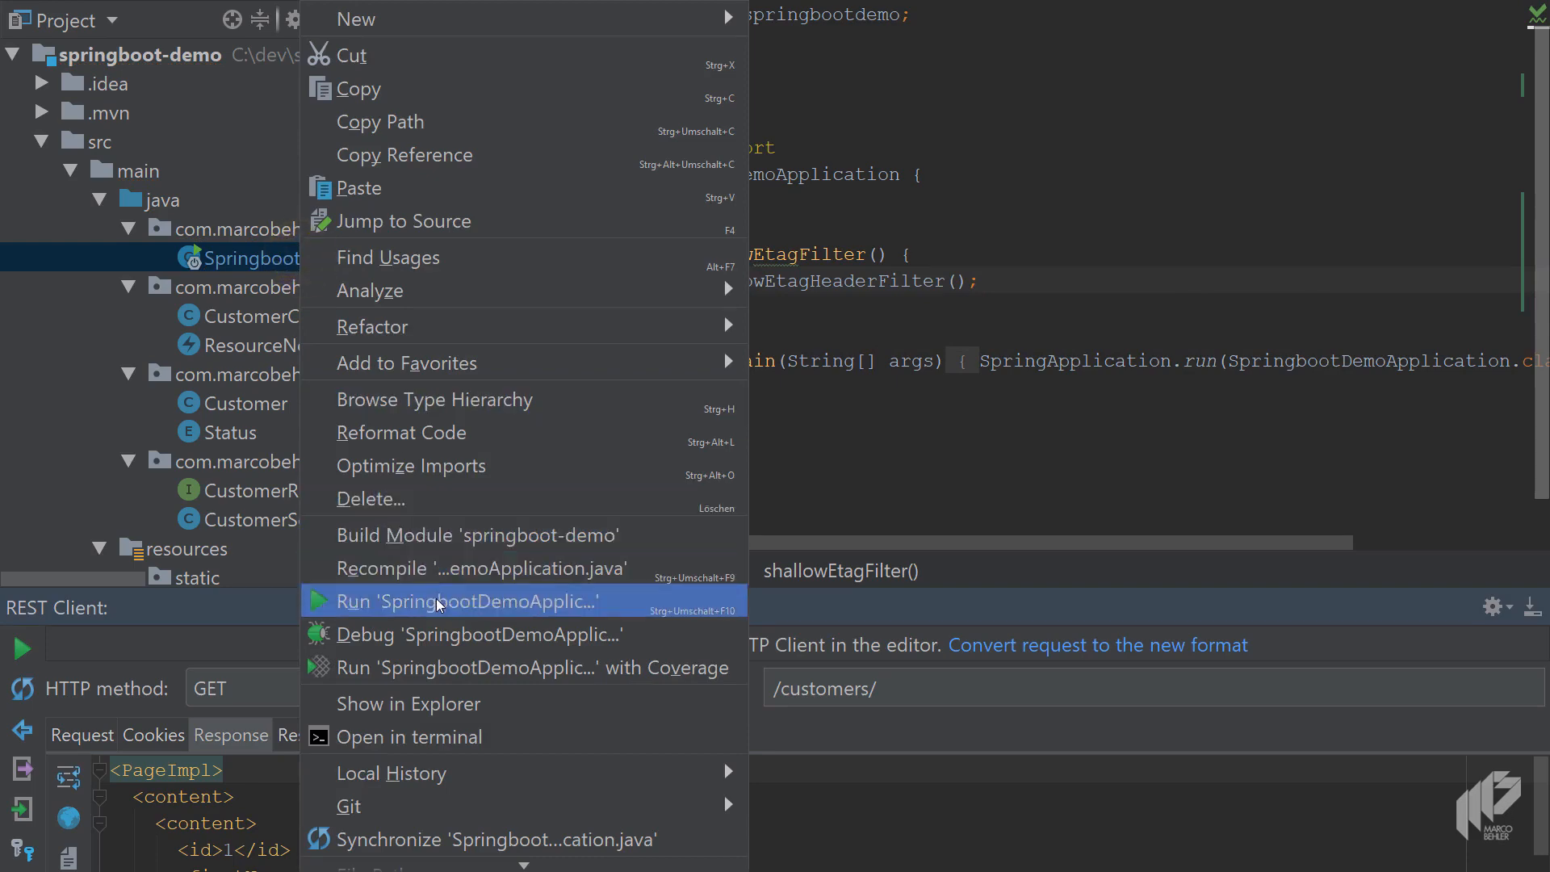
Step: Run SpringbootDemoApplication to restart the app with the ETag filter
left_click(460, 601)
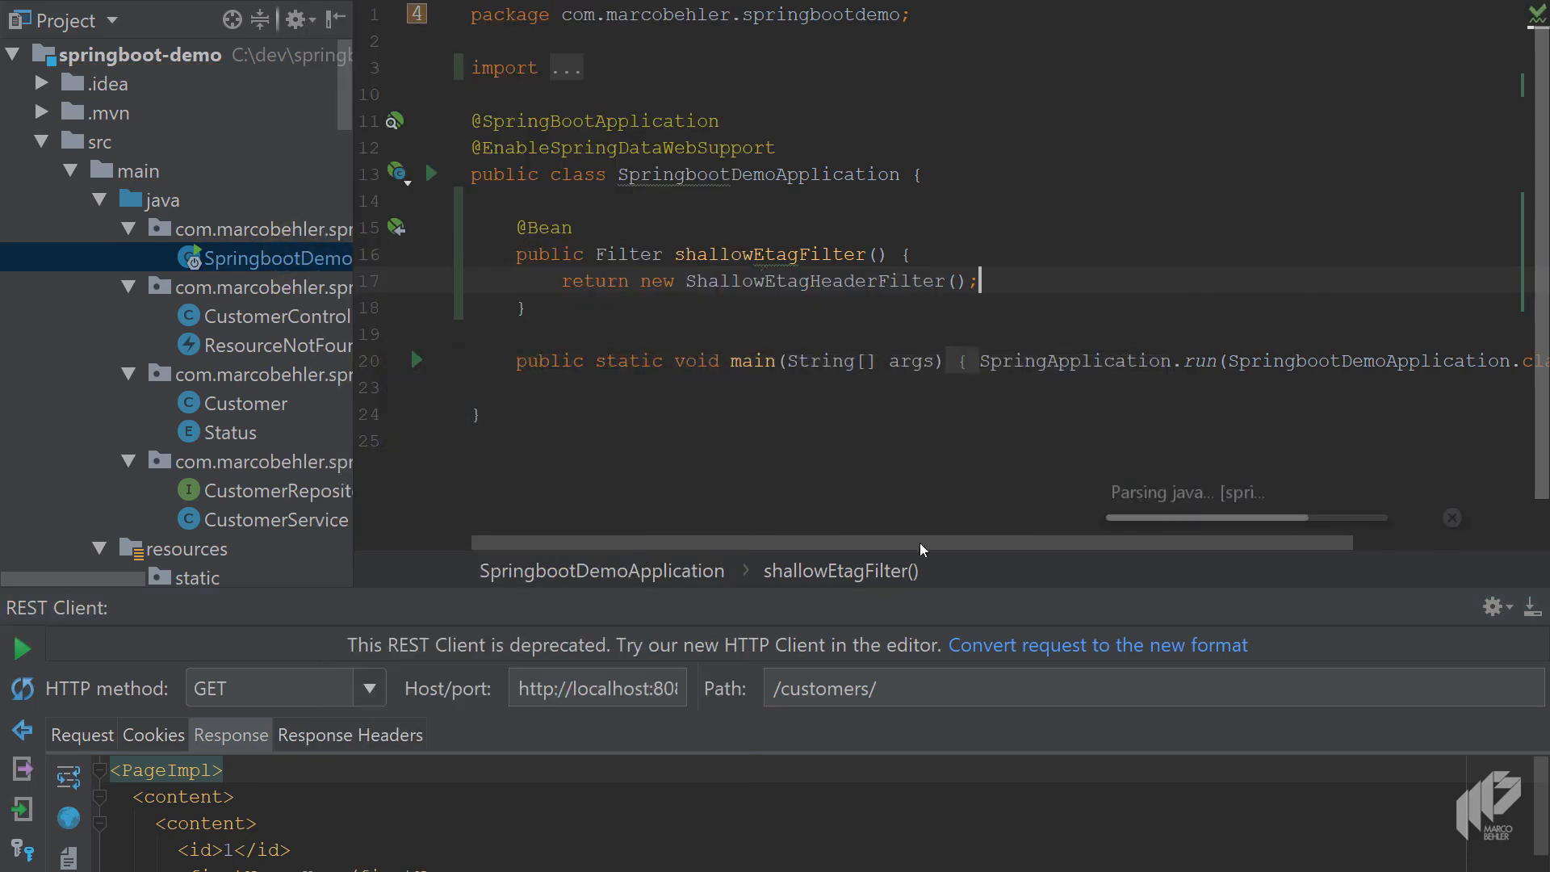
left_click(19, 648)
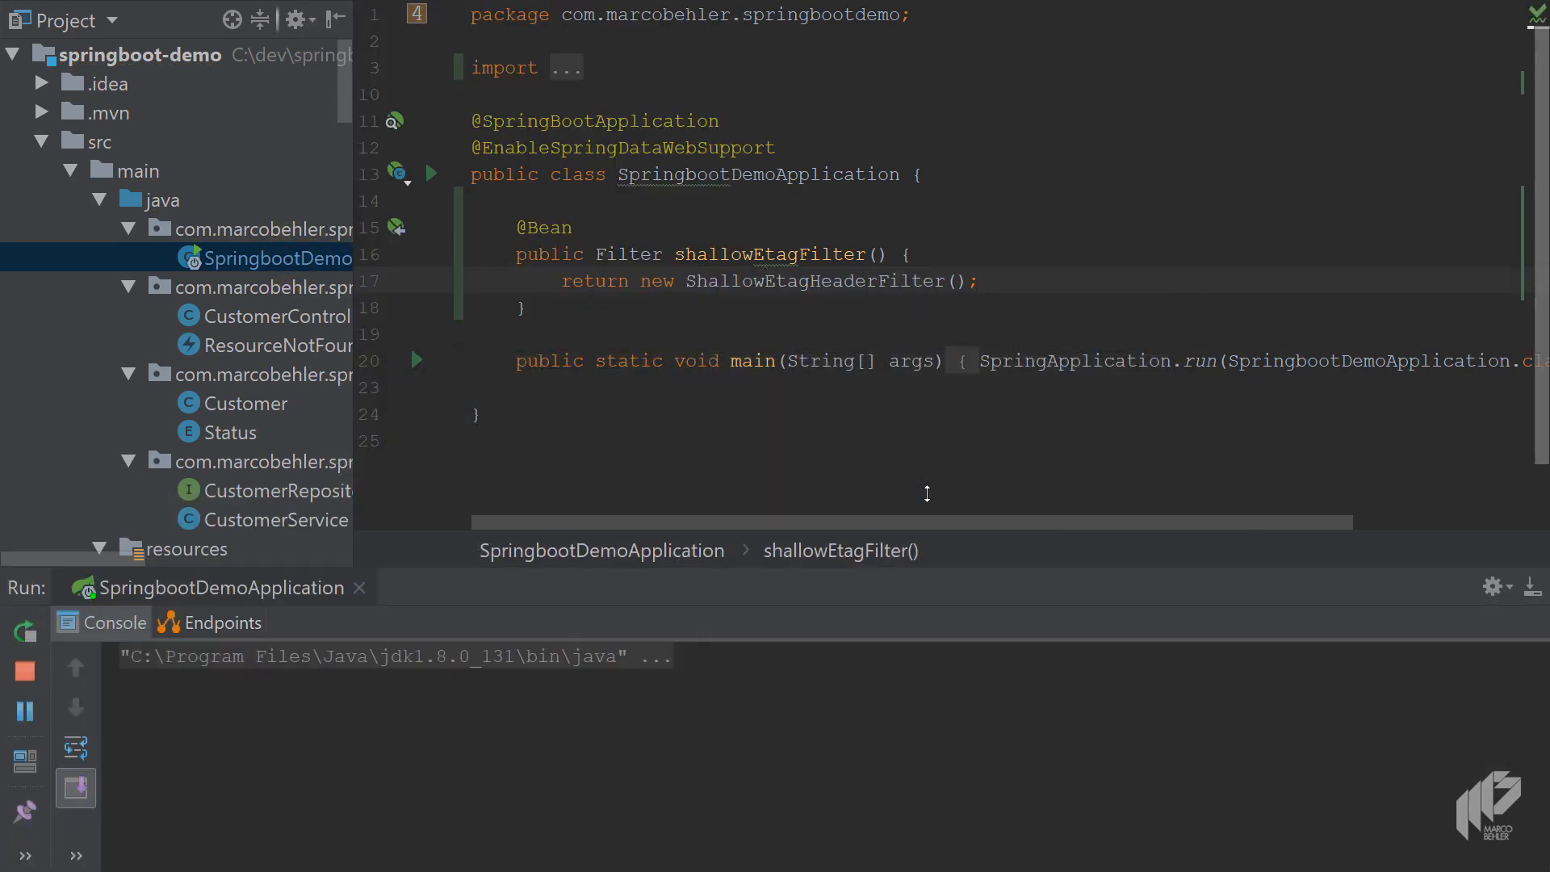
key("ctrl+shift+a")
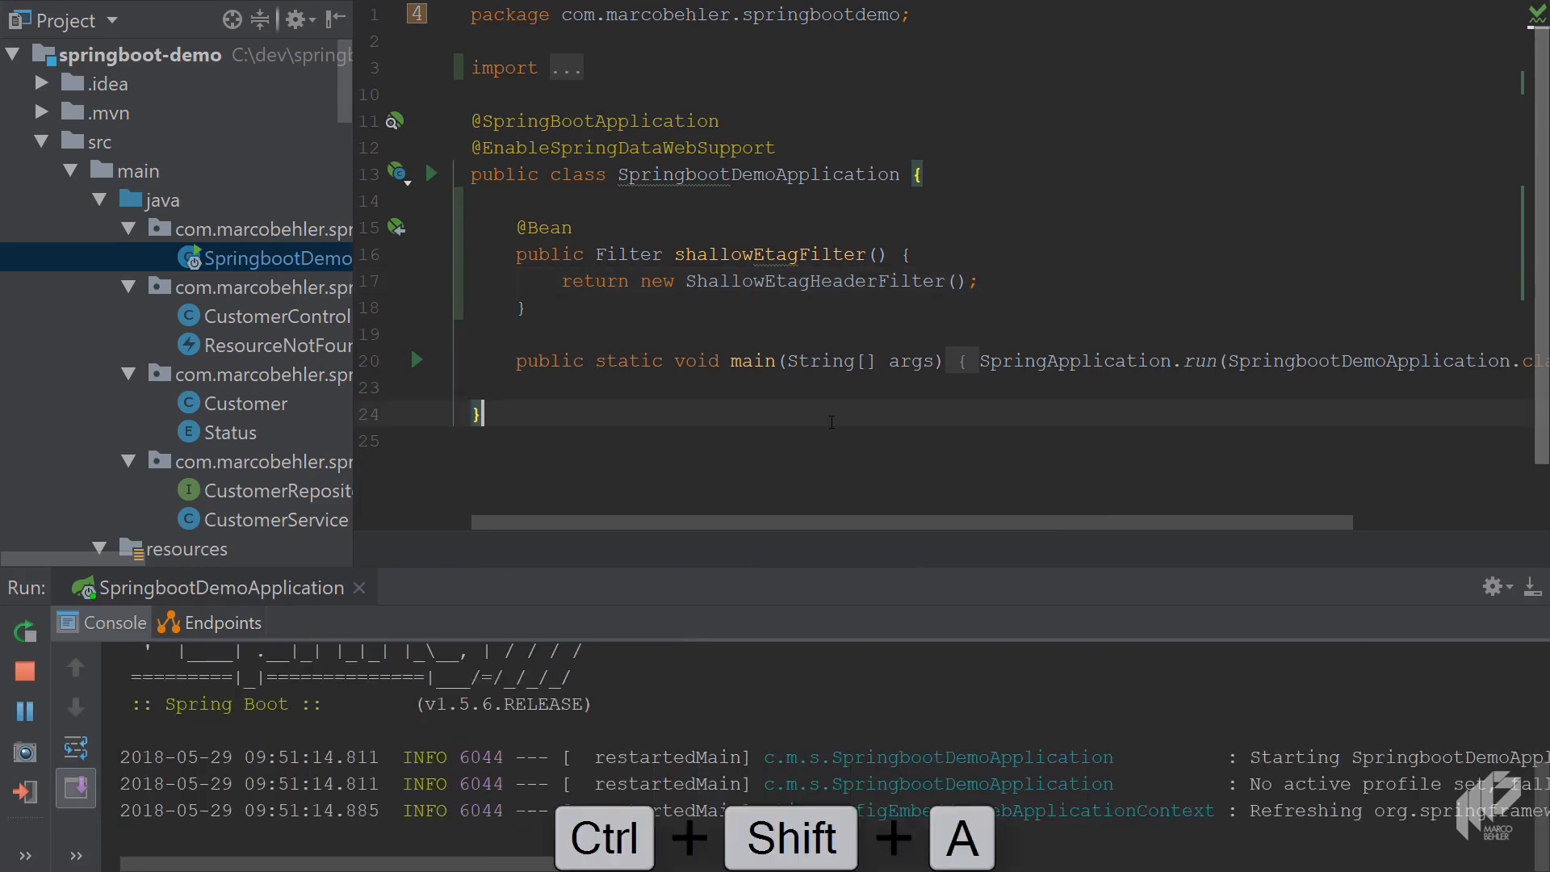
Step: Re-send GET /customers/ to the restarted app and scroll Han Solo's page
key("ctrl+shift+a")
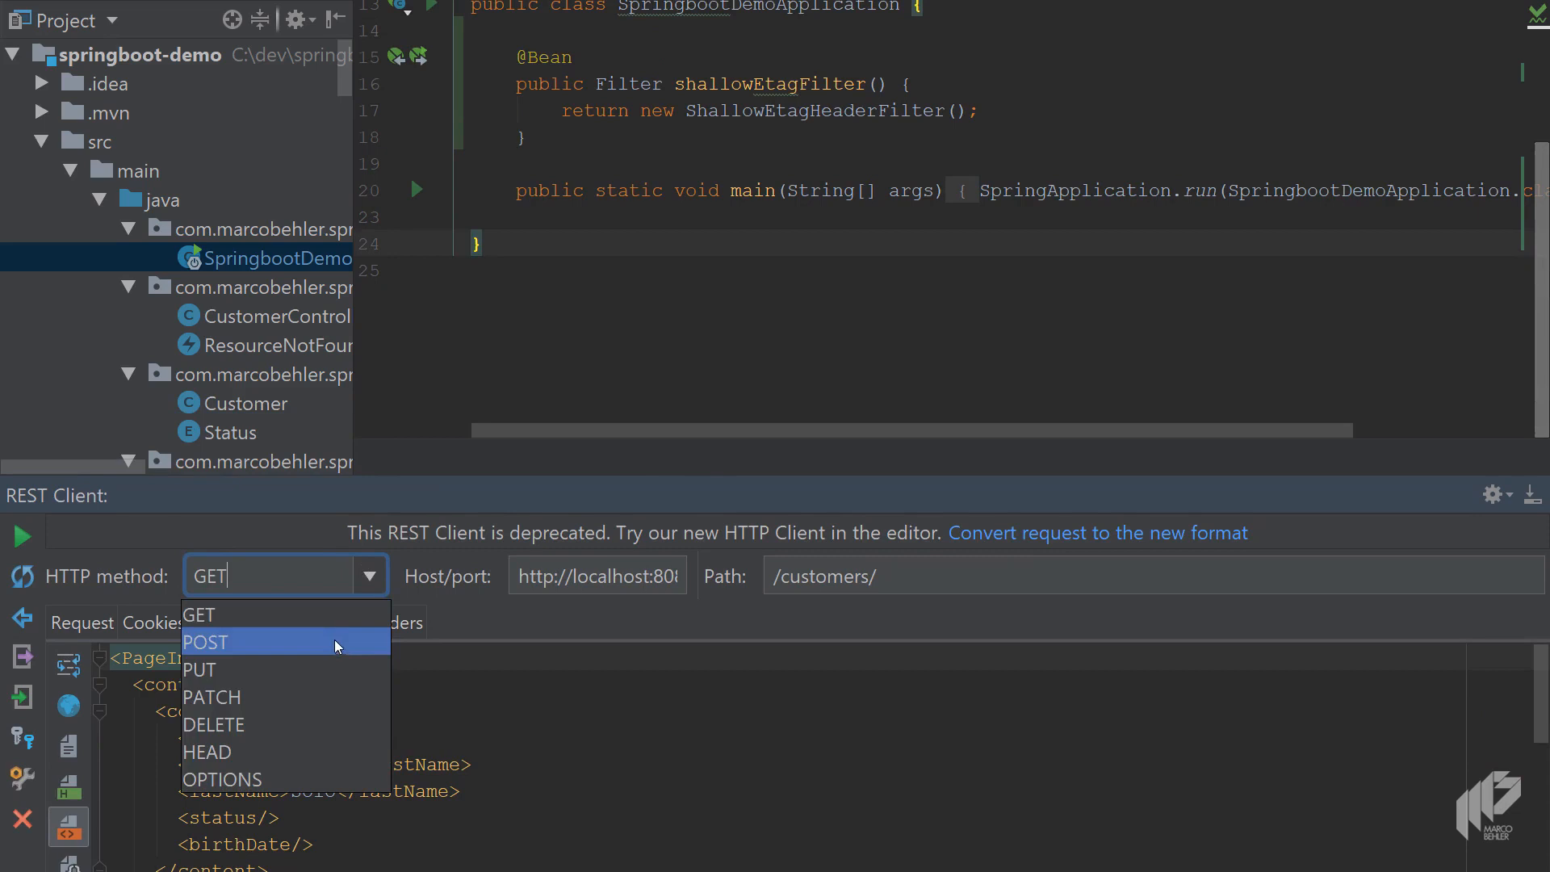
left_click(205, 642)
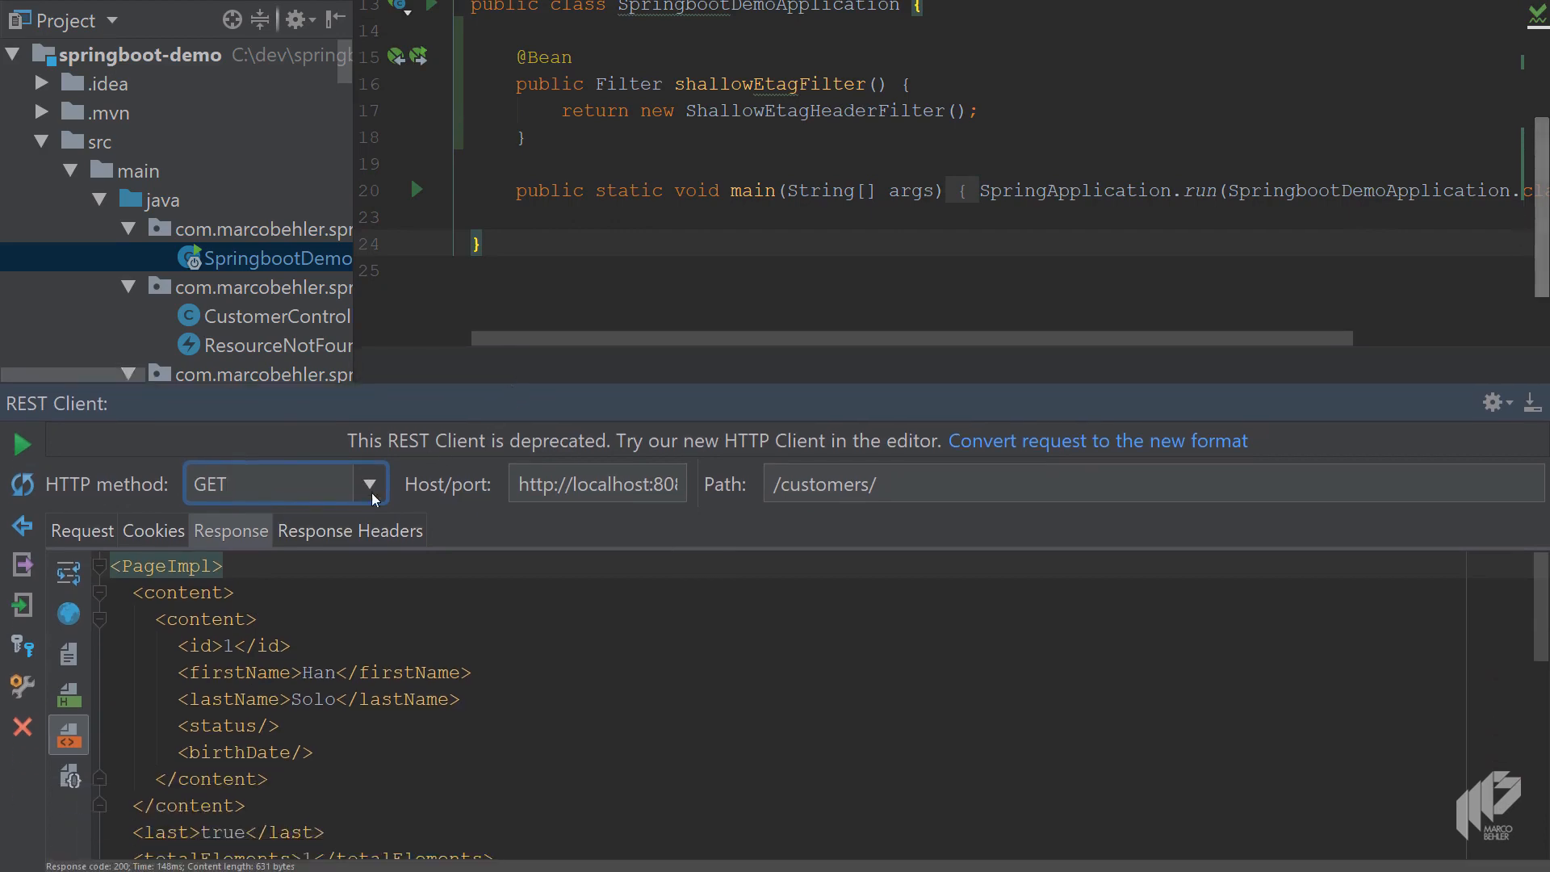
scroll("down", 3)
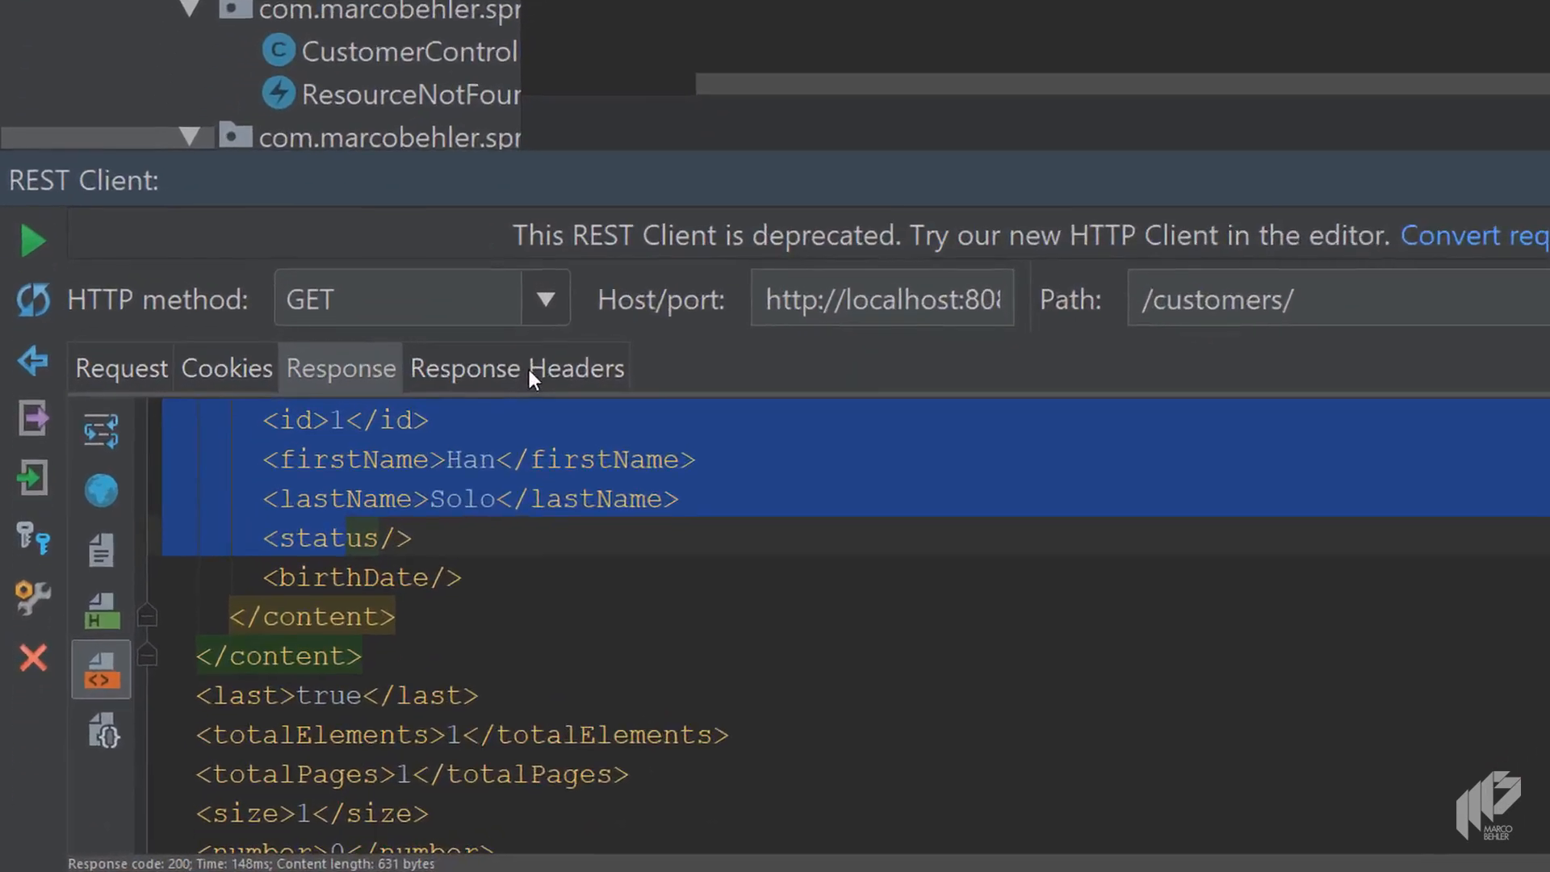
Step: Inspect the response headers and select the ETag value shown beside HTTP 200
left_click(516, 367)
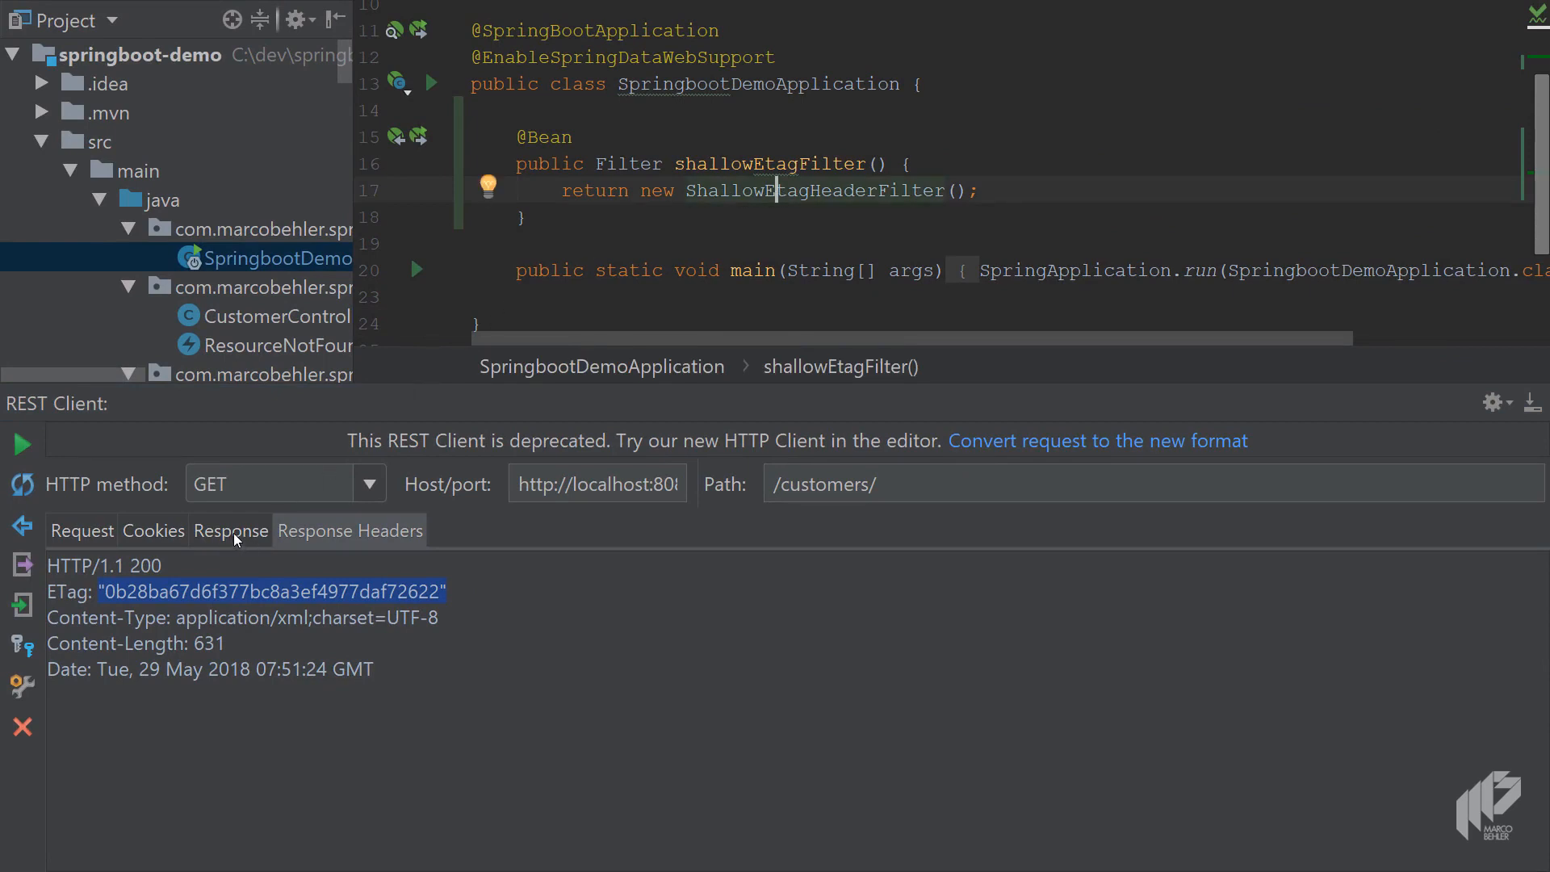
left_click(228, 531)
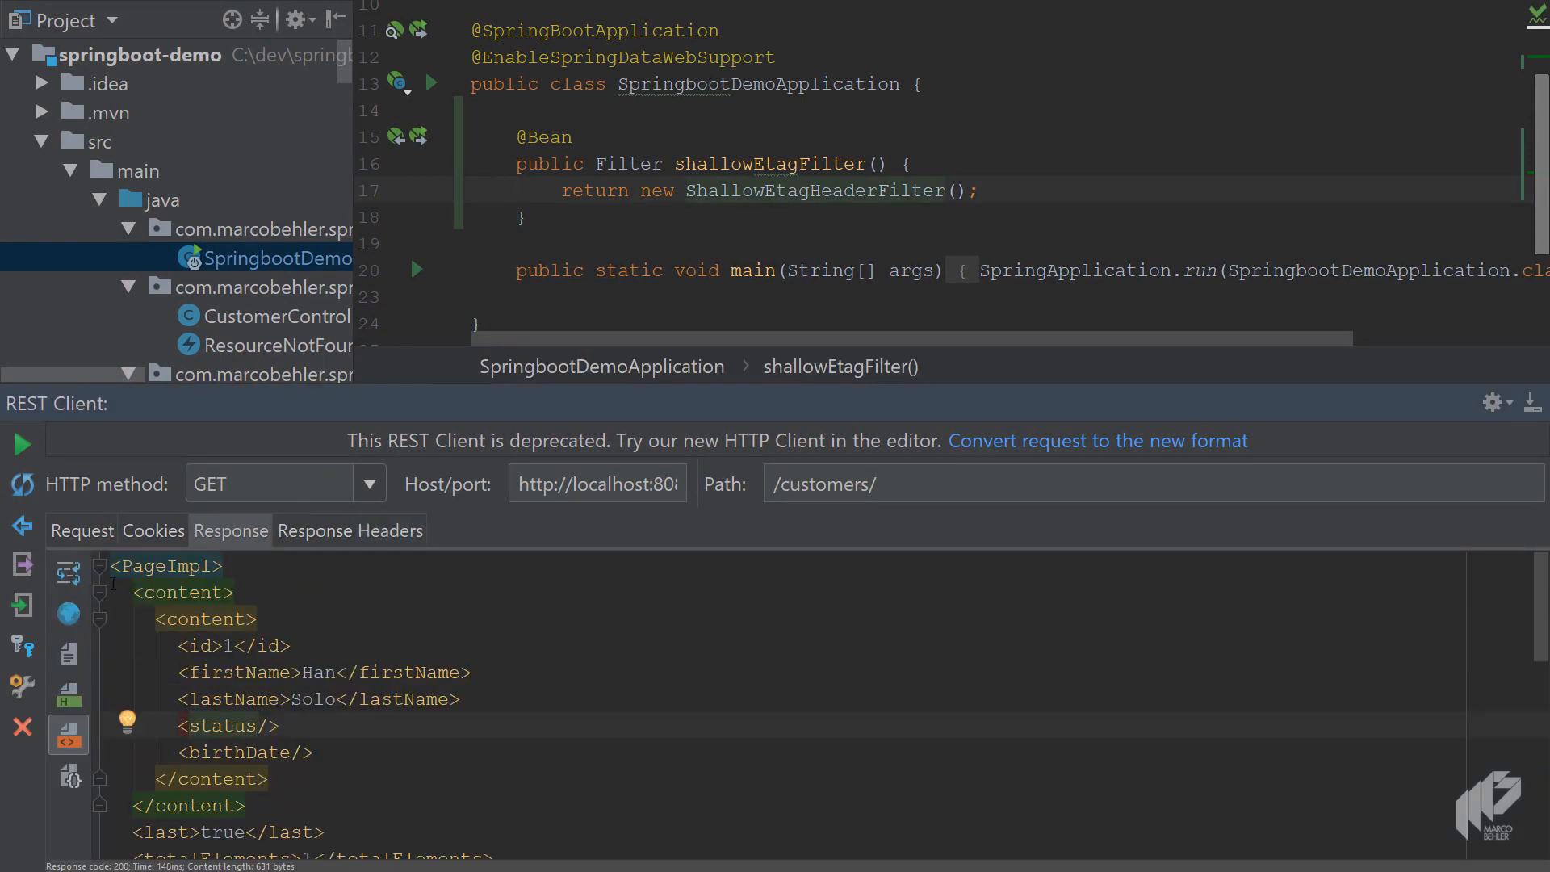
scroll("down", 3)
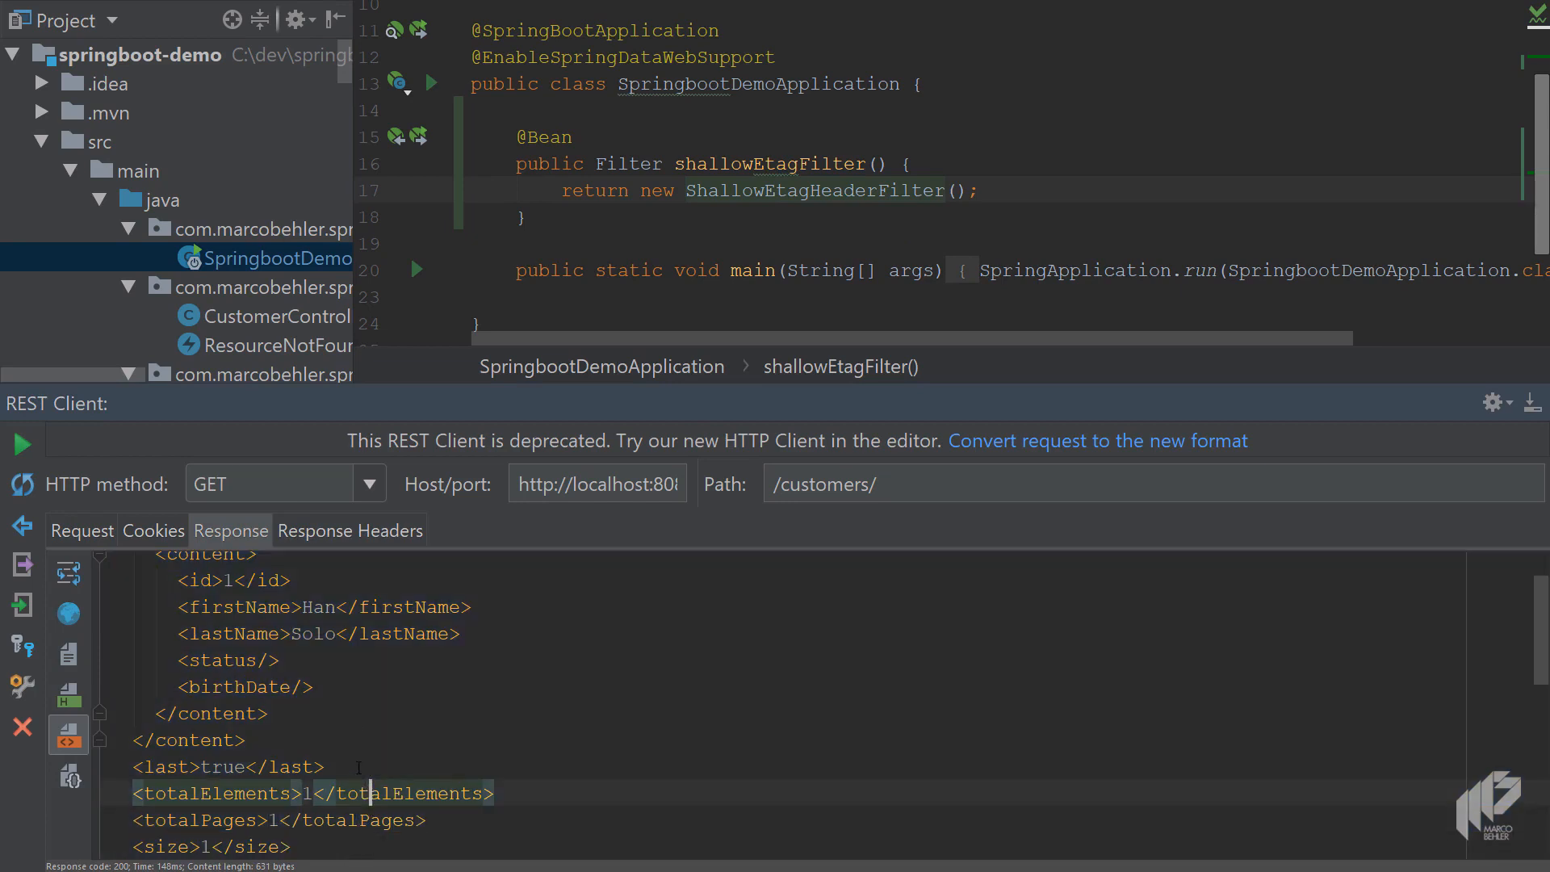
left_click(349, 529)
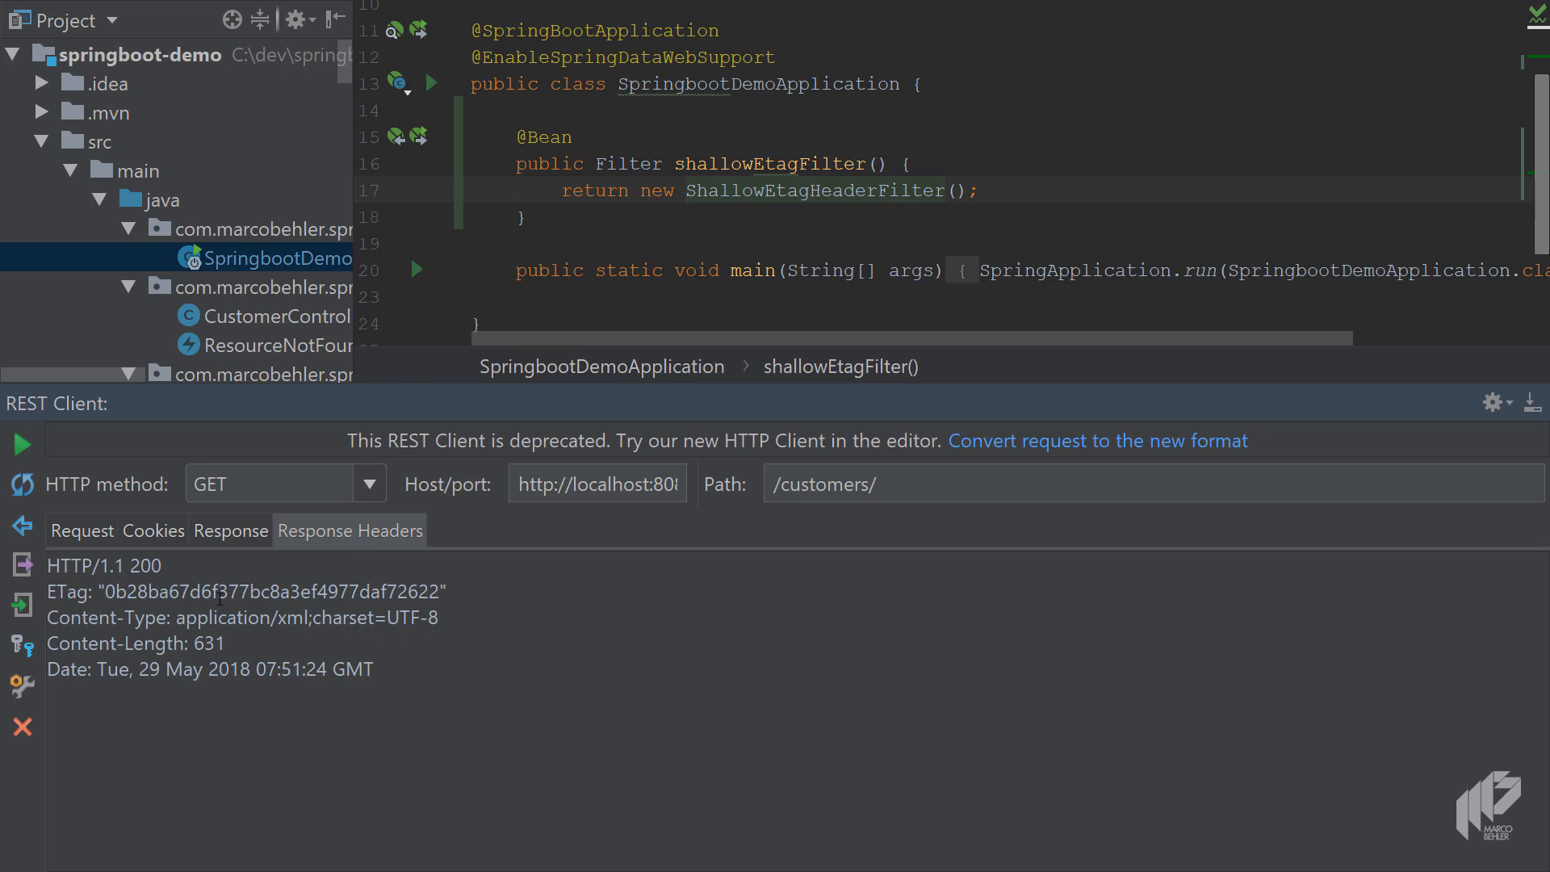
double_click(273, 591)
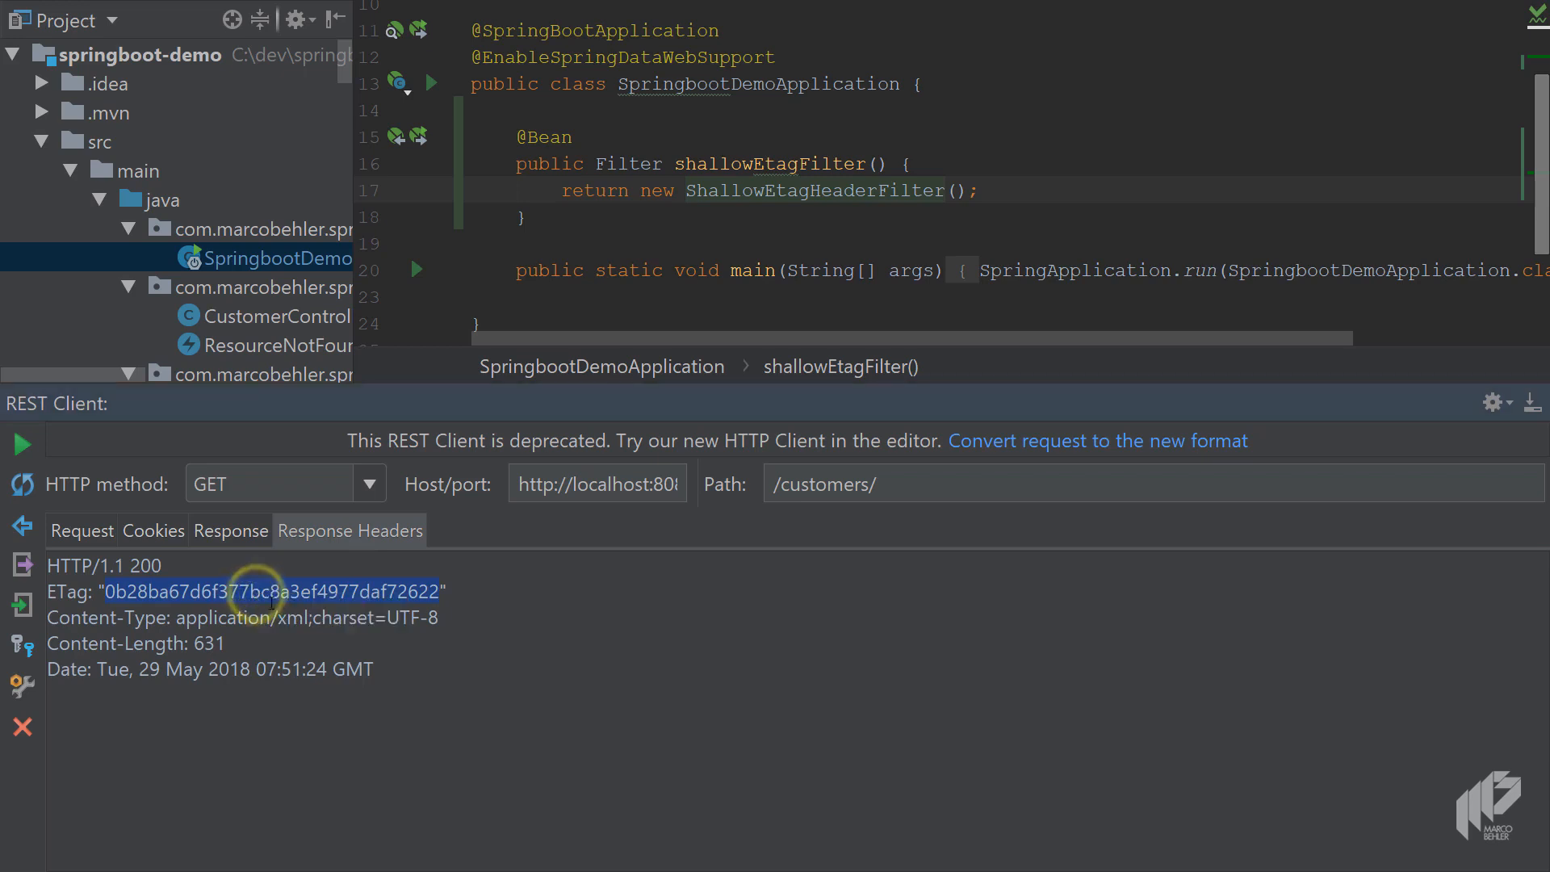
Step: Add an If-None-Match header with value 3ef4977daf72622 to the GET request
left_click(81, 531)
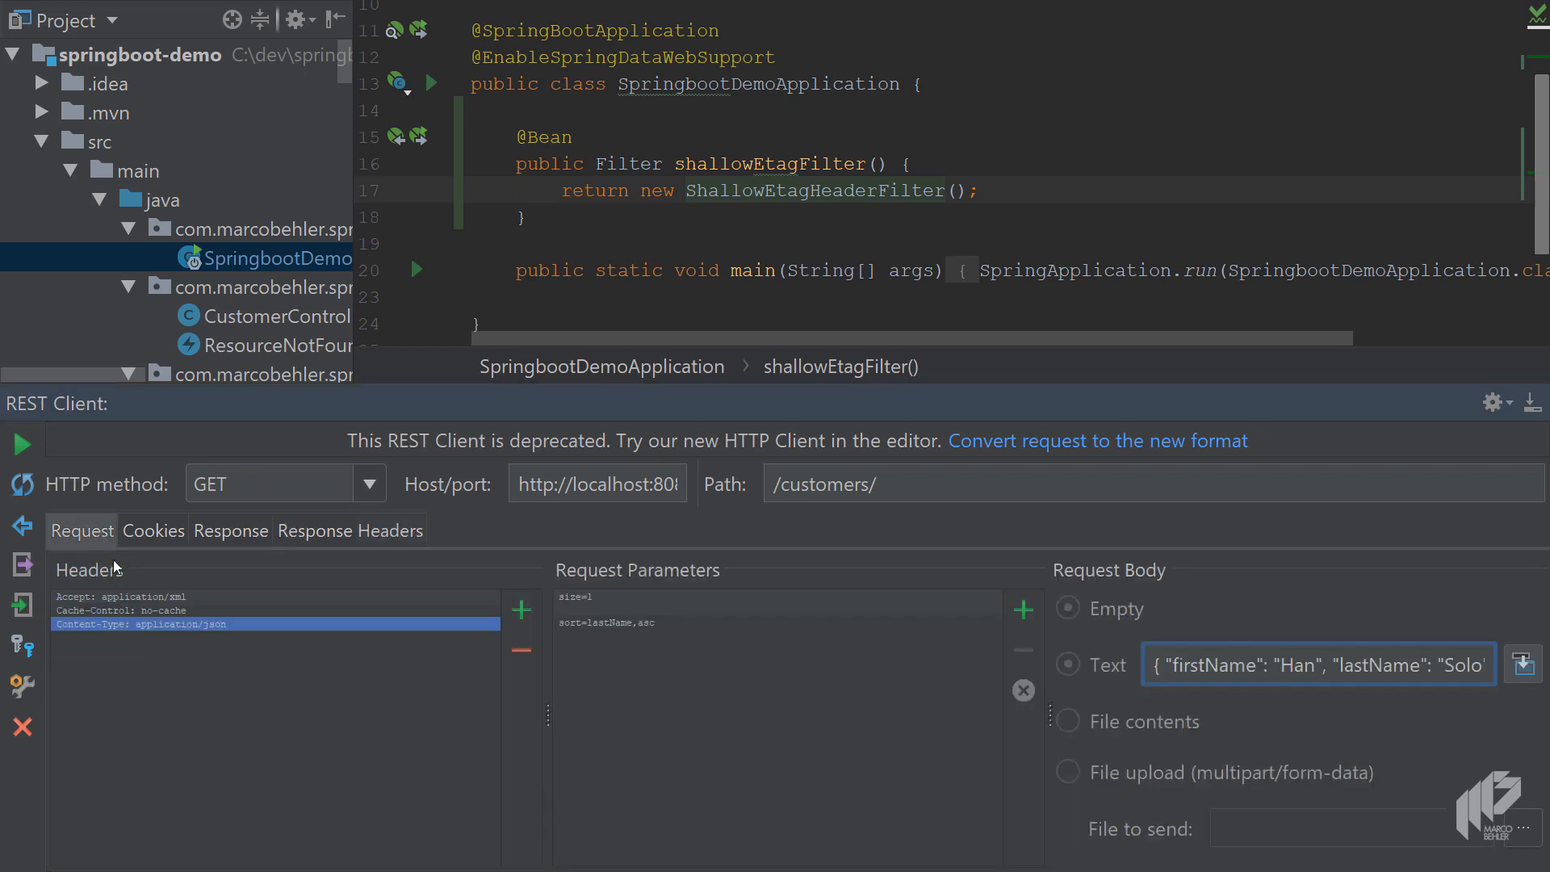
mouse_move(521, 608)
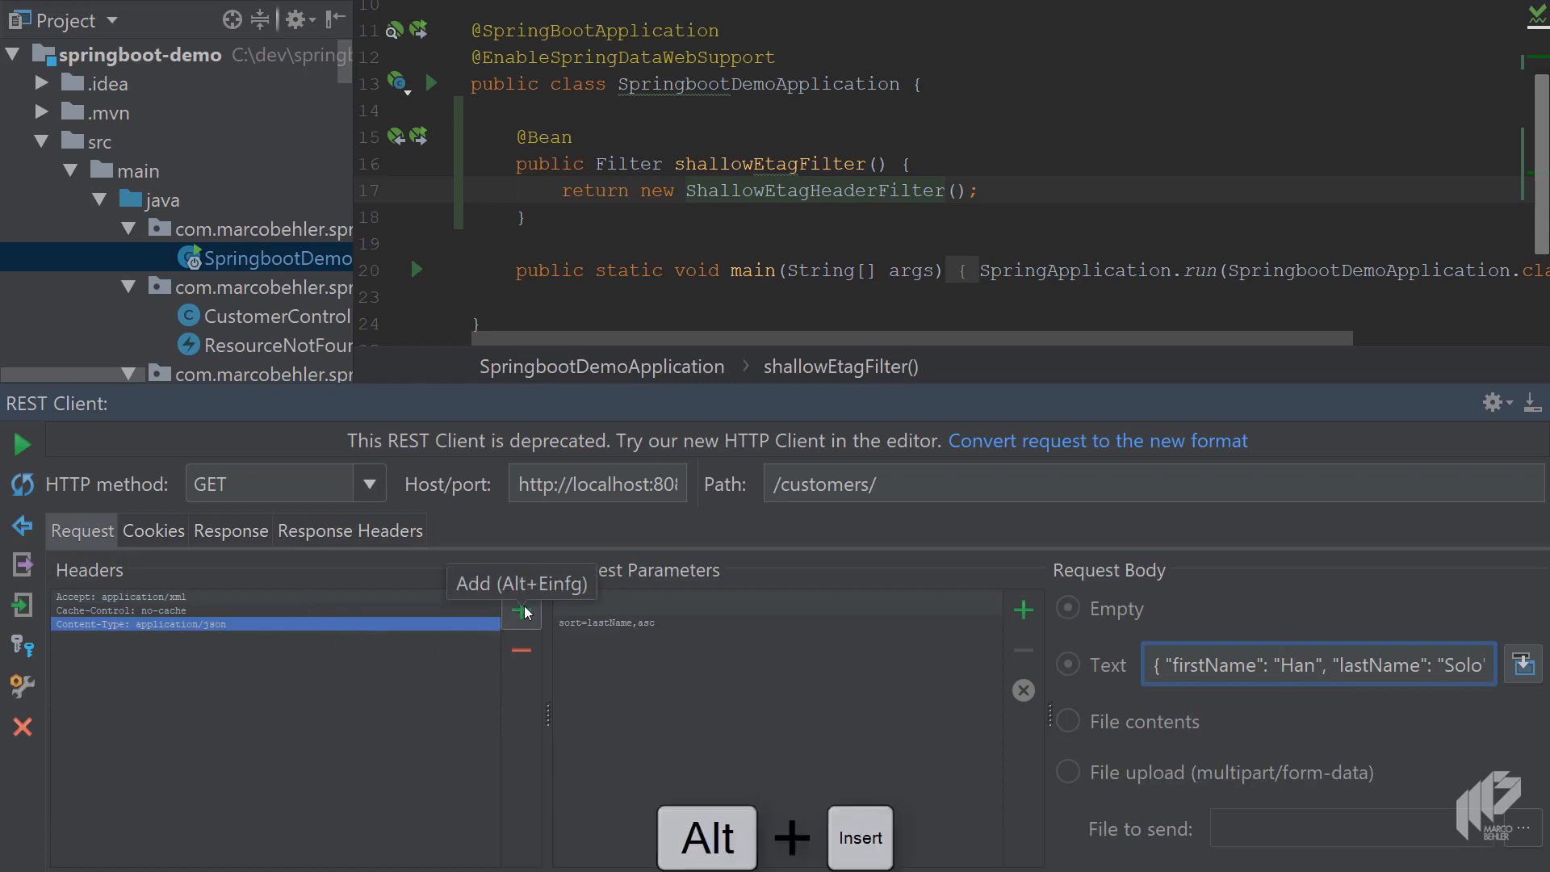
left_click(521, 610)
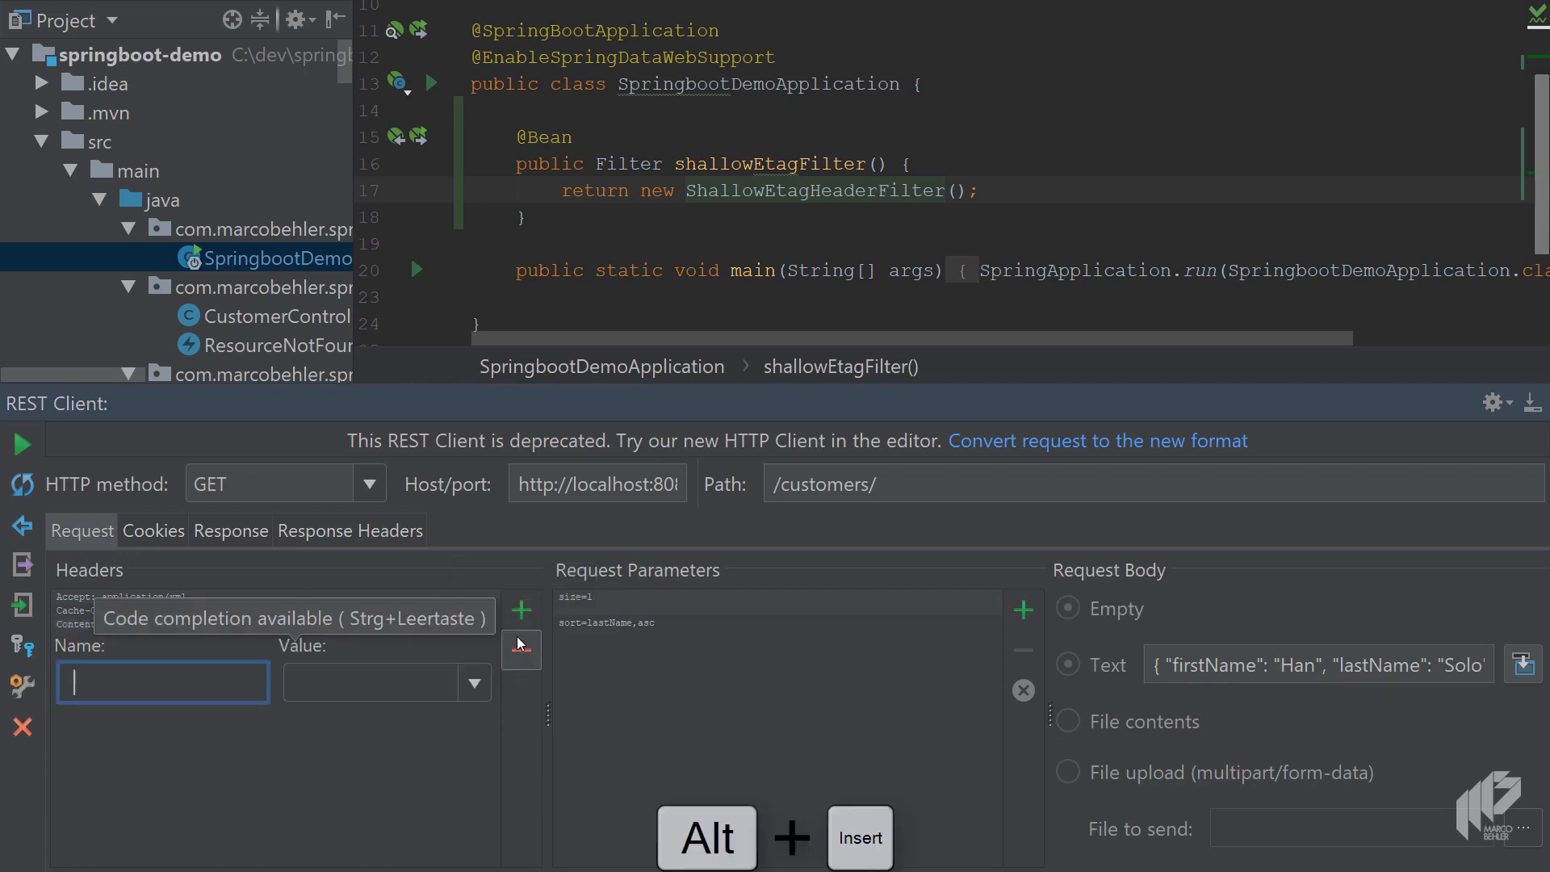
type("If-")
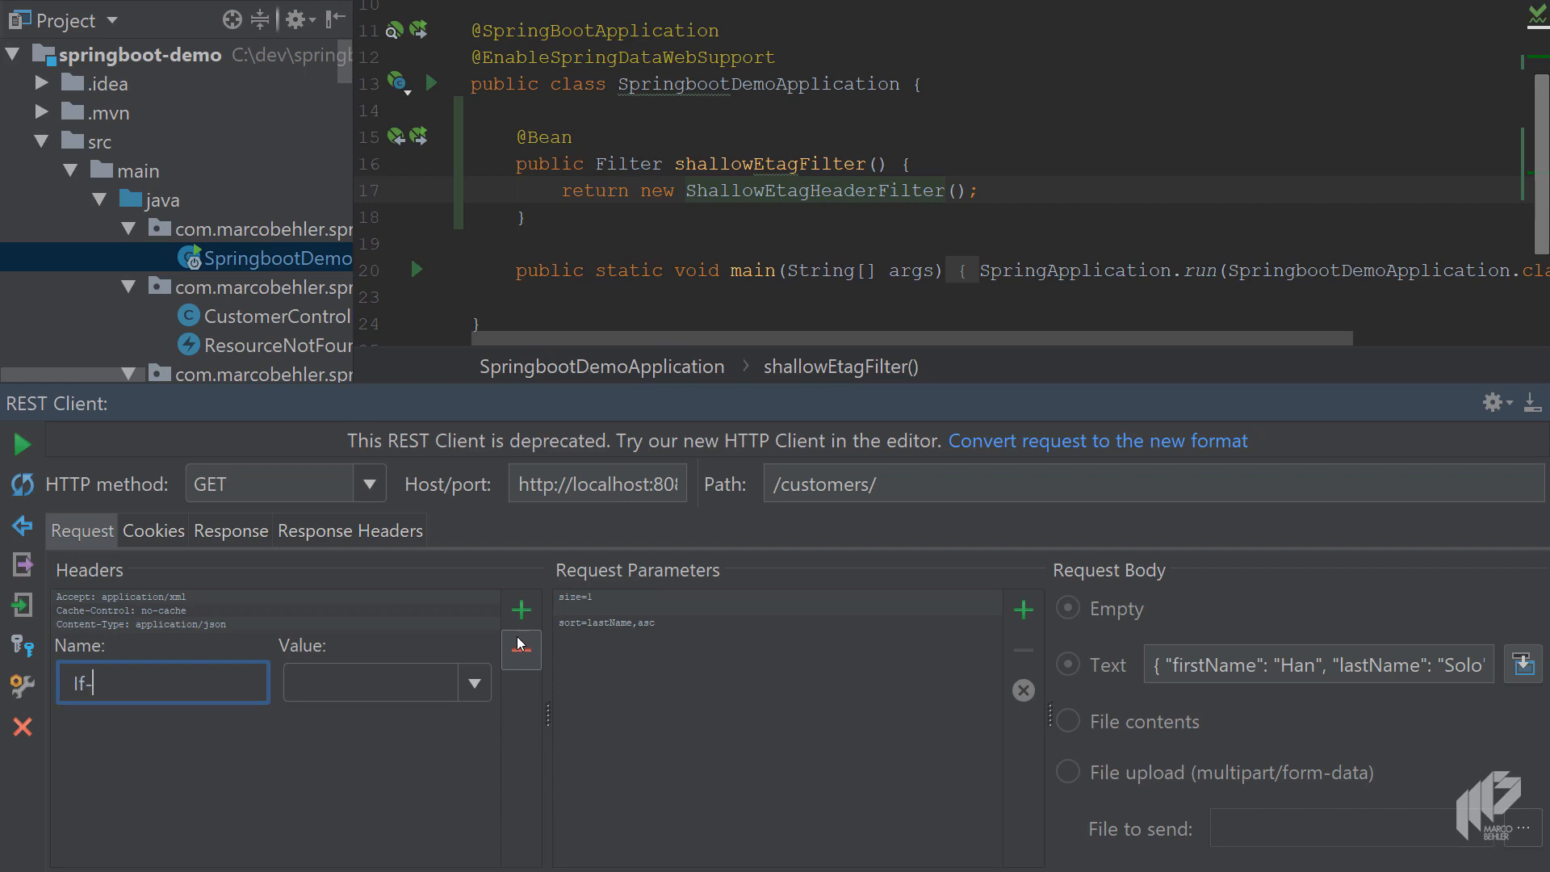
type("None-Match")
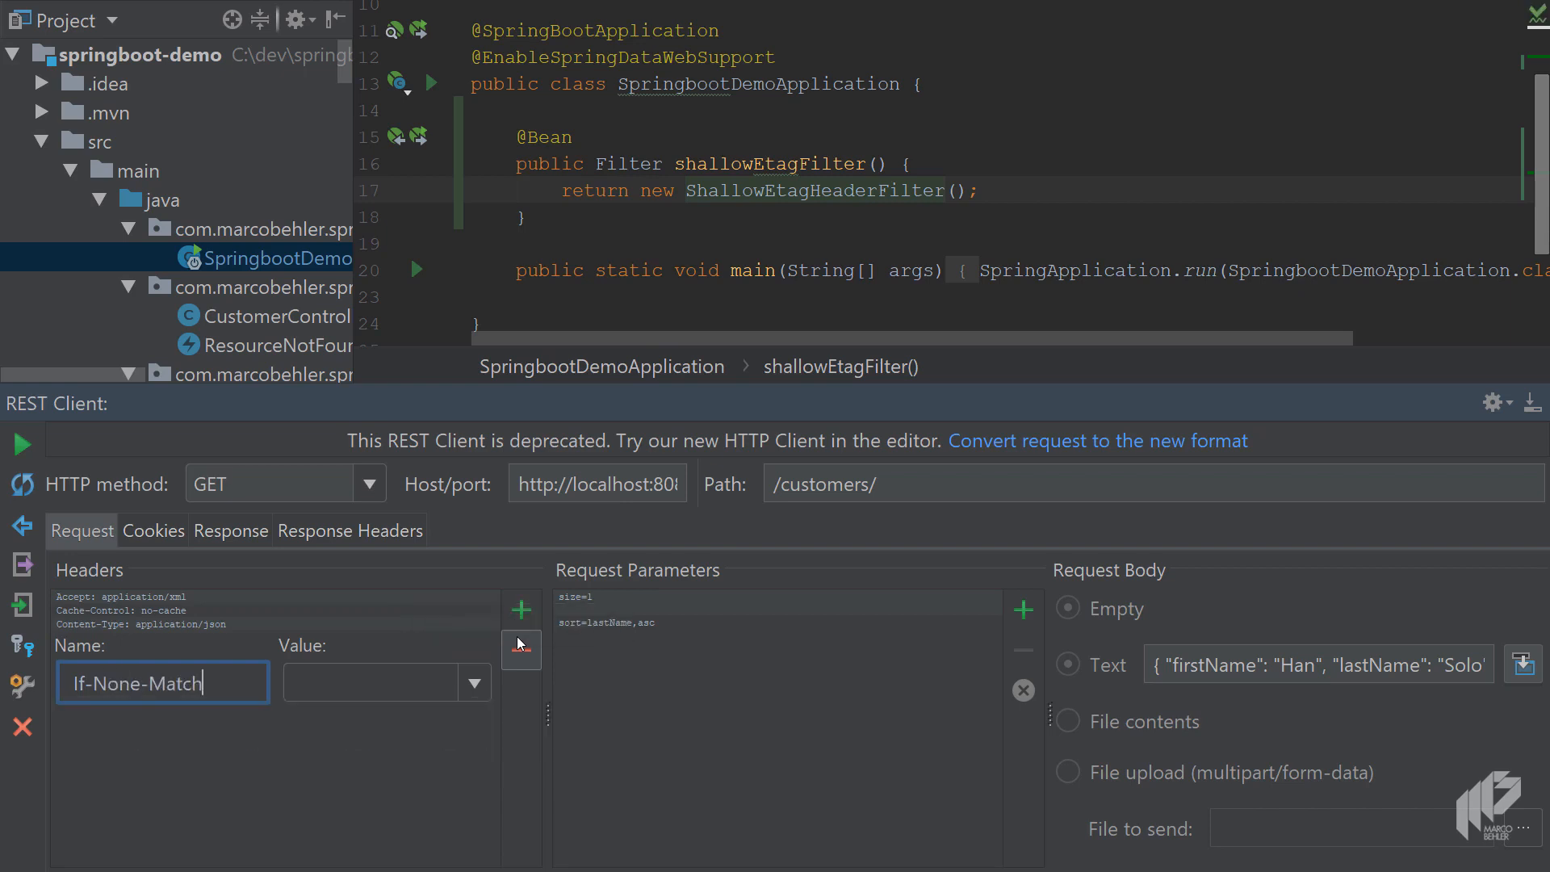
type("3ef4977daf72622\"")
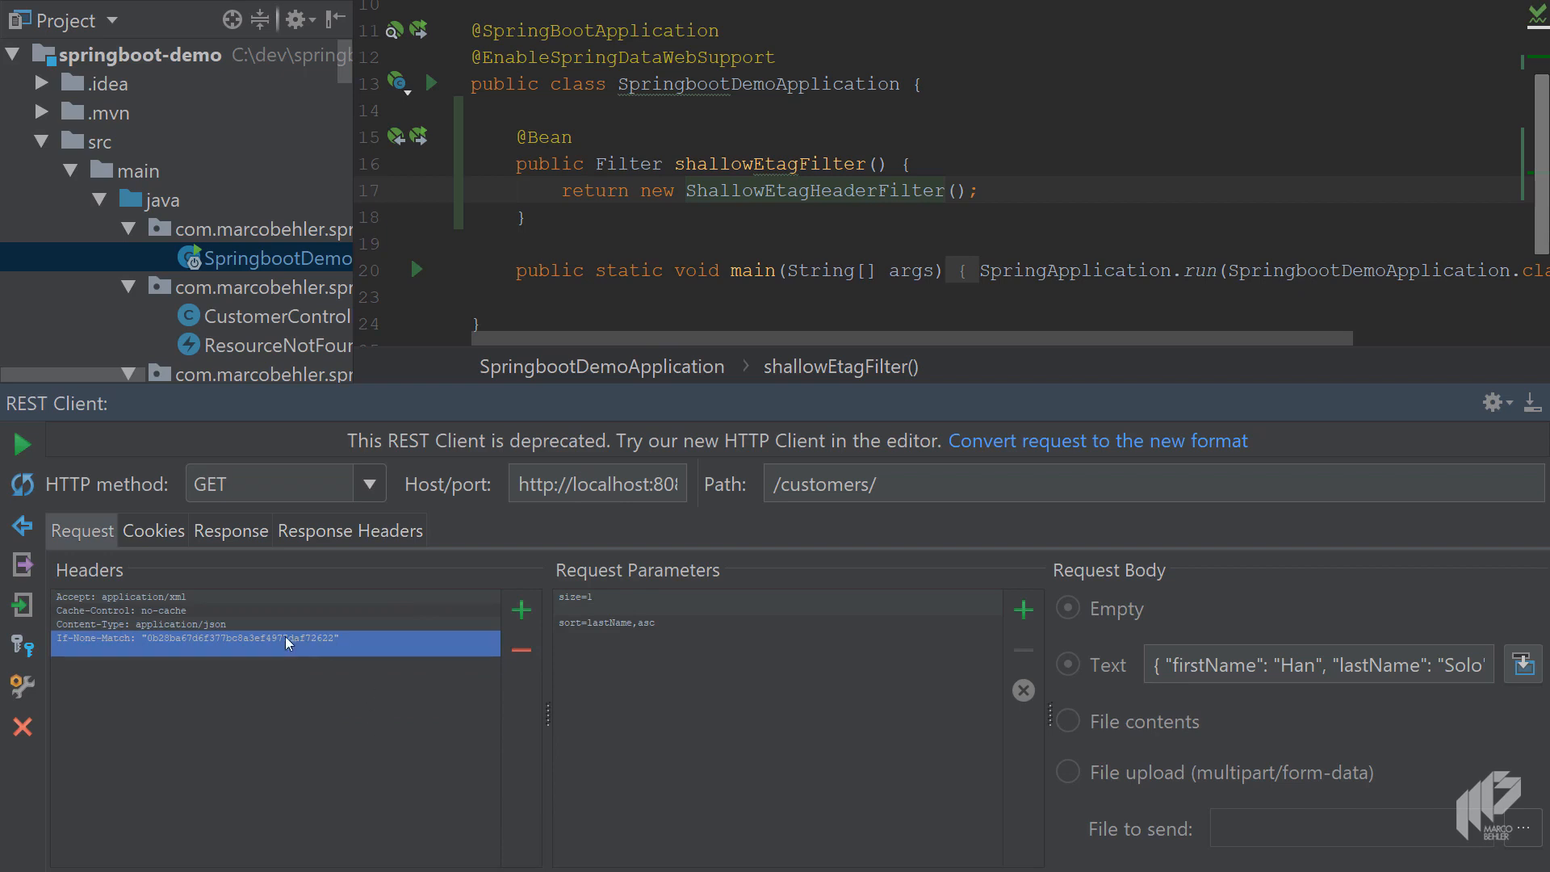
mouse_move(409, 511)
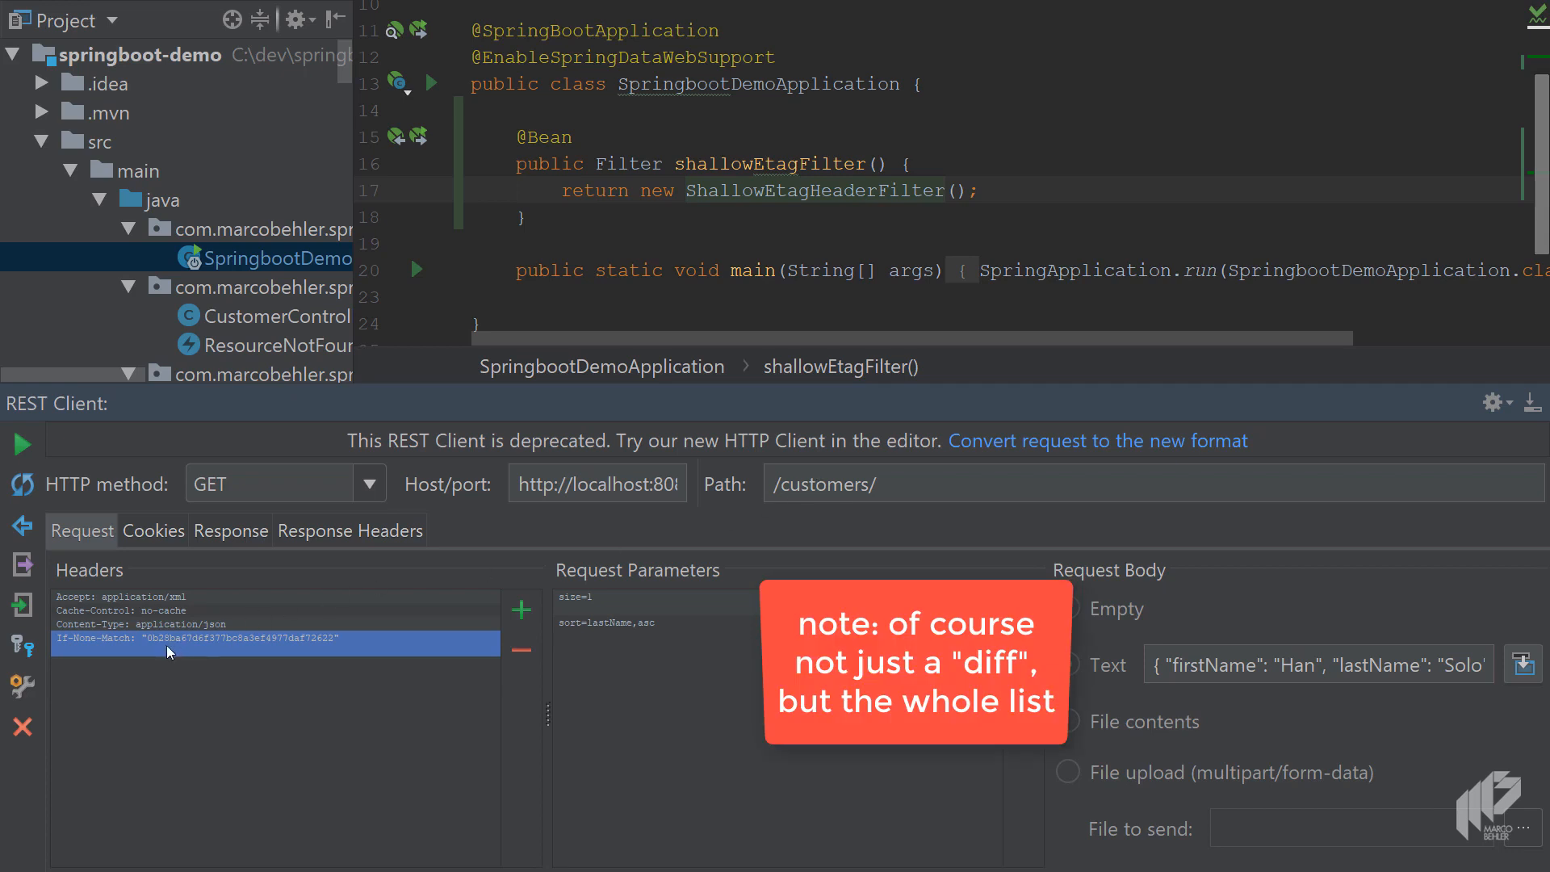
mouse_move(194, 647)
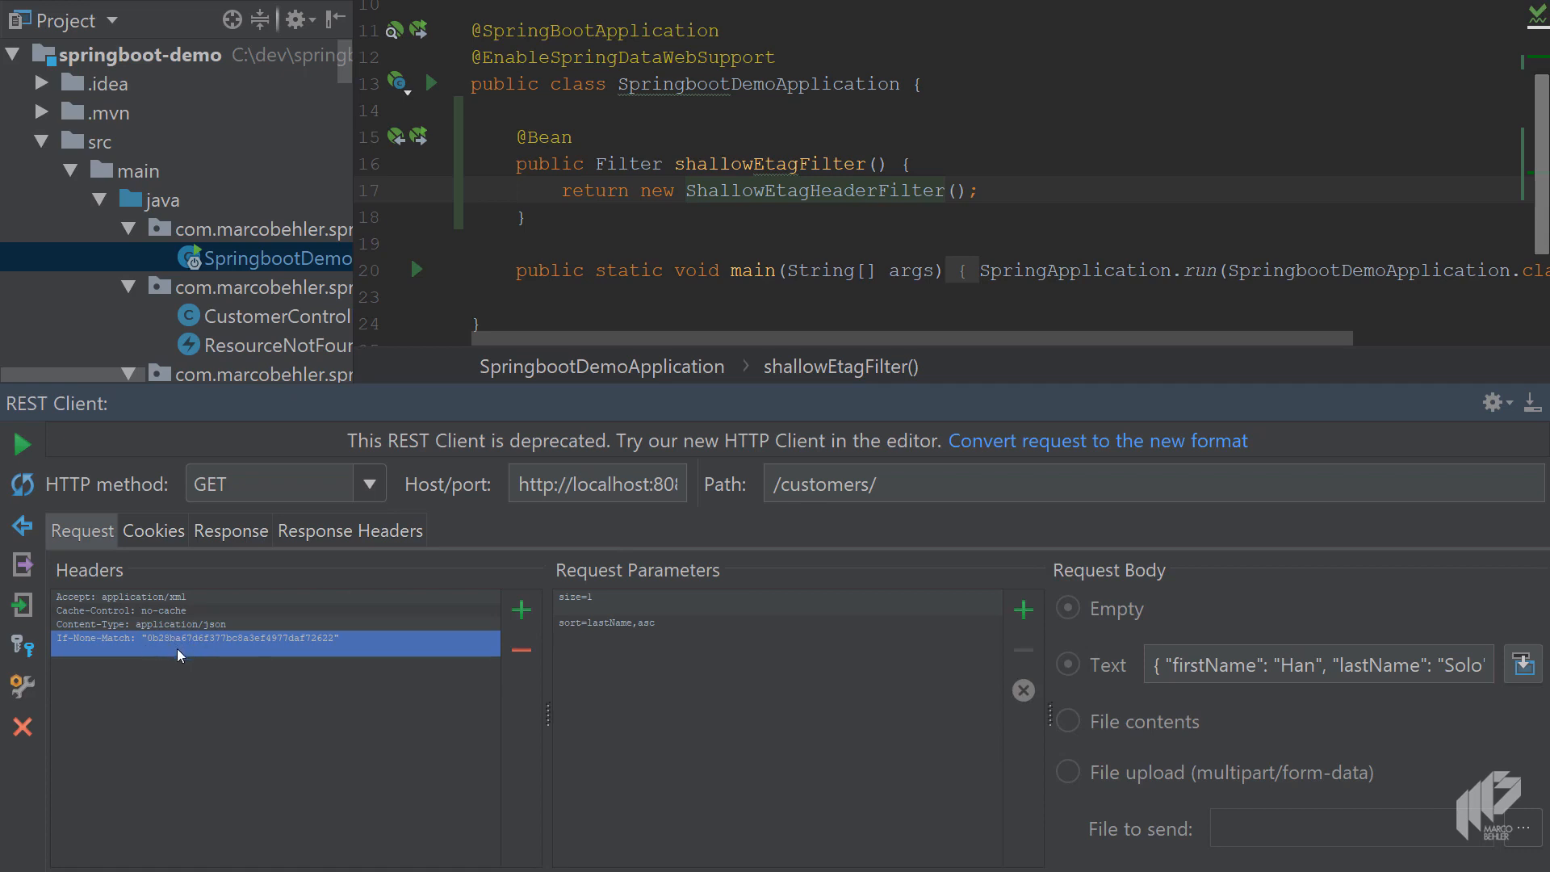
mouse_move(22, 444)
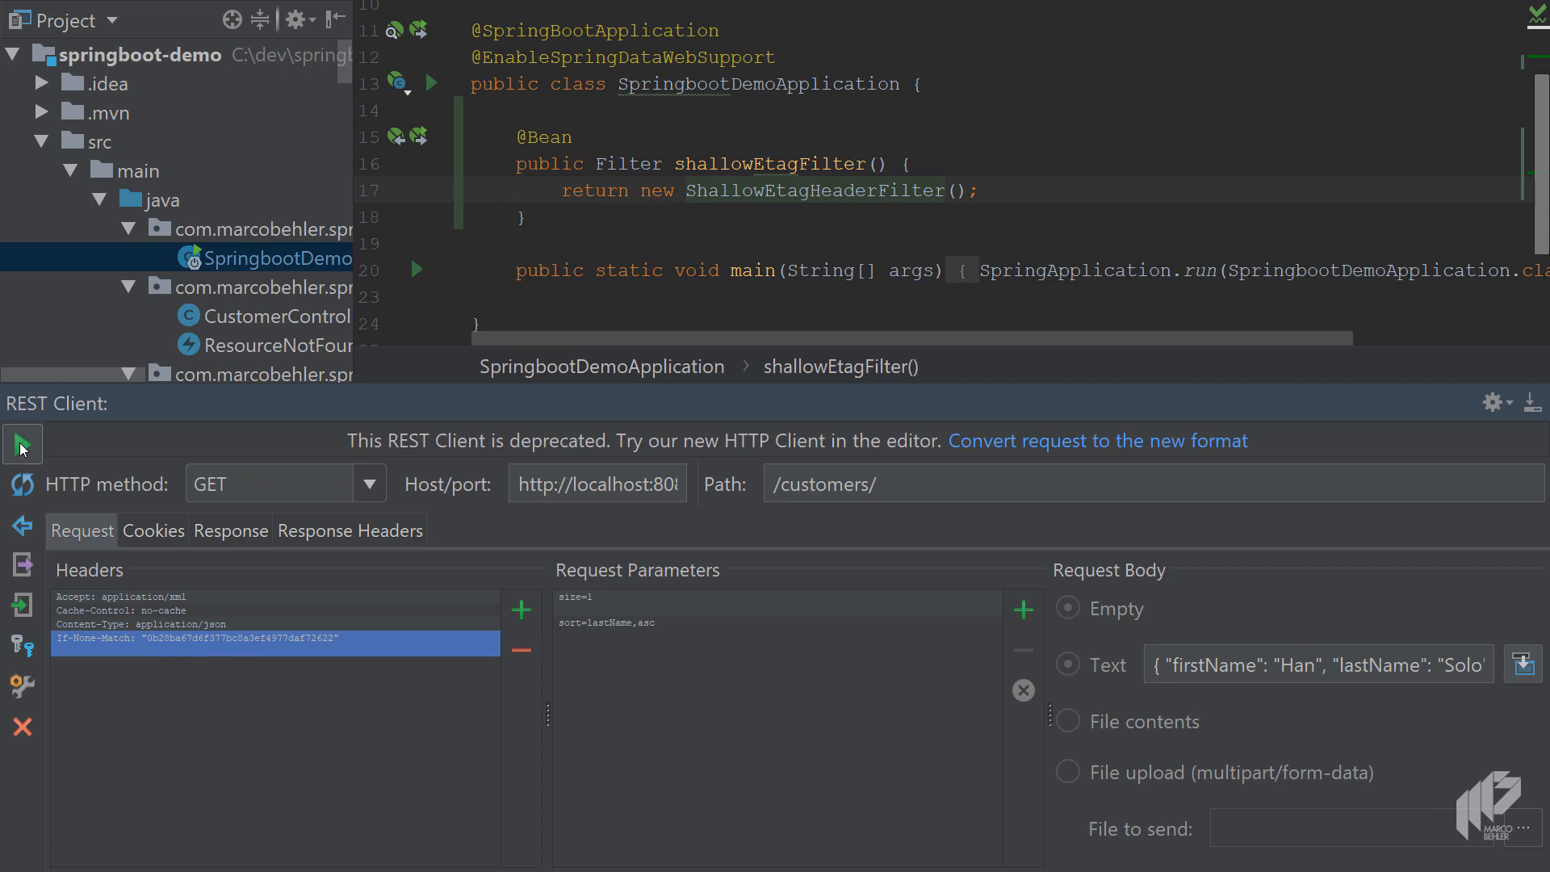
Step: Resend the request and confirm HTTP/1.1 304, empty body, and unchanged ETag
left_click(22, 443)
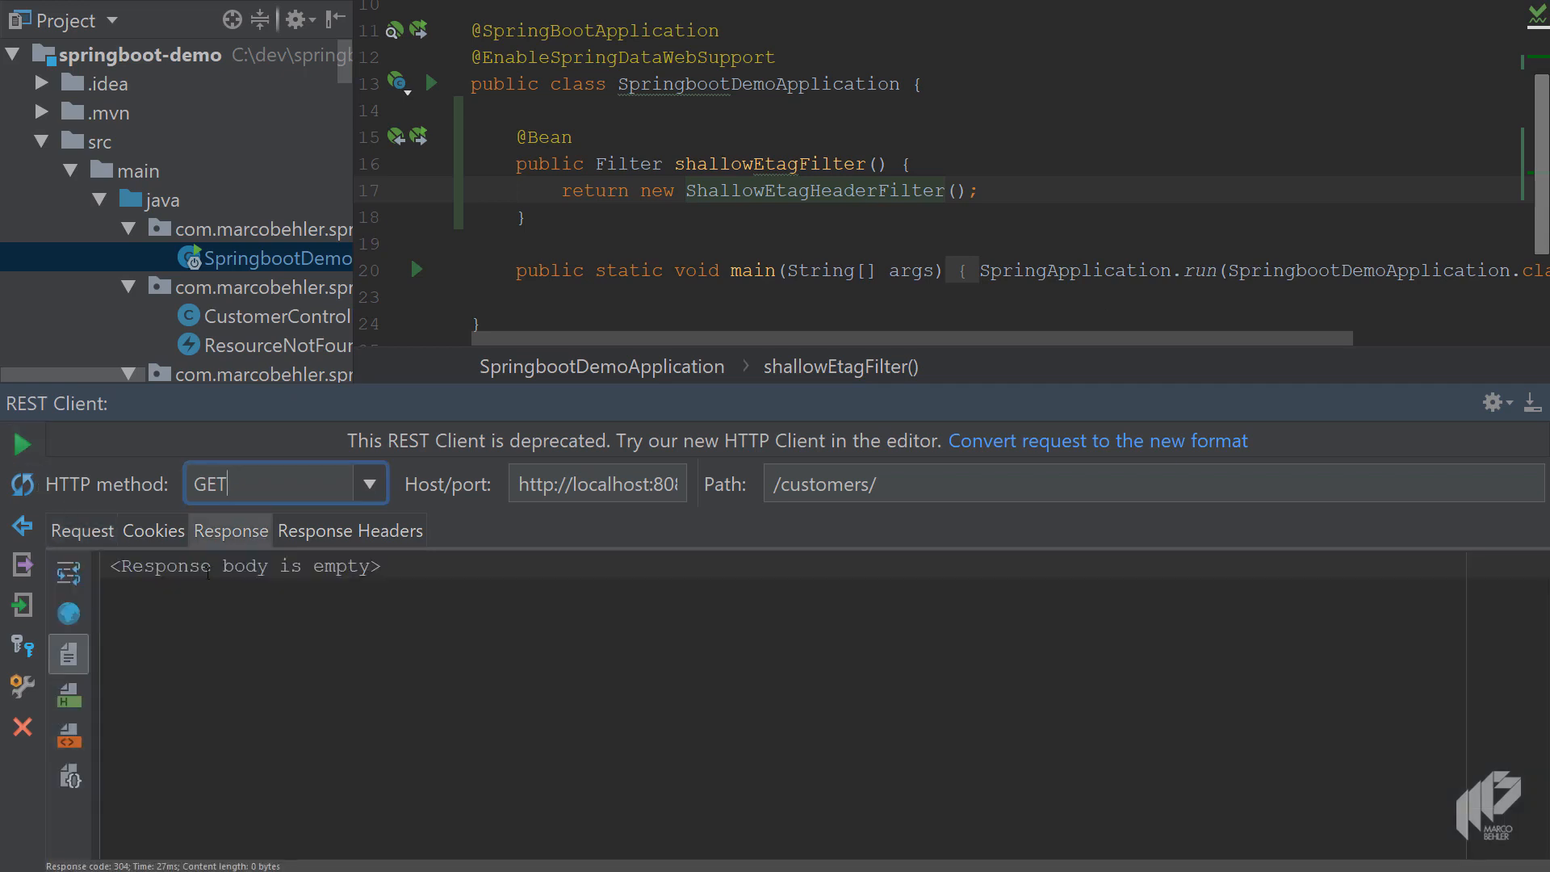
mouse_move(386, 532)
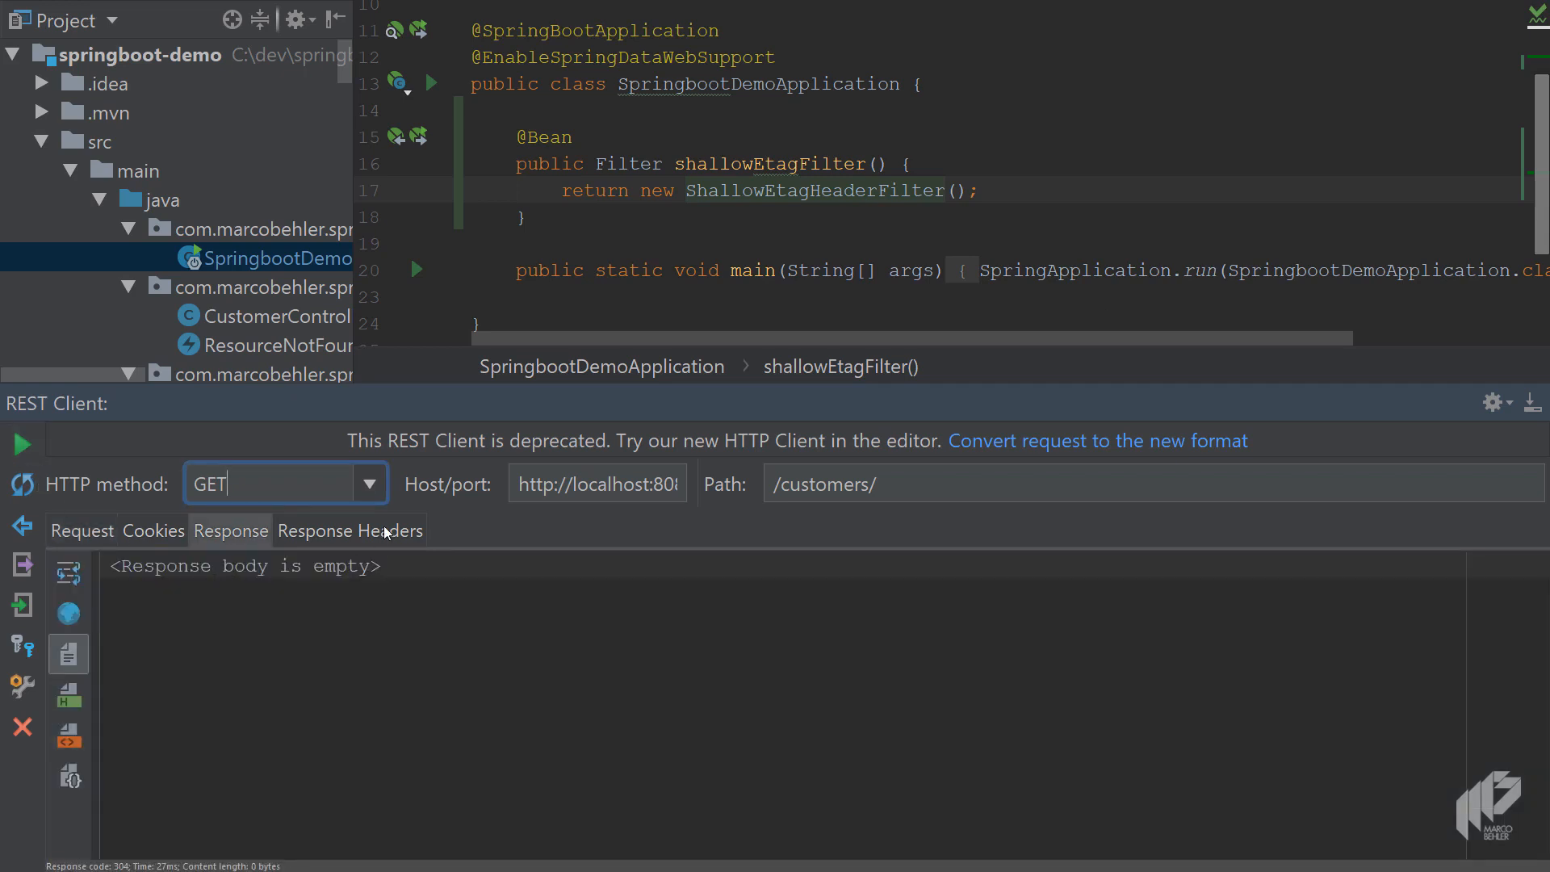
left_click(348, 530)
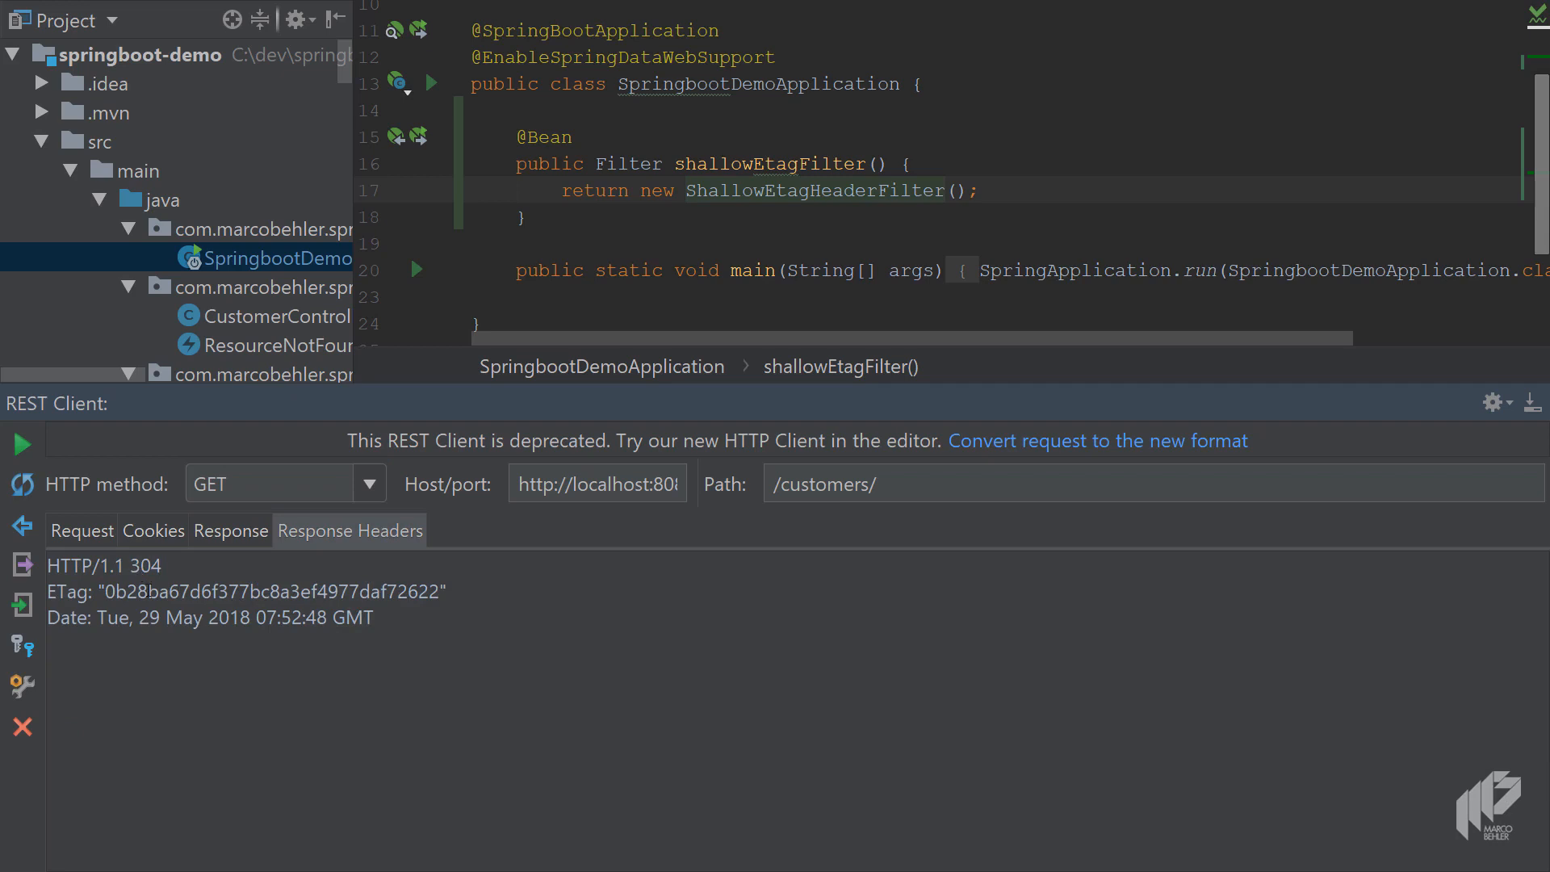
mouse_move(727, 394)
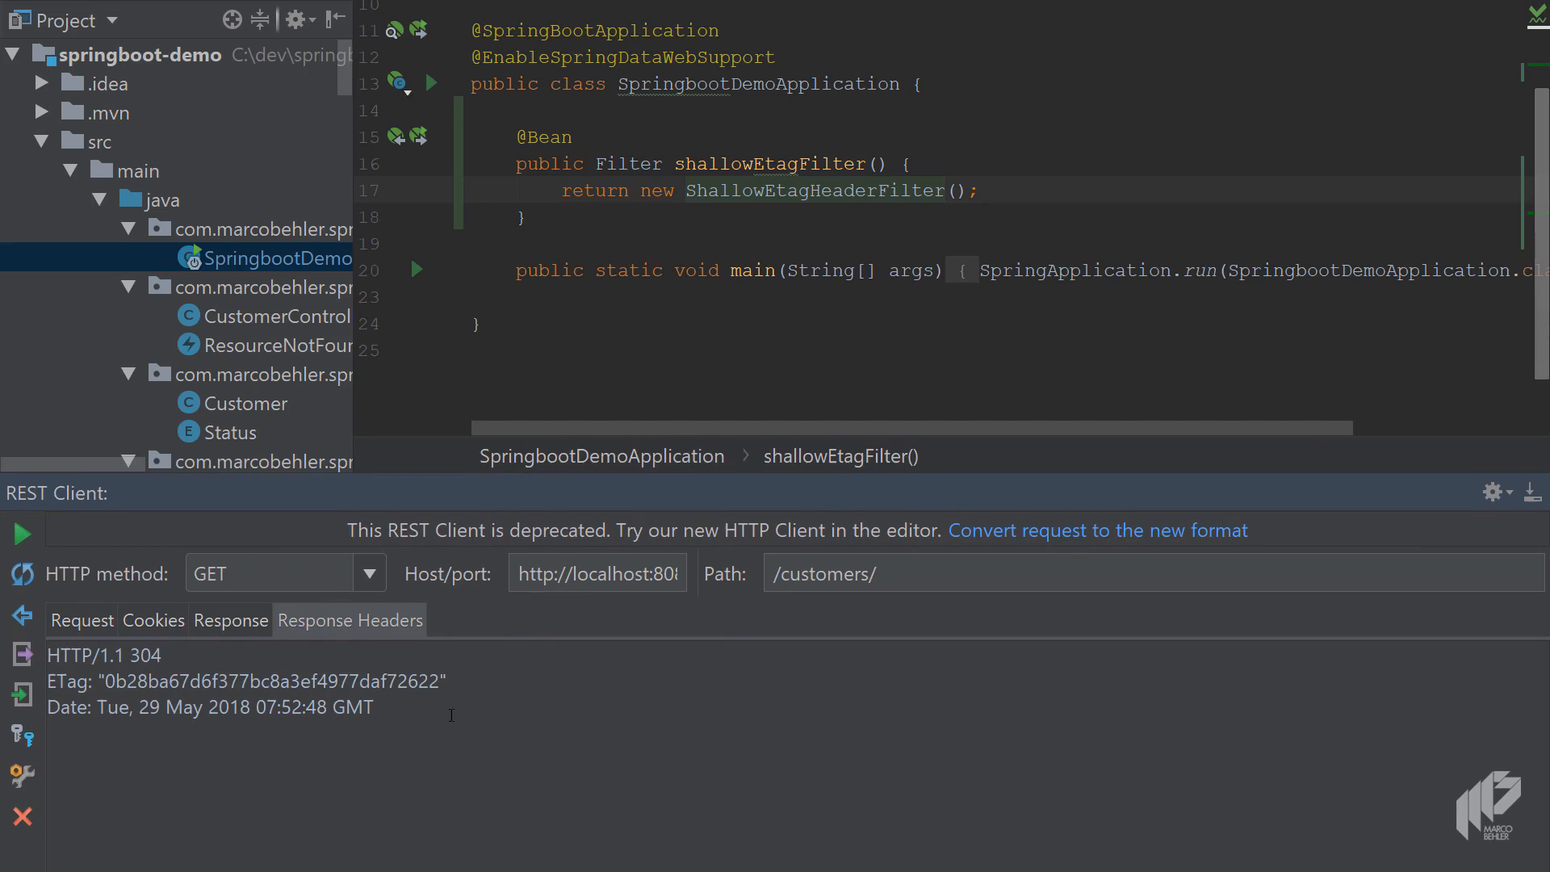
Step: Open CustomerController and scroll through its GET, POST and PUT endpoint methods
double_click(143, 654)
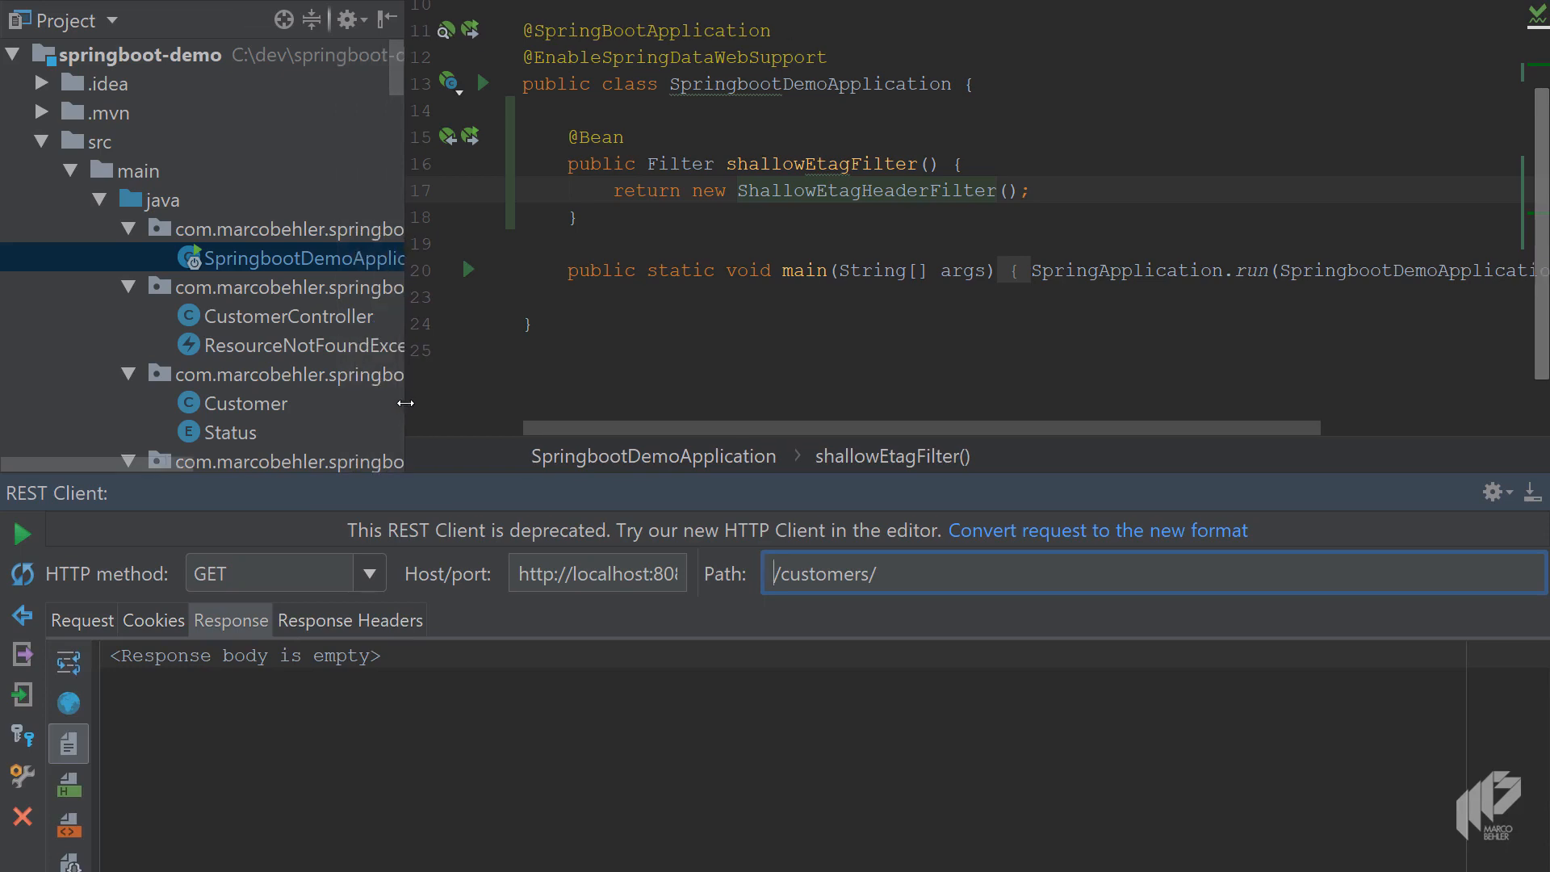
mouse_move(277, 322)
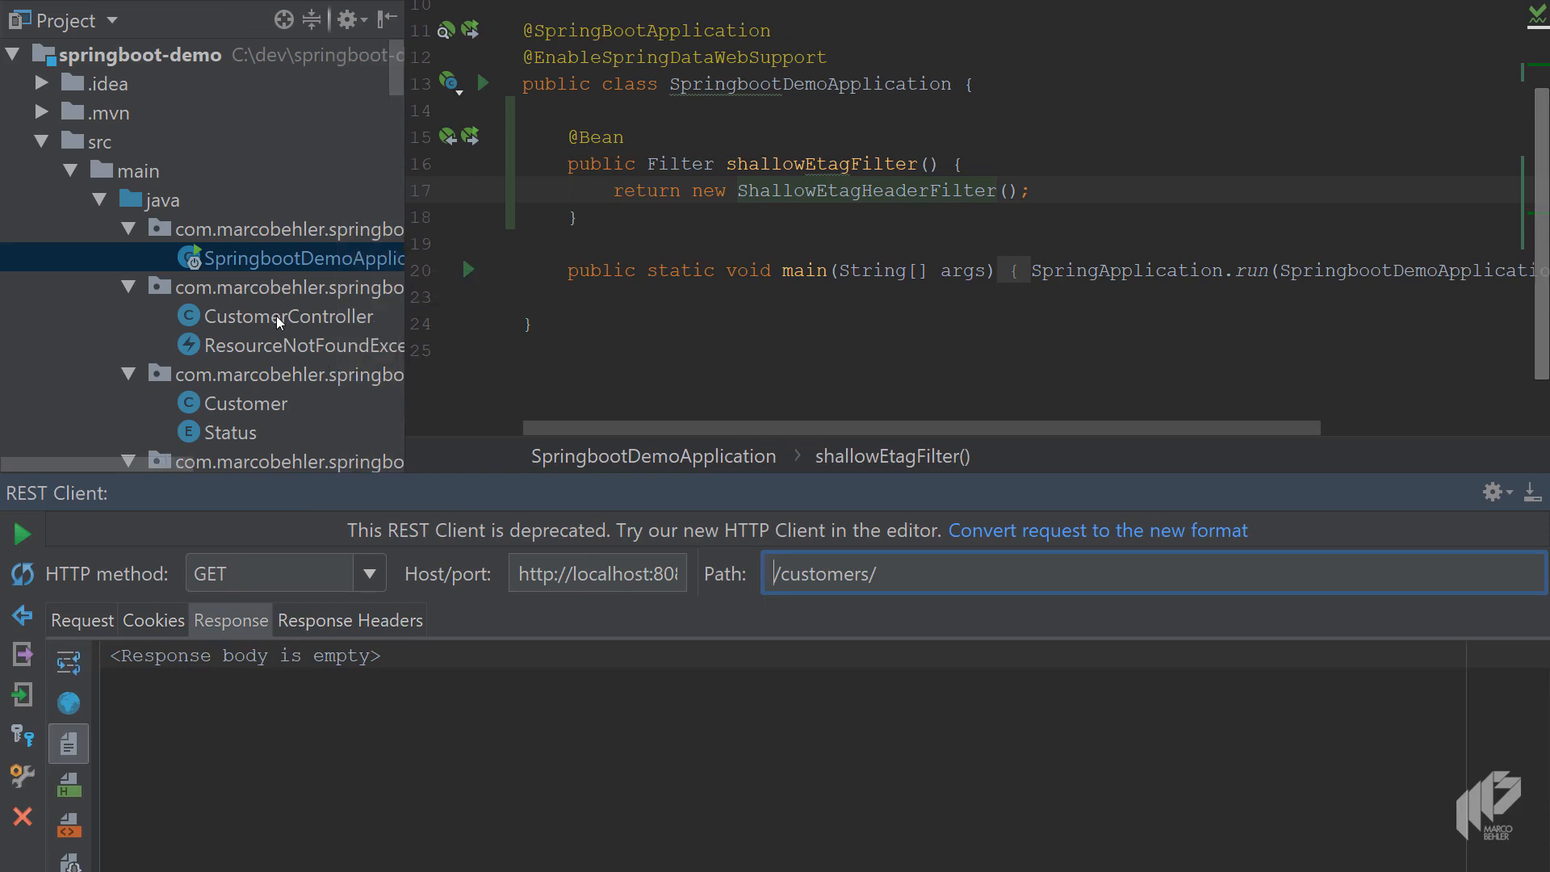
left_click(290, 317)
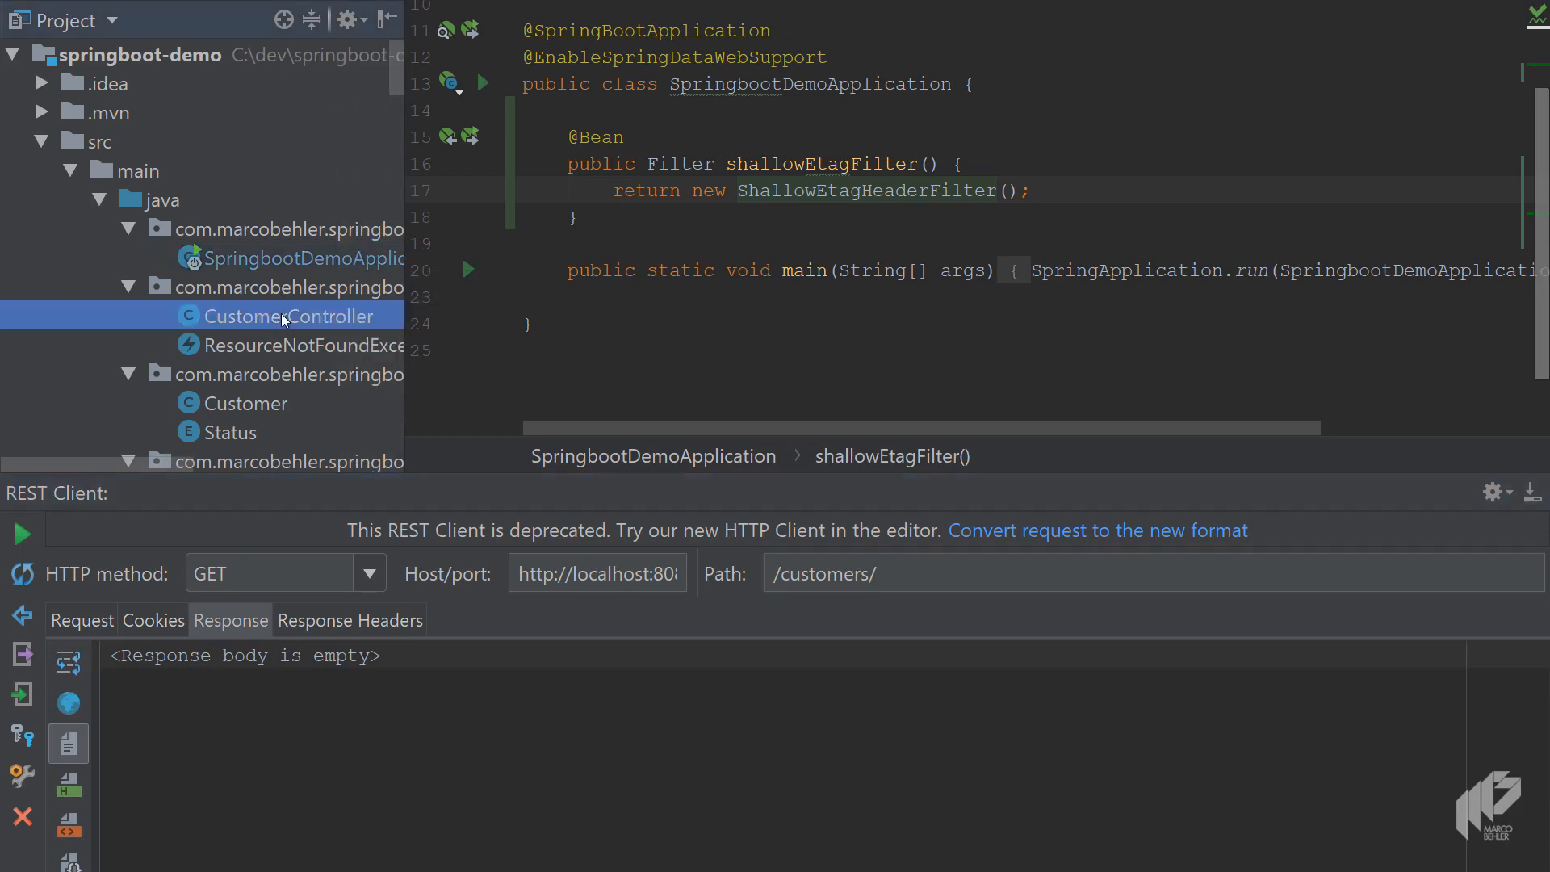
double_click(286, 316)
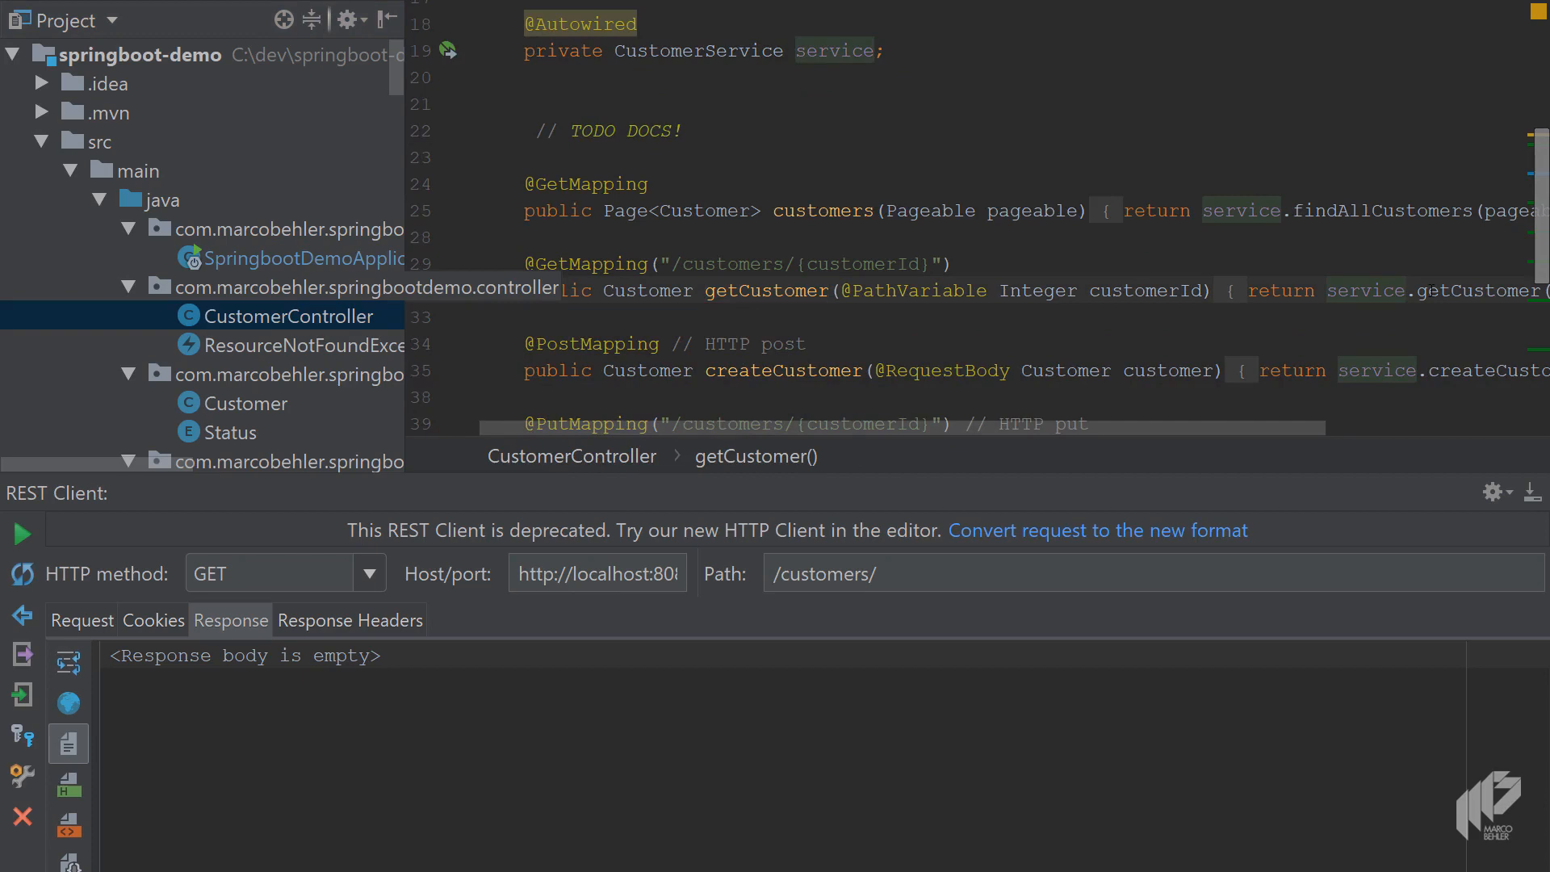
scroll("down", 3)
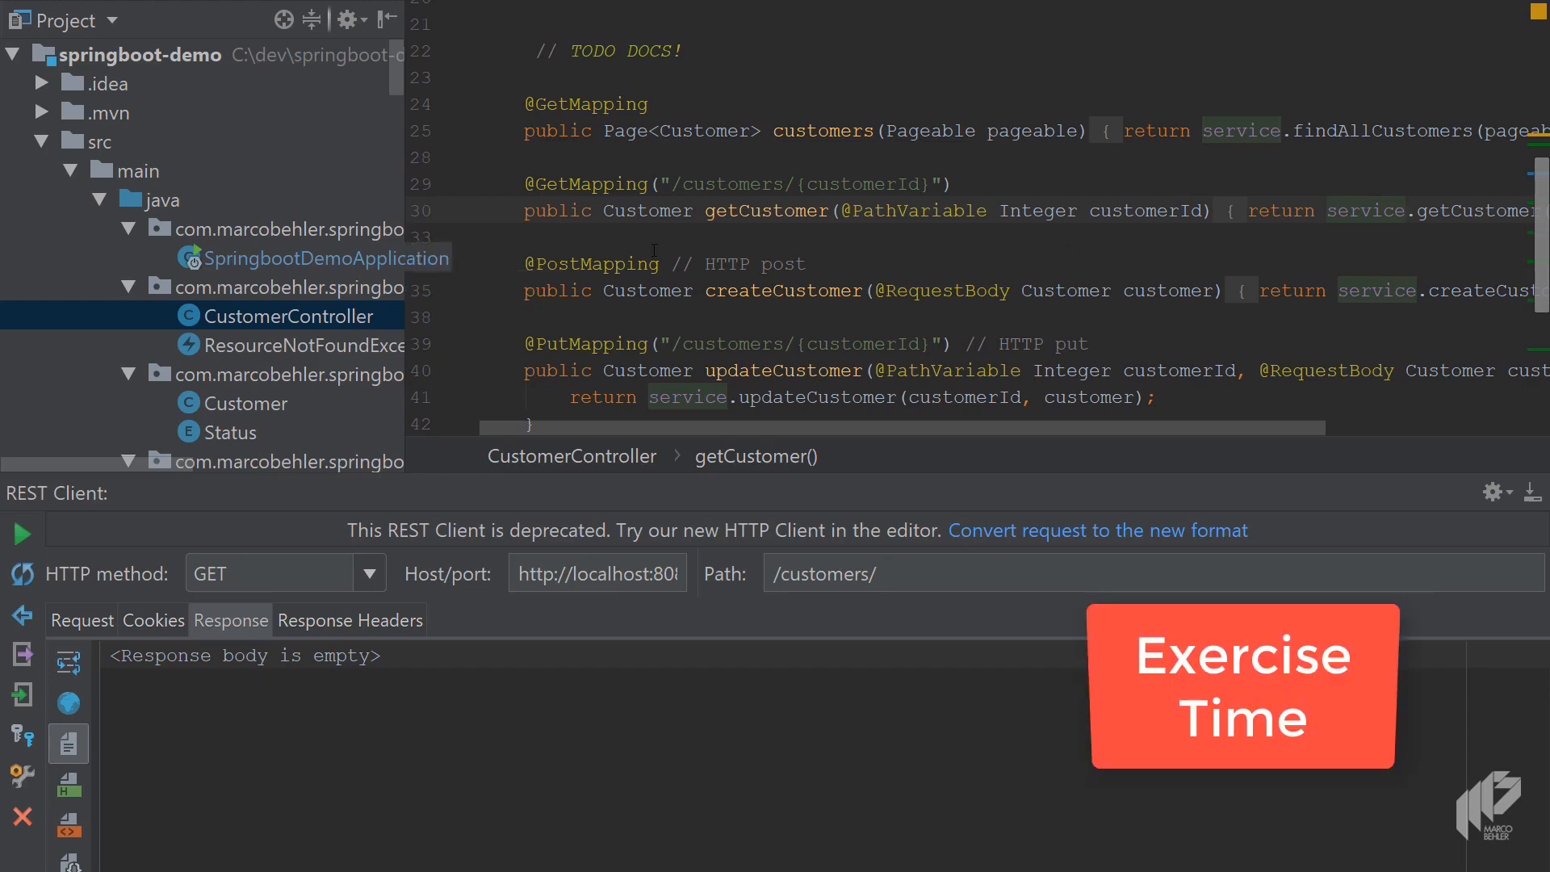
scroll("down", 3)
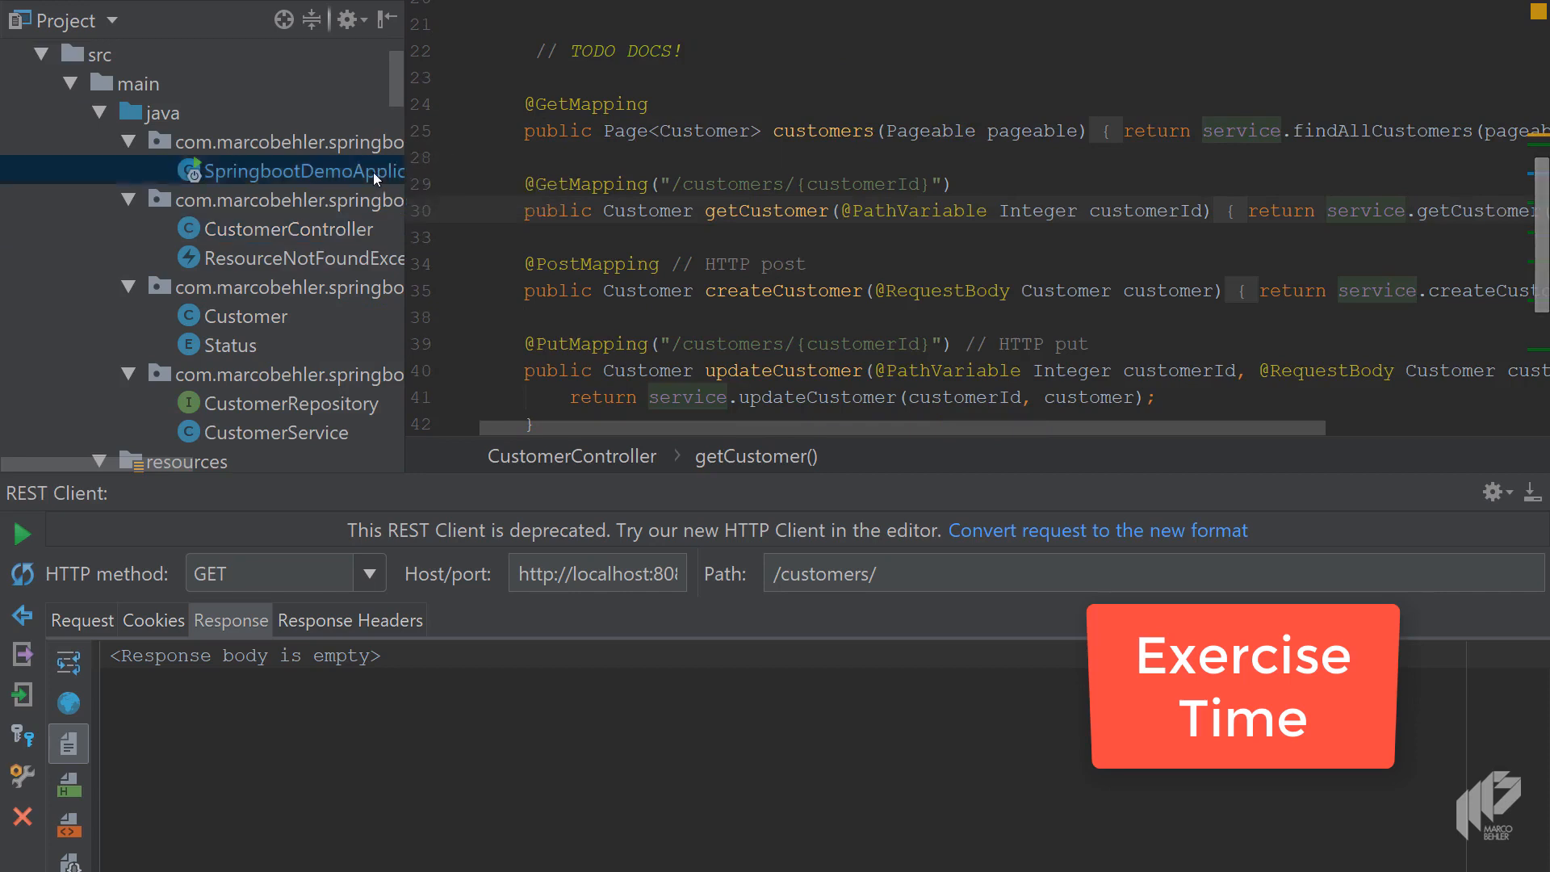
left_click(297, 171)
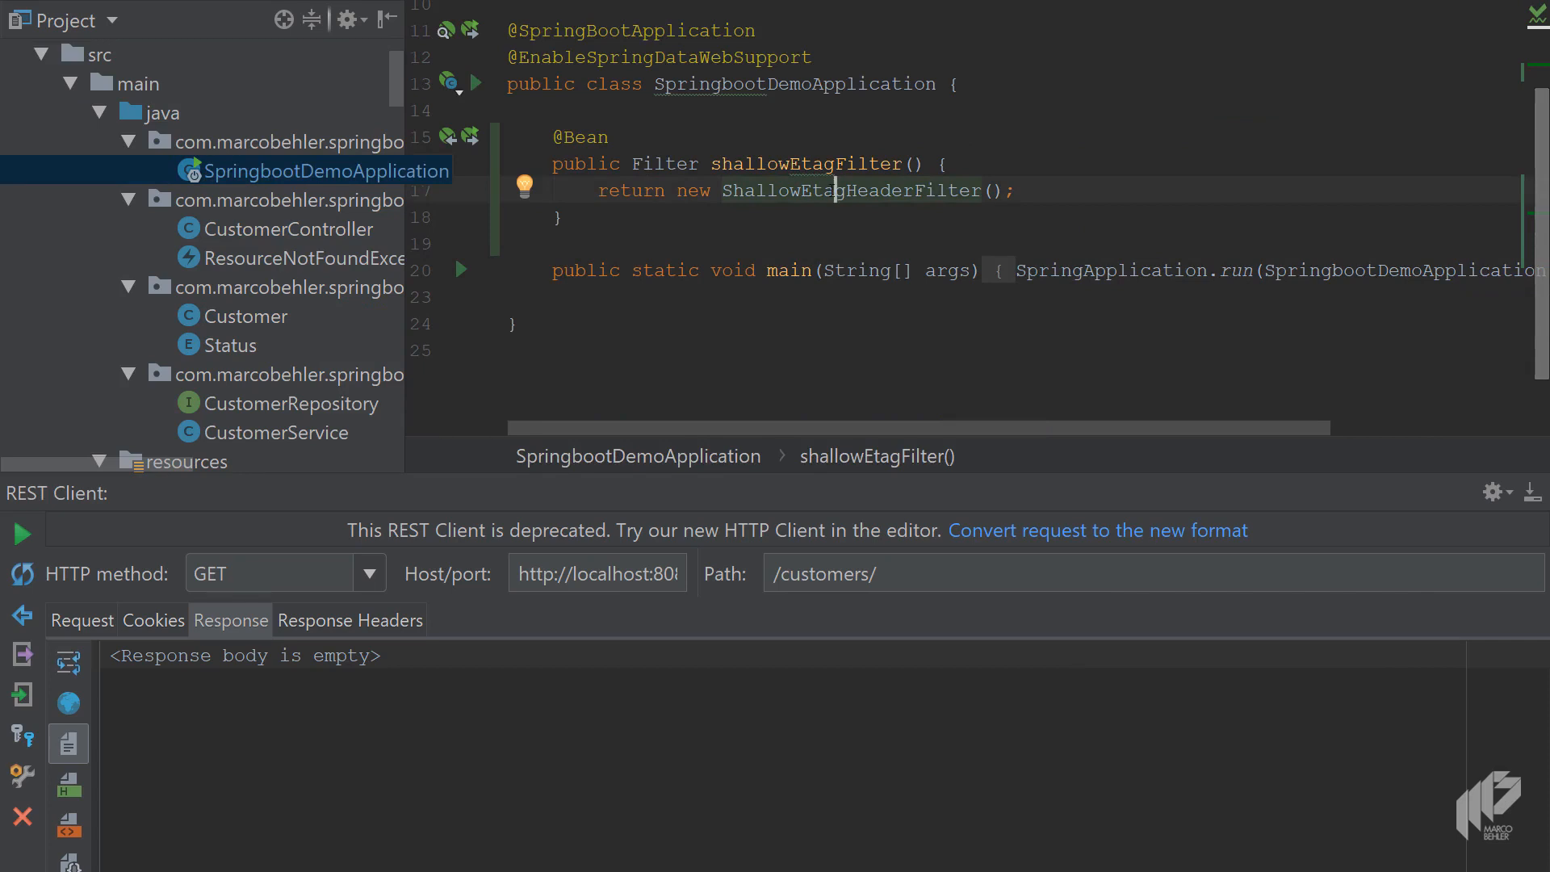
mouse_move(465, 220)
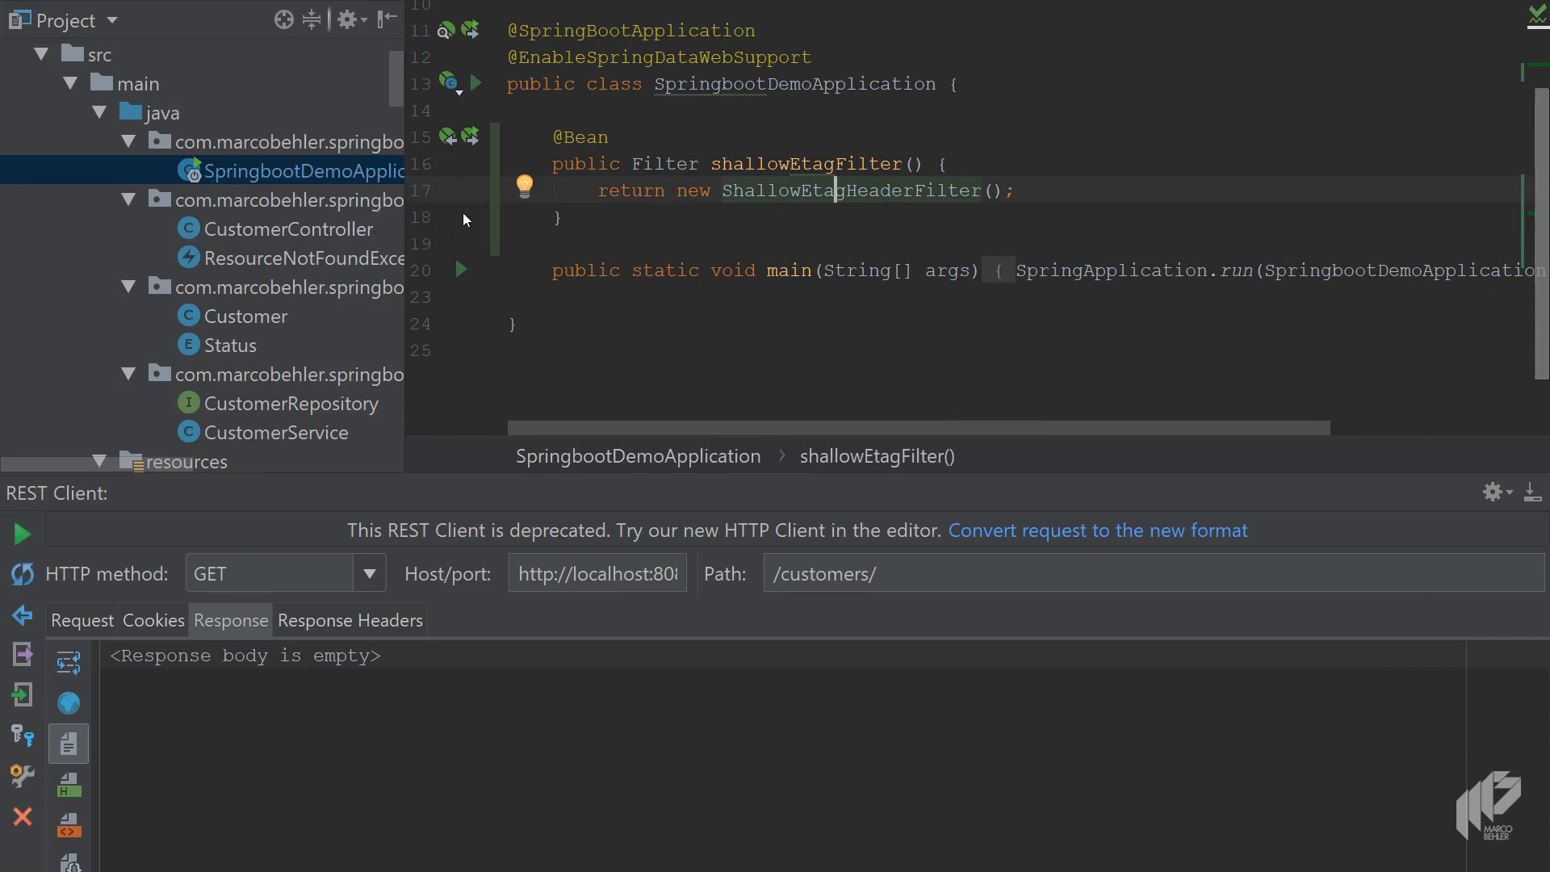
scroll("down", 3)
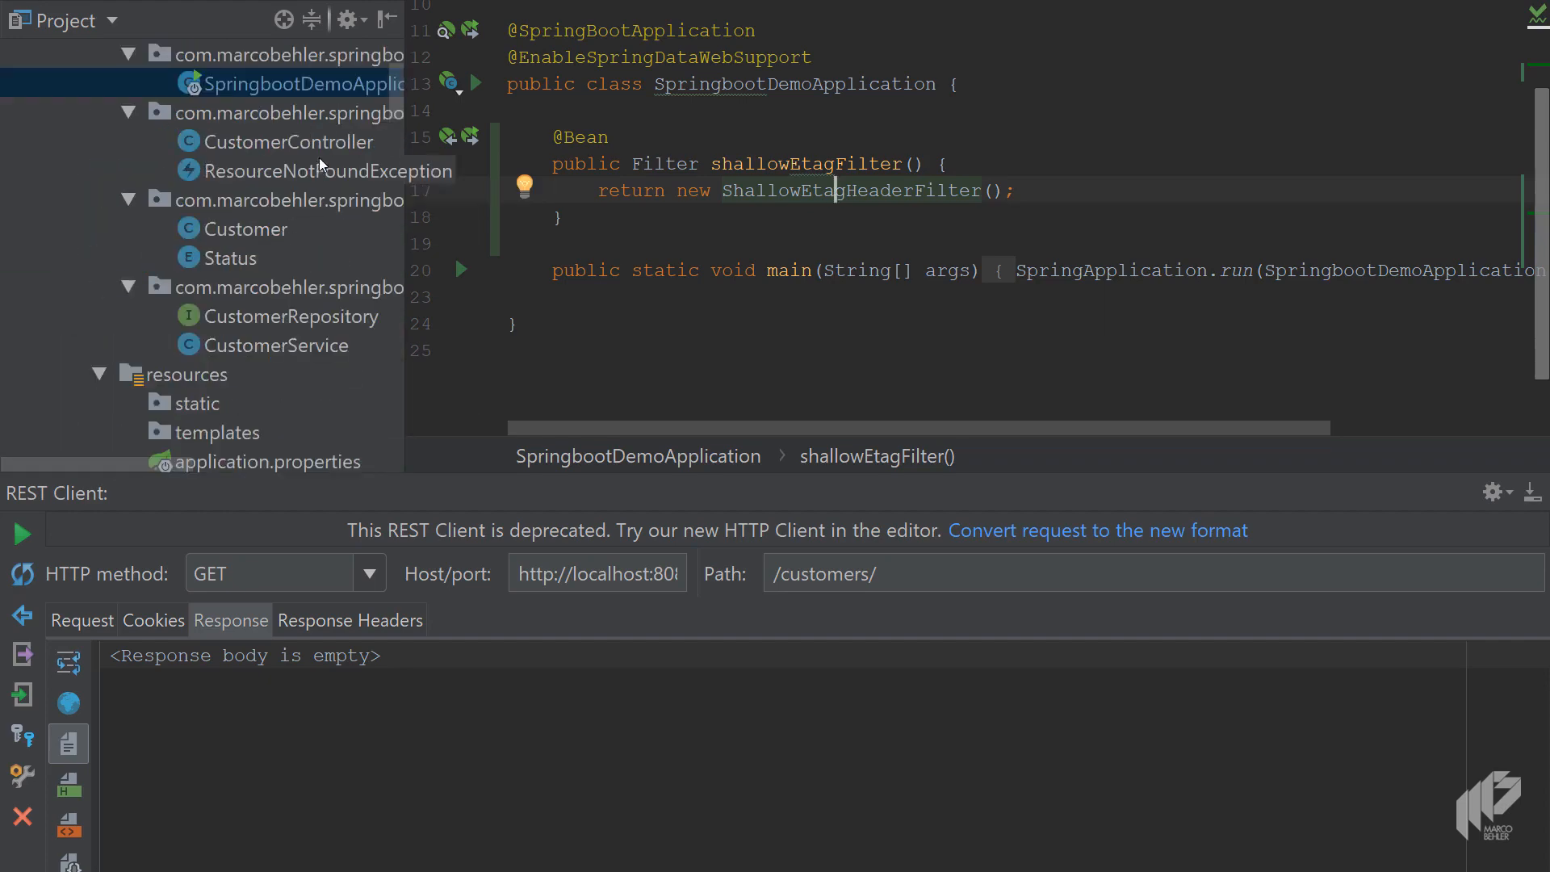
left_click(290, 141)
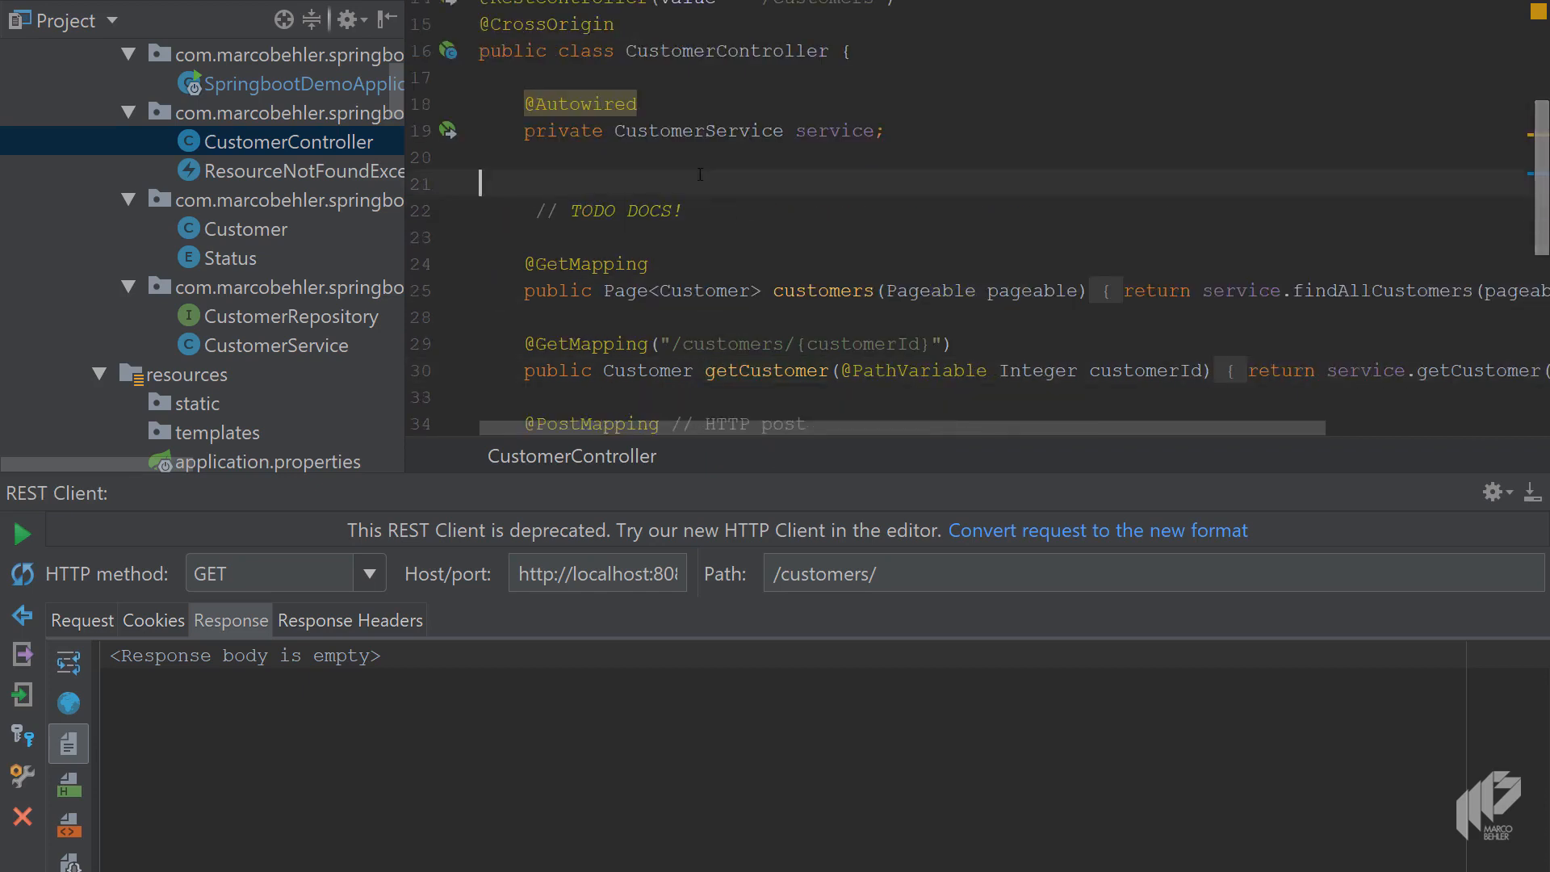
Step: Type the comment // Map<CustomerId,Etag> above the TODO DOCS note
type("// Map")
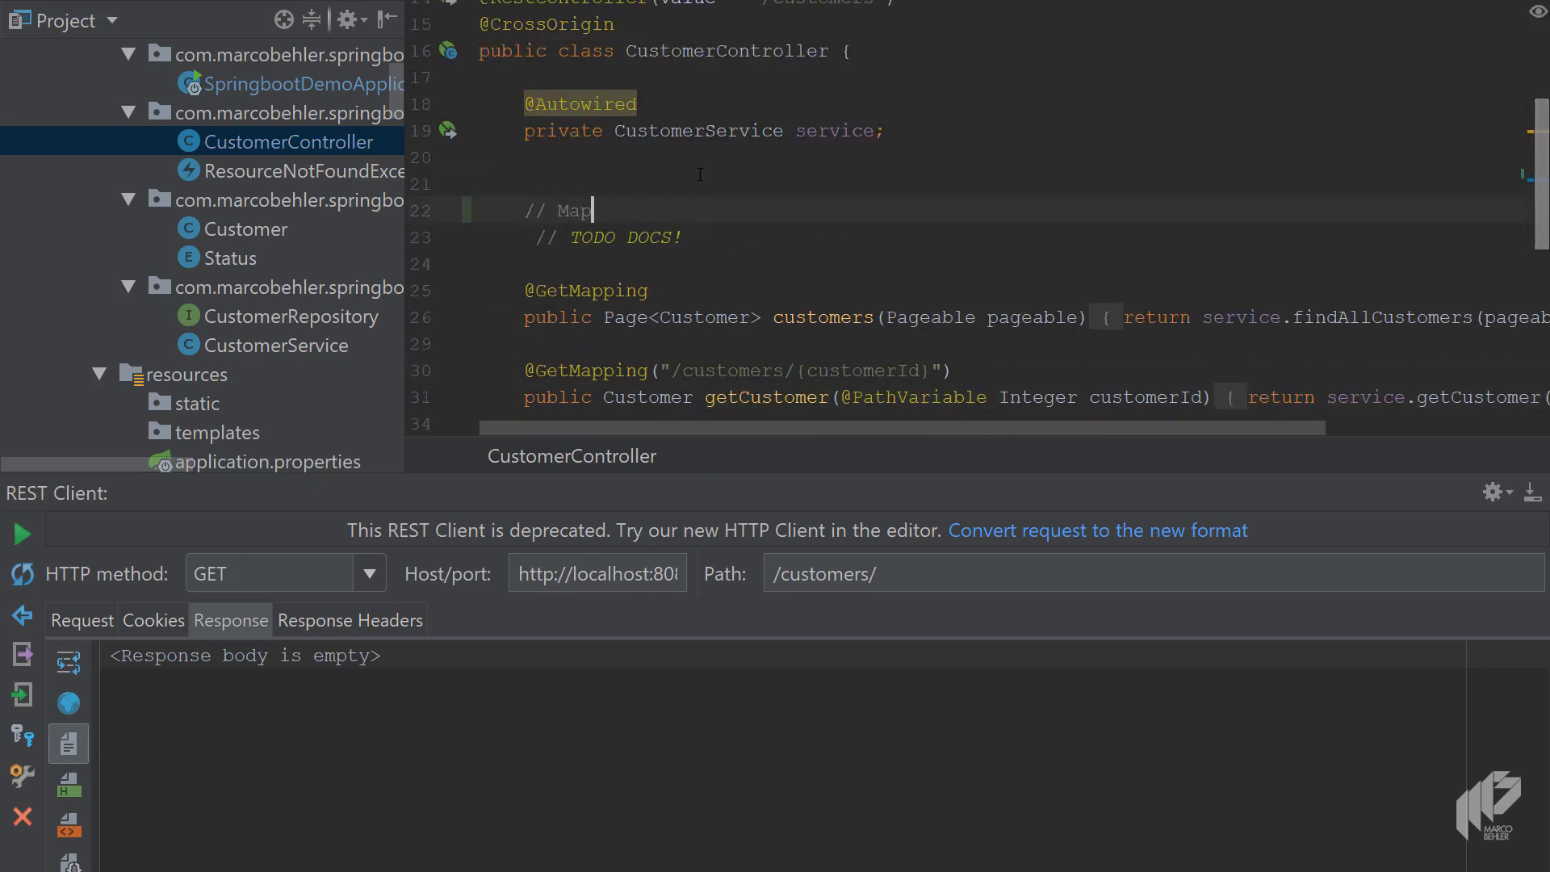
type("<I")
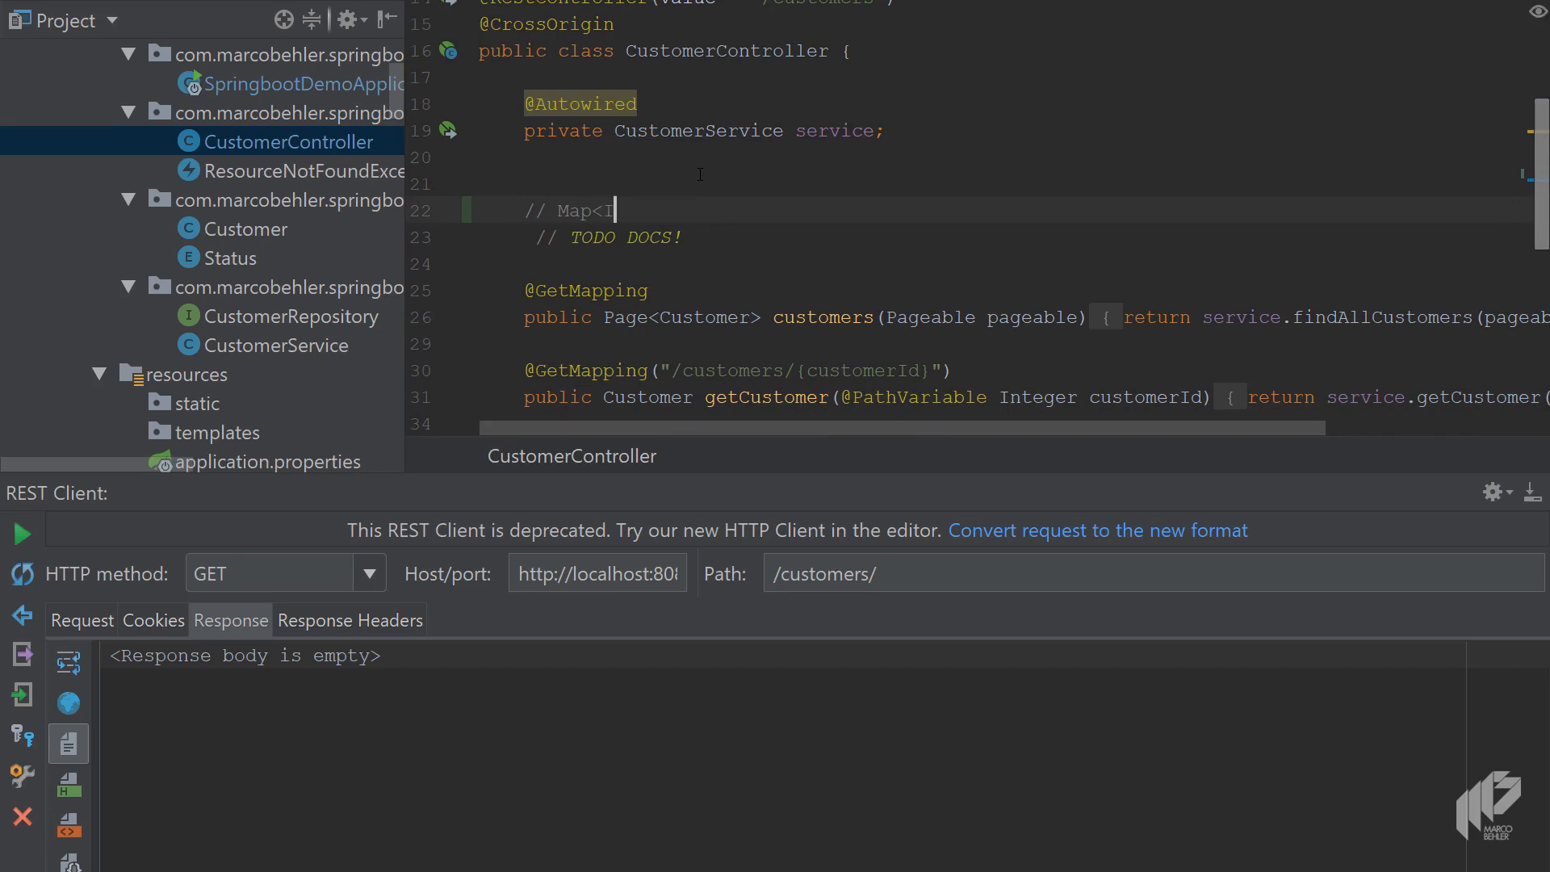
type("CustomerId,Etag>")
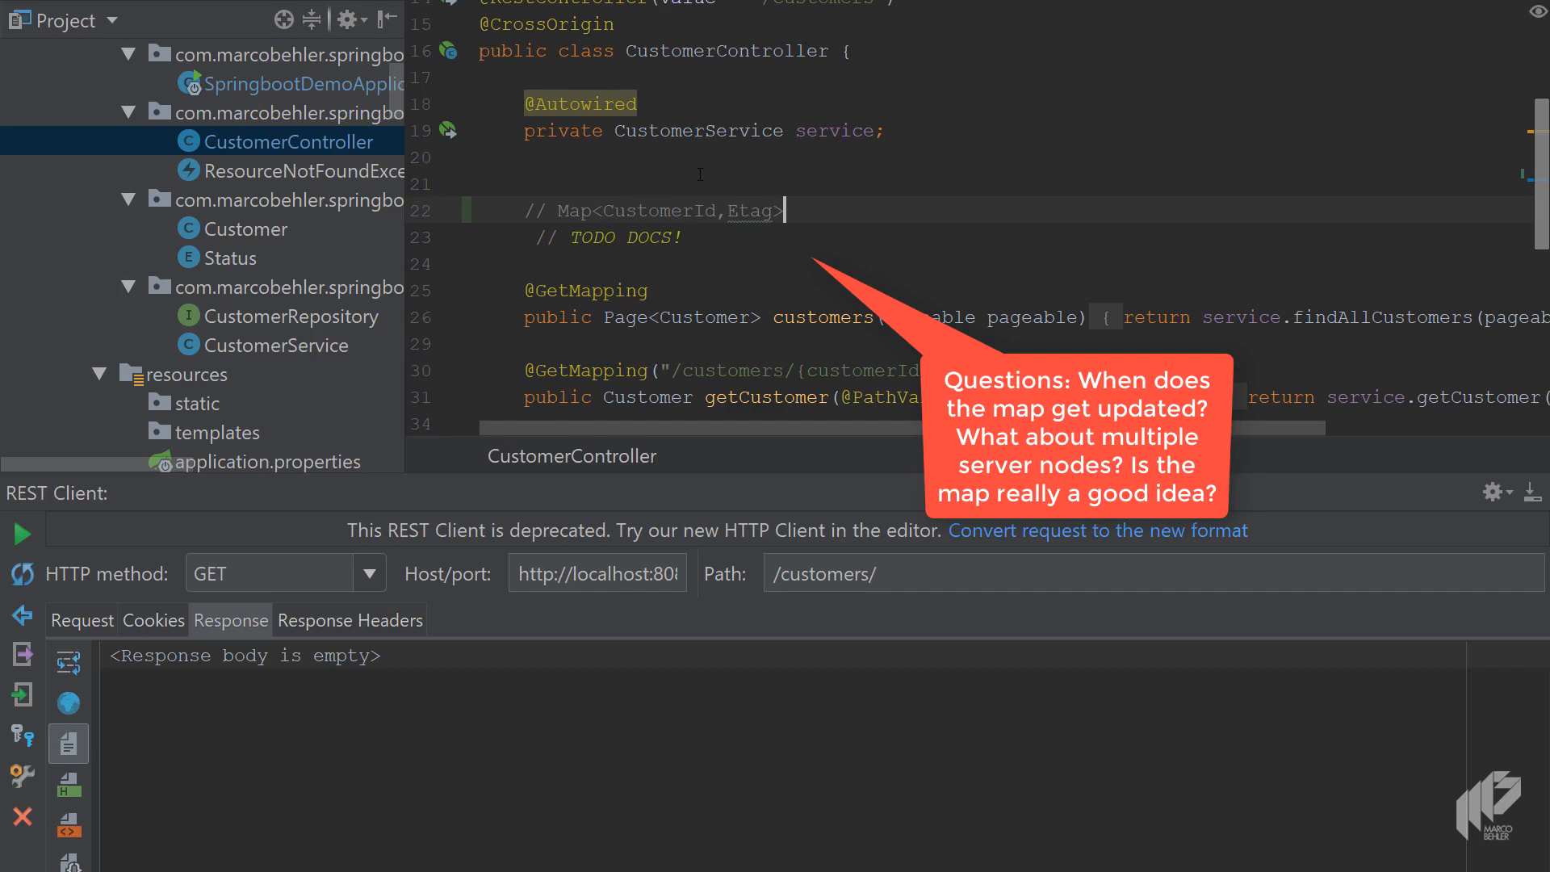
scroll("down", 3)
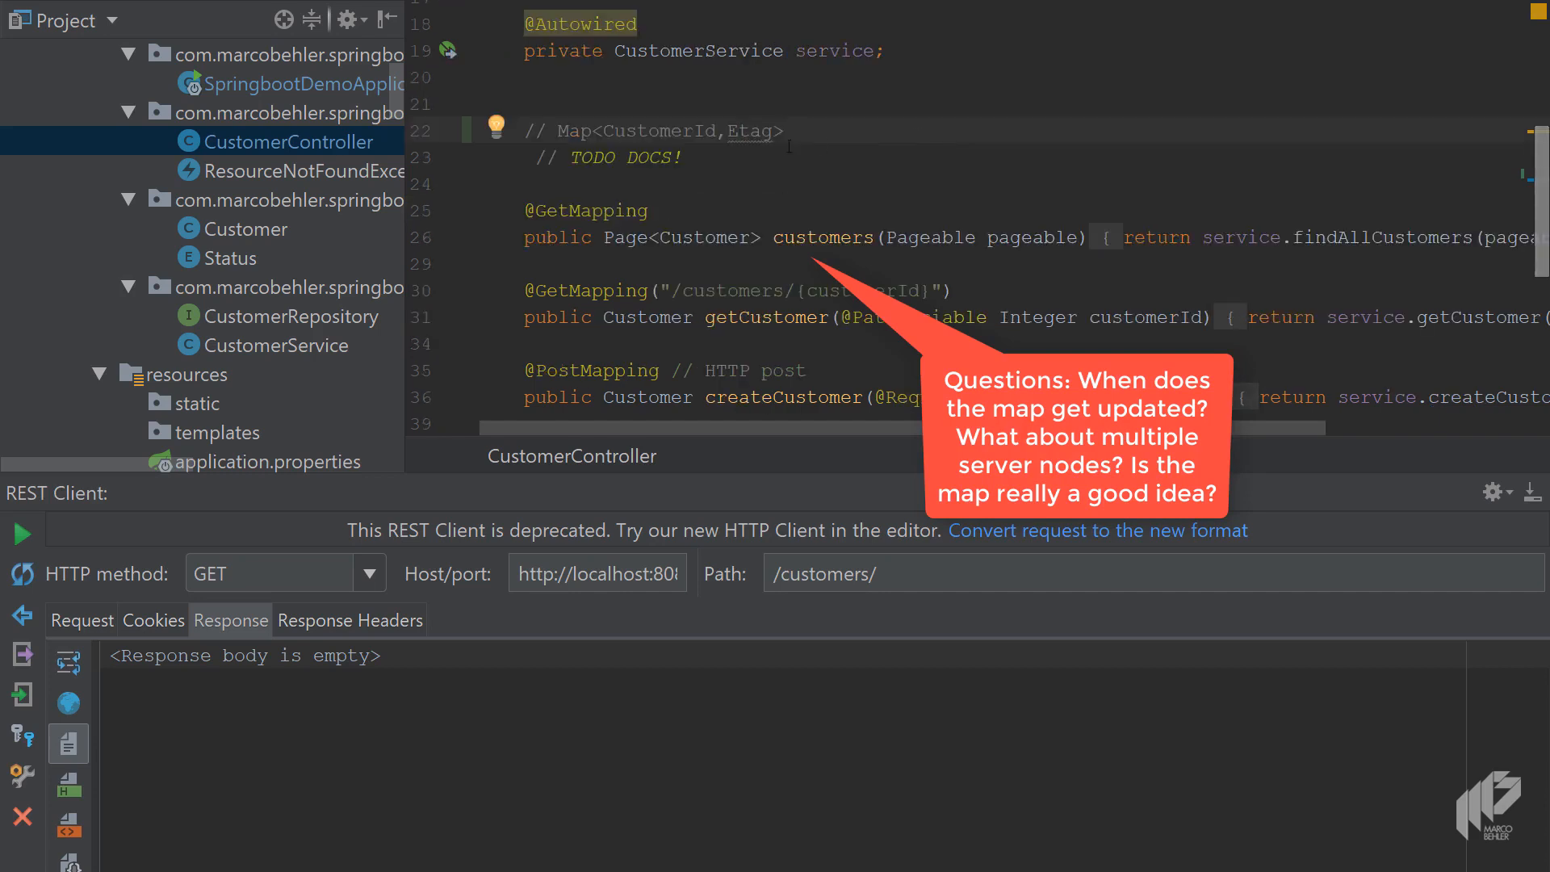